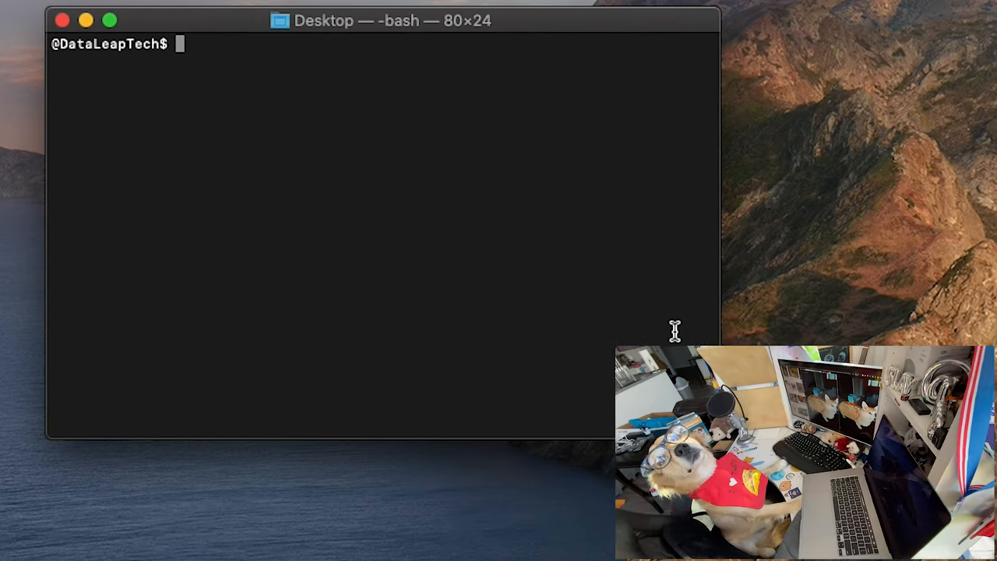
Step: Install JupyterLab from conda-forge with conda install, confirming with y
text(conda)
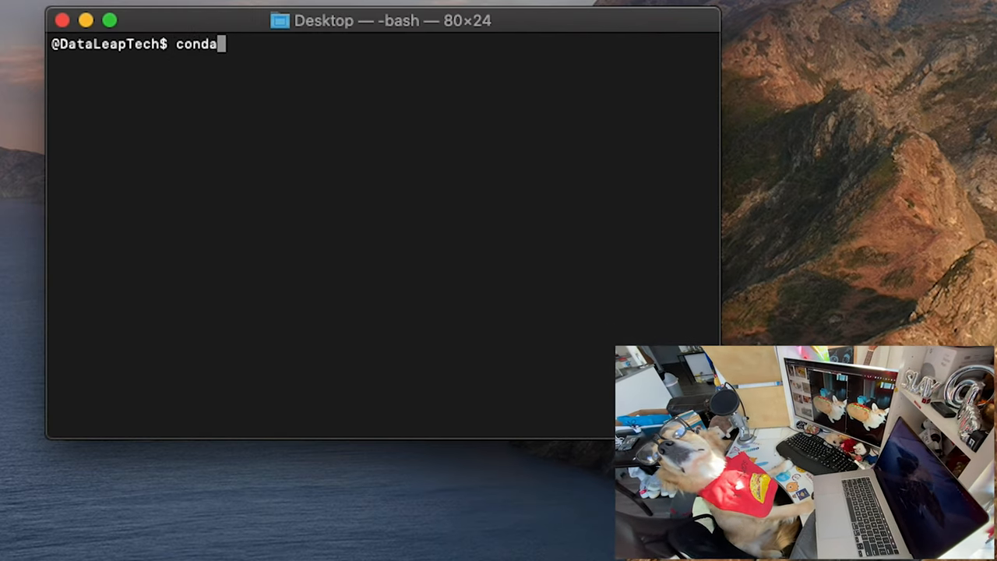
text(install -c c)
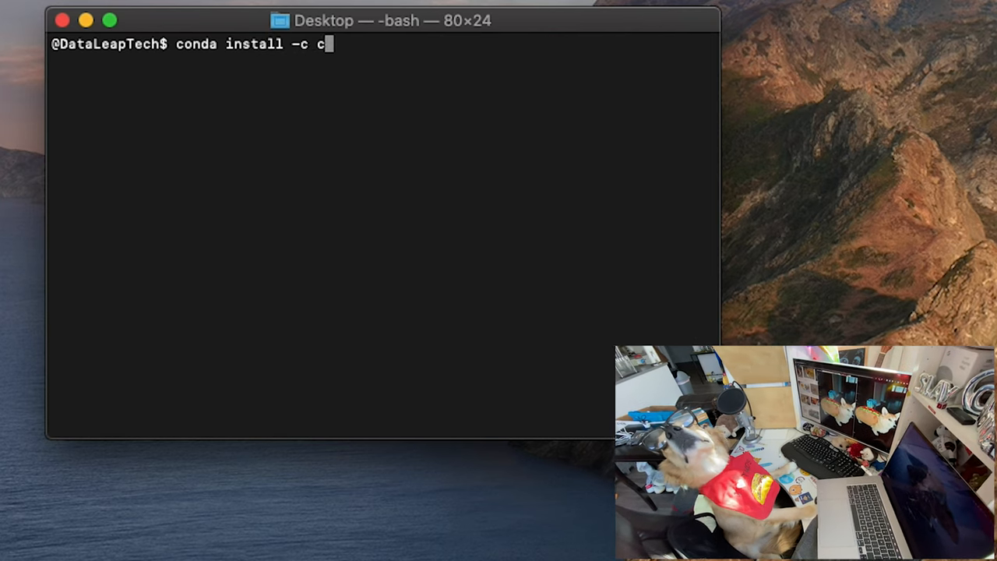
text(onda-forge)
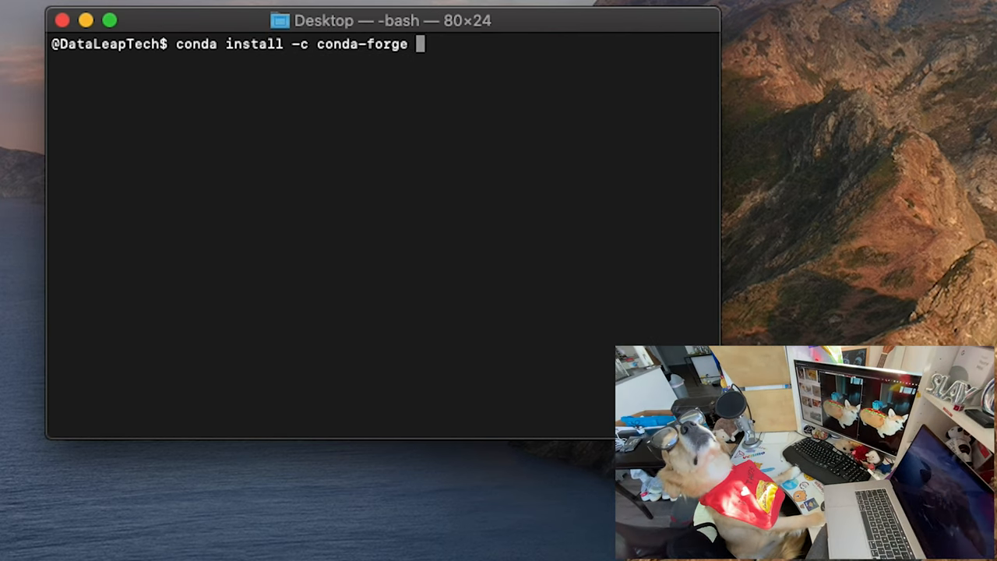
text(jupyter)
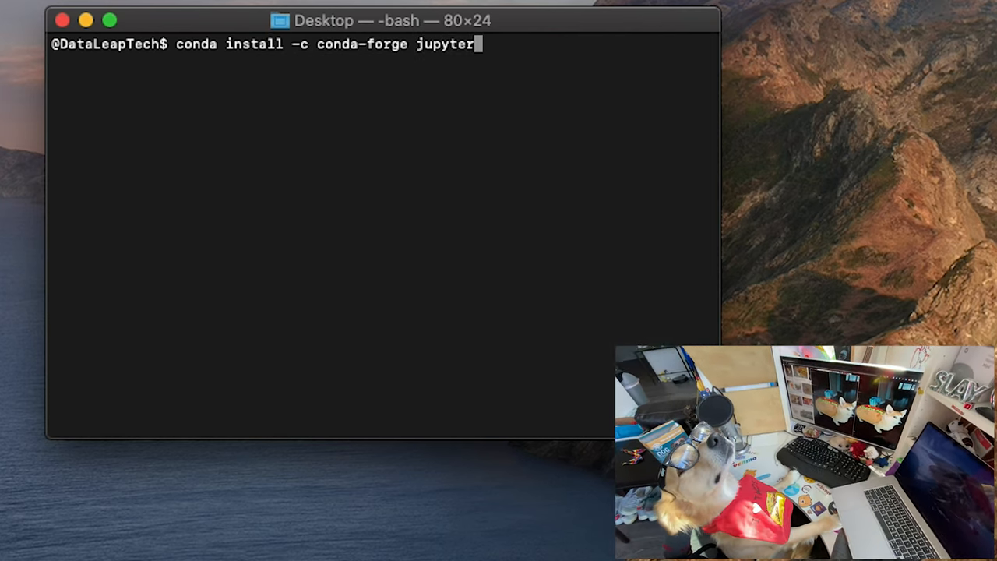
key(Return)
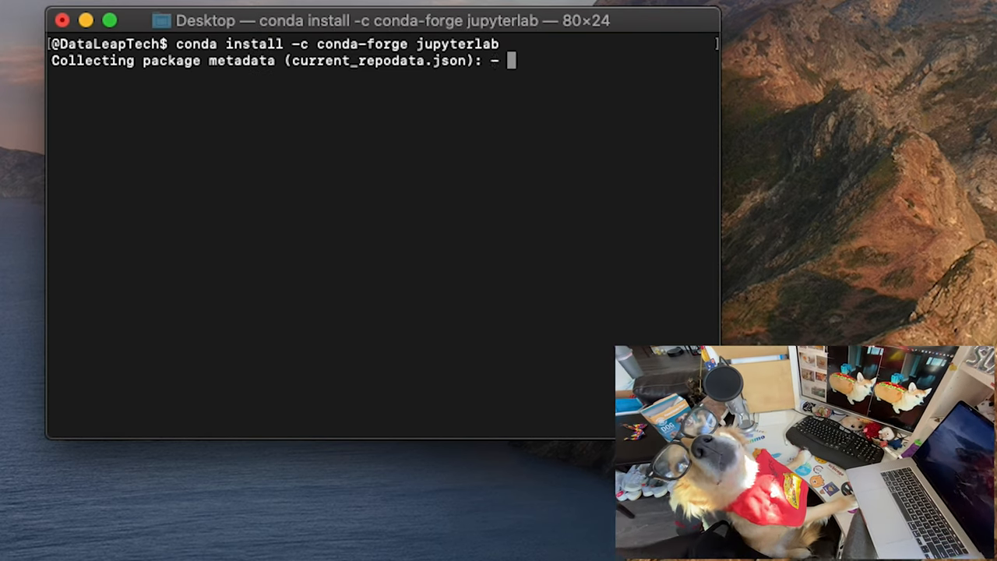
mouse_move(768, 233)
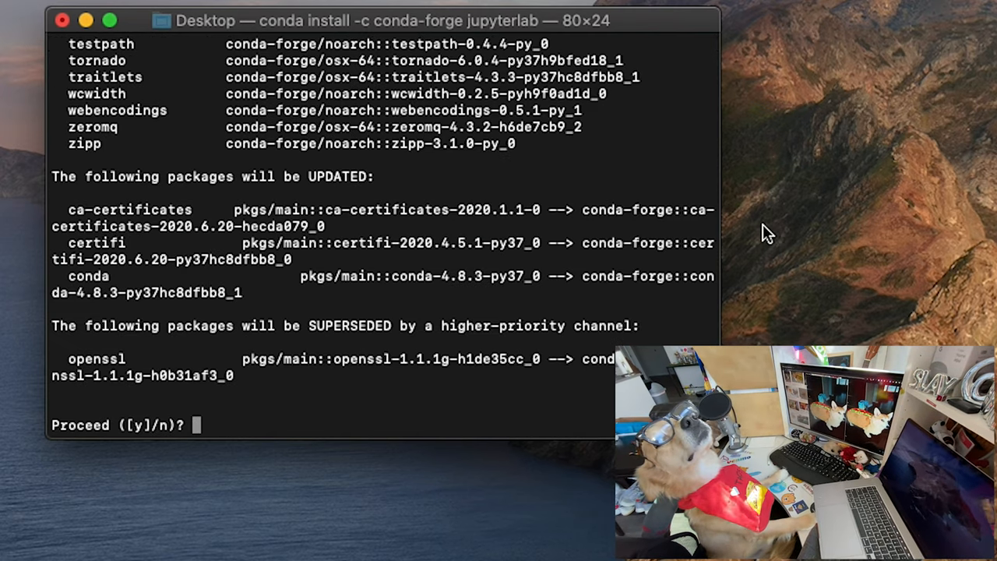
text(y)
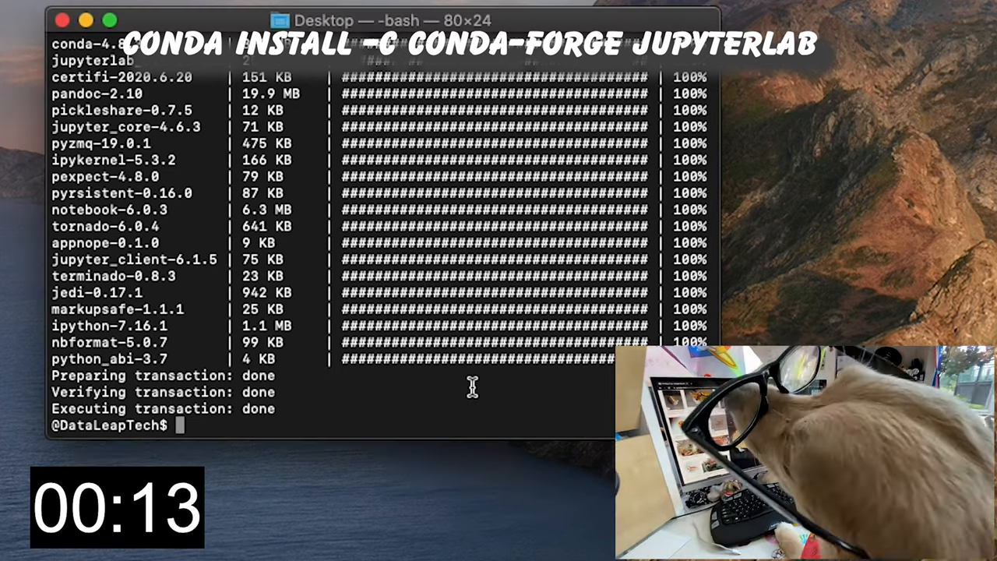
Step: Activate meatball_environment and launch JupyterLab
text(conda activate meatball_)
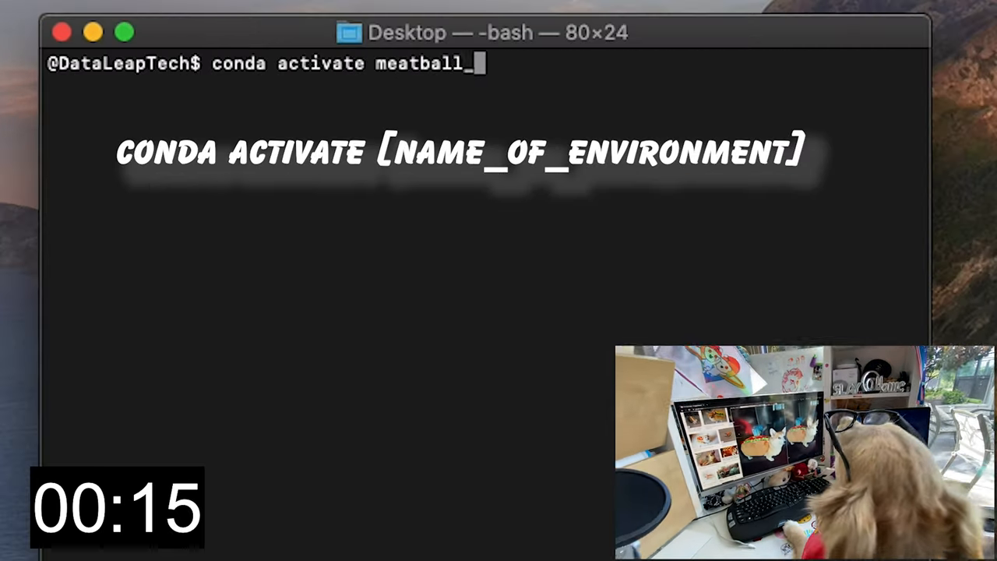
text(environmen)
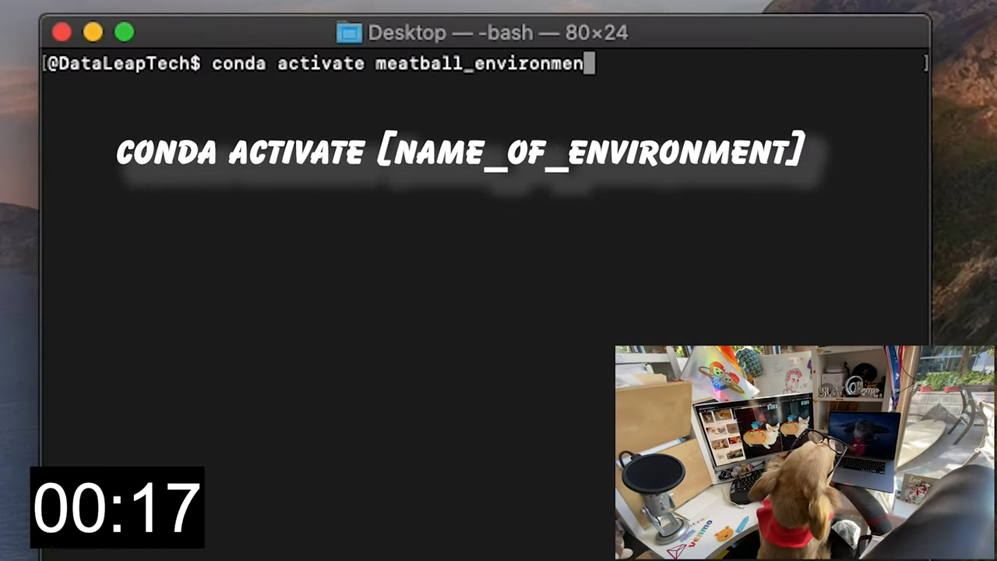
key(Return)
text(jupyter lab)
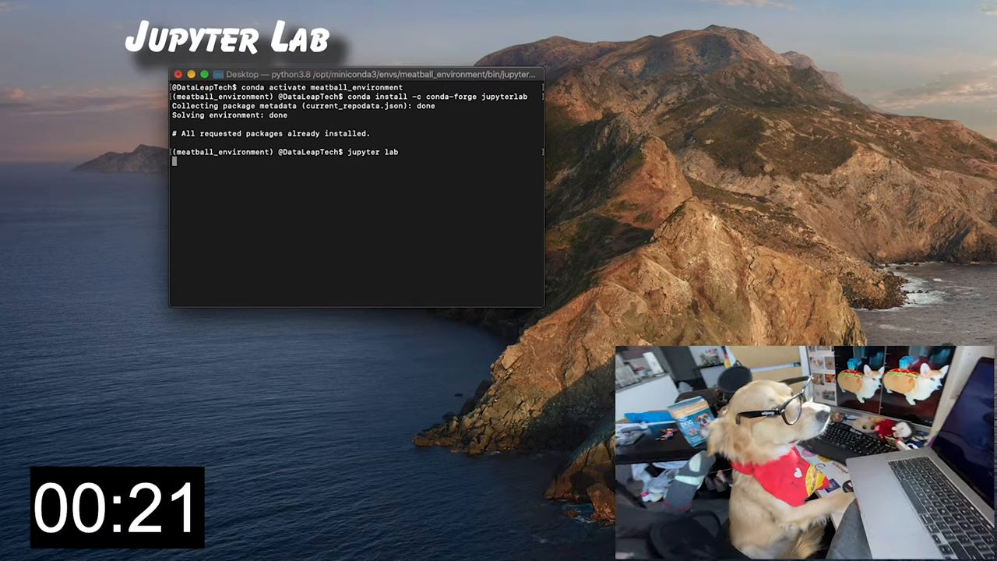
key(Return)
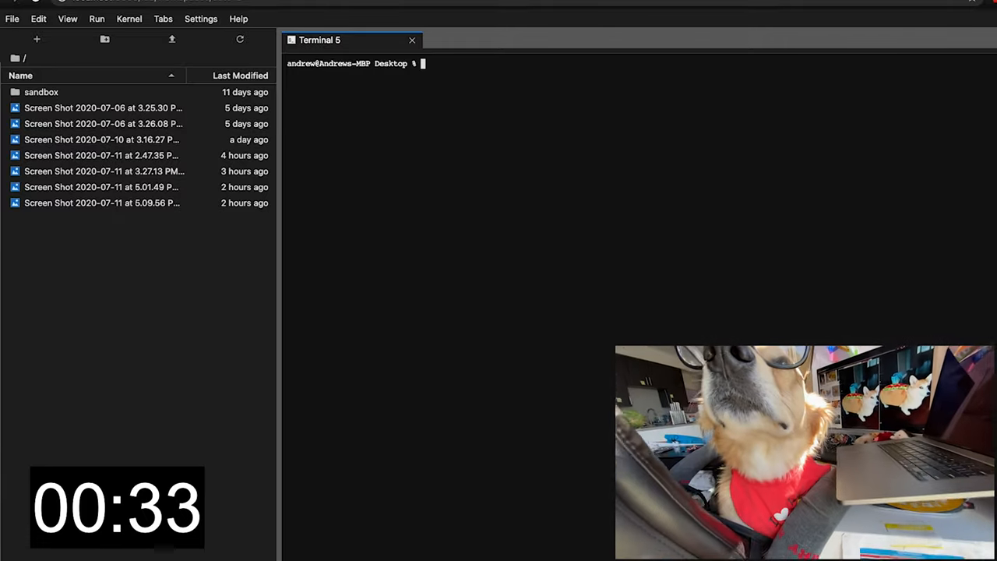
Step: Create the sandbox_teaching folder with mkdir and cd into it
text(mkdir)
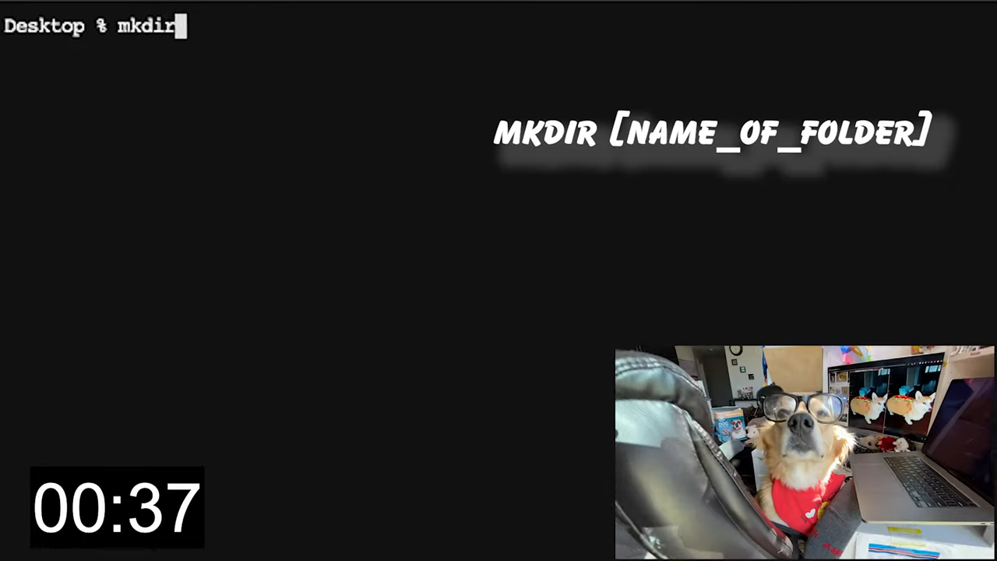
text(sandbox)
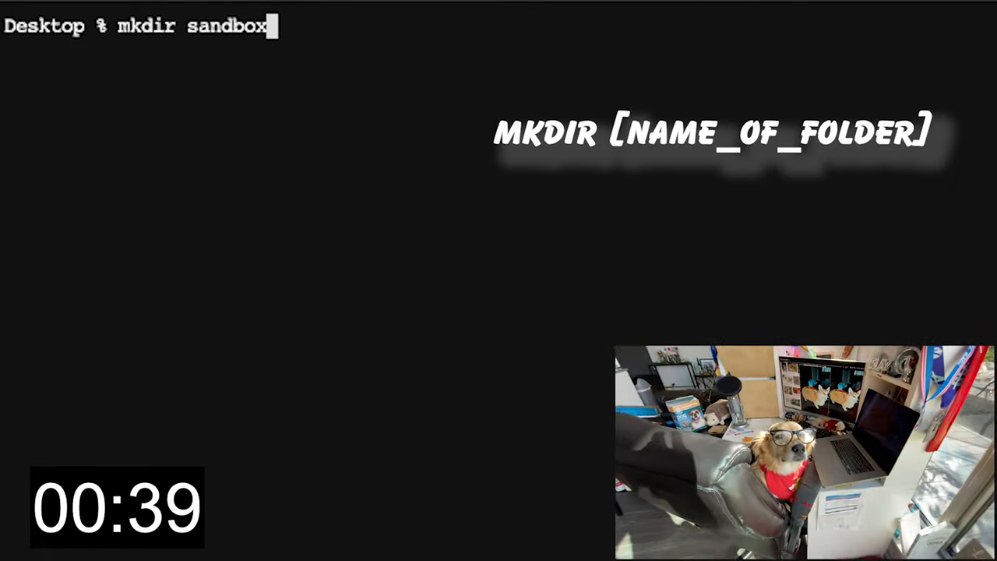
key(Return)
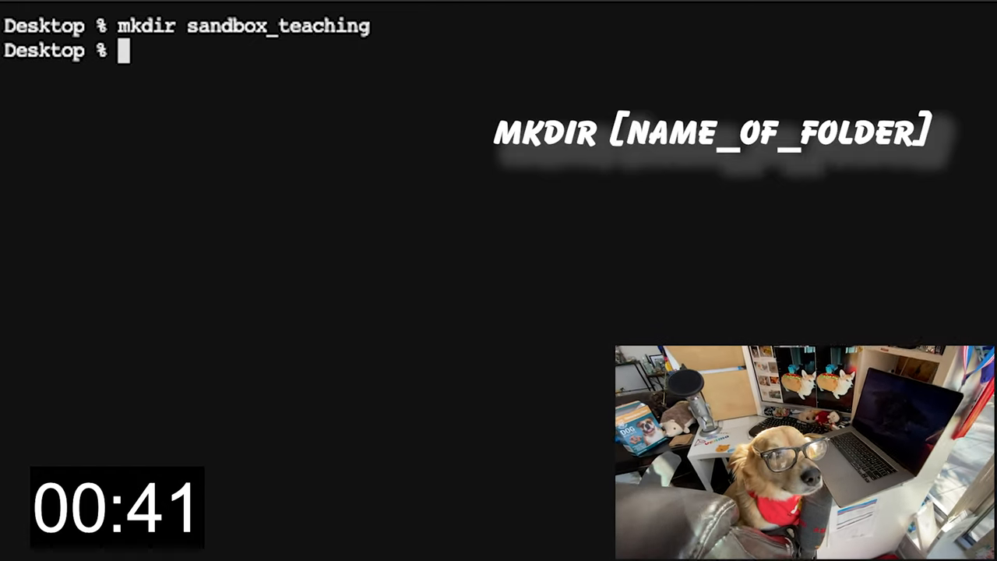
text(cd sandbox_teaching/)
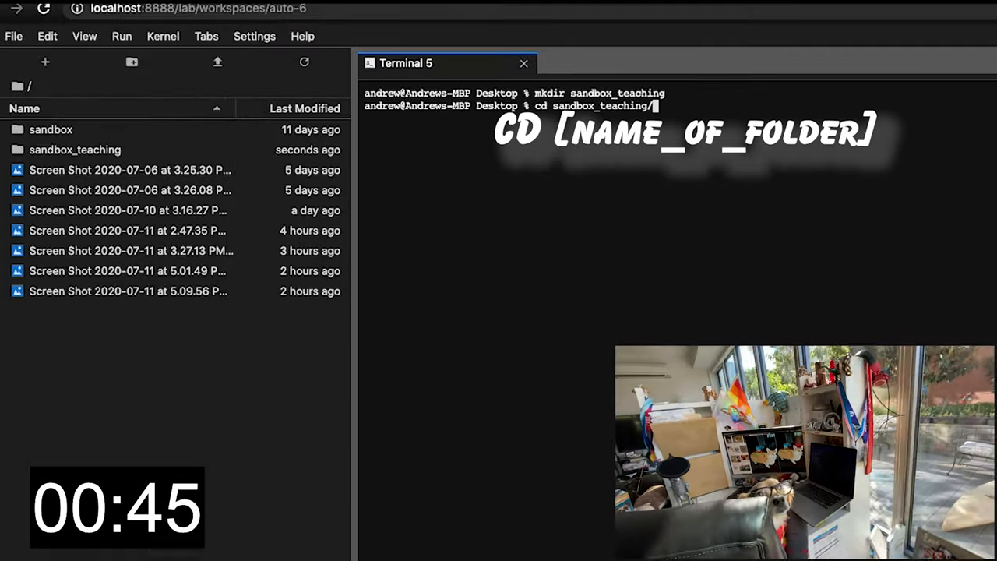
Step: Create a new notebook and rename it myfirstnotebook.ipynb
click(45, 61)
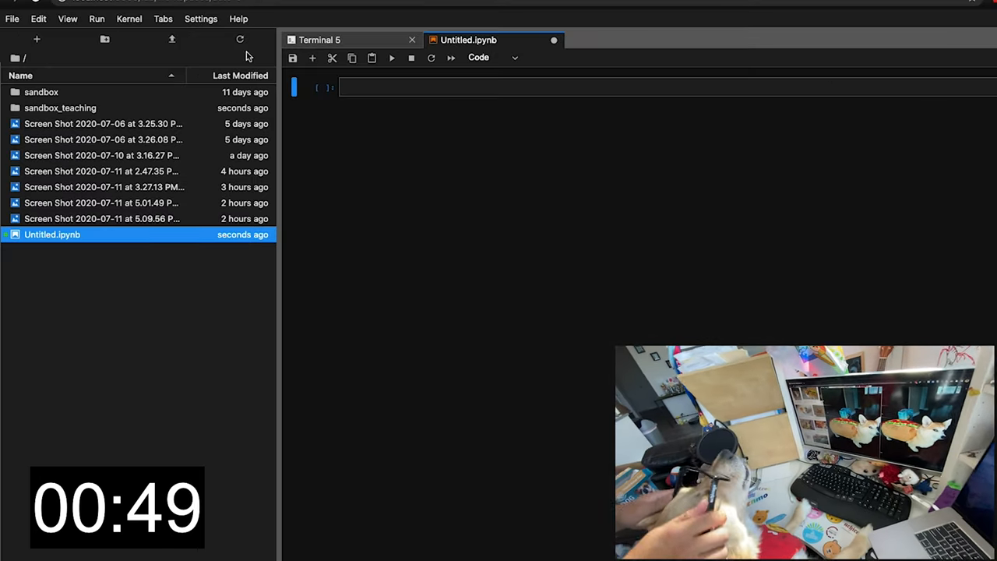
click(201, 18)
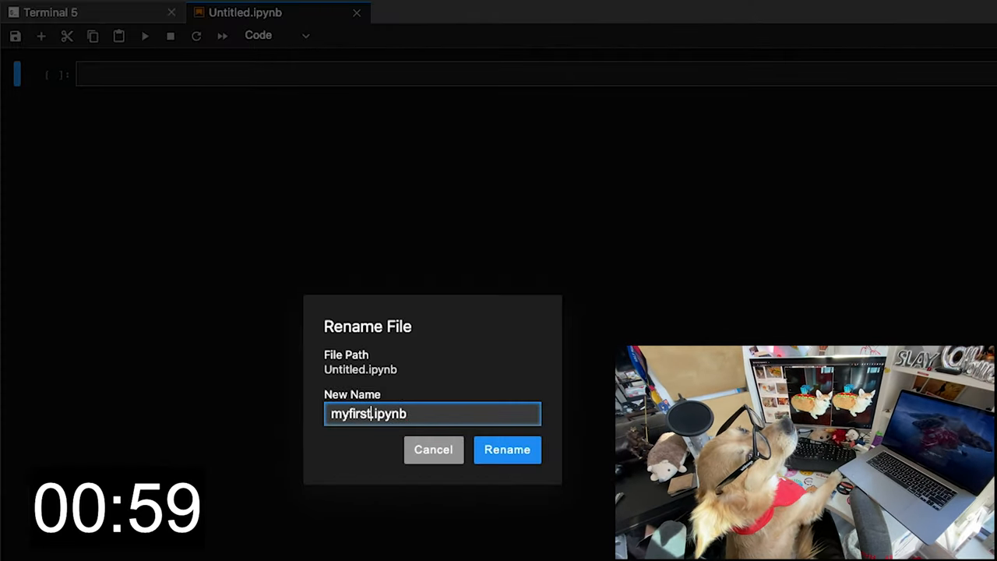
click(507, 449)
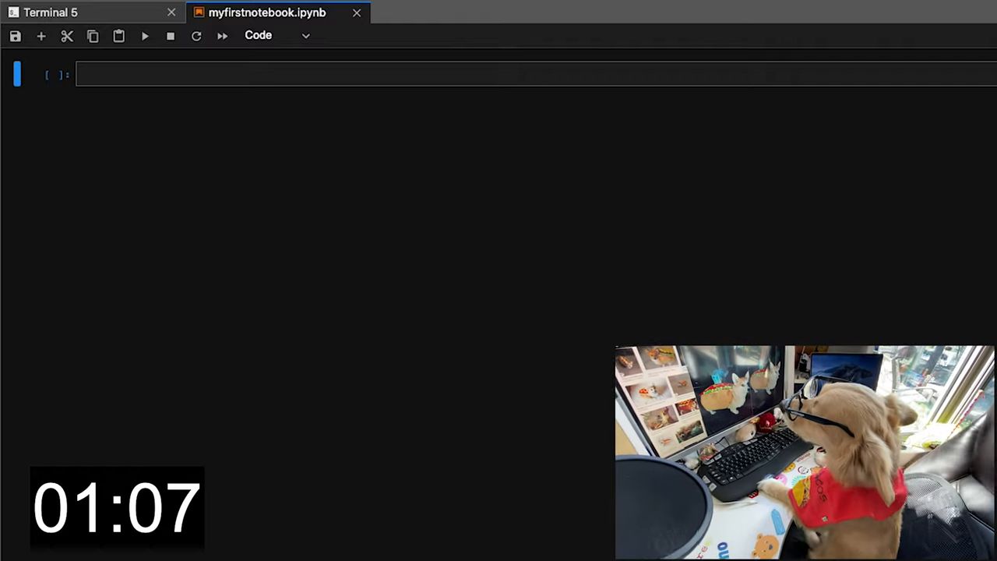
mouse_move(360, 218)
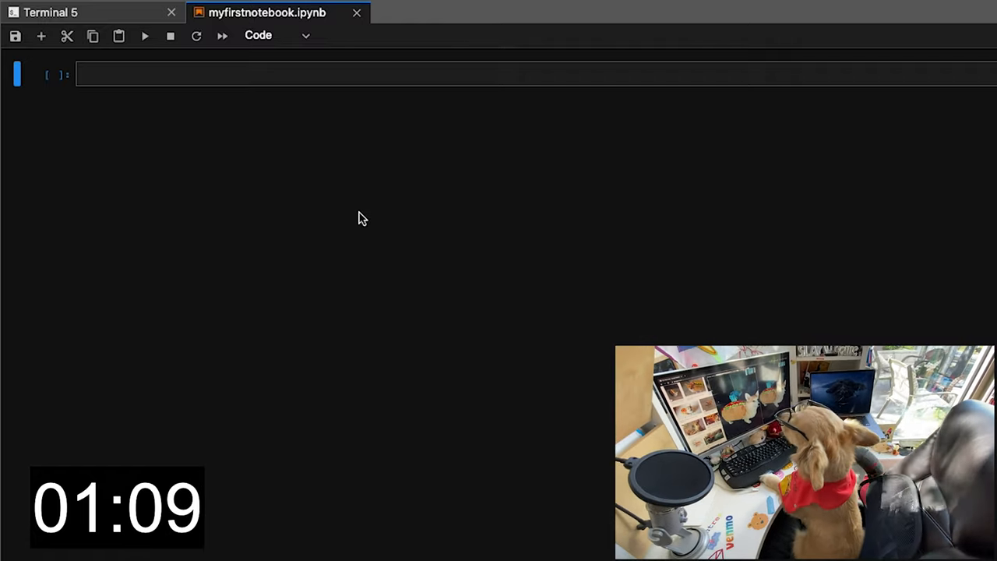
Step: Note in the first cell: enter the cell with Enter, leave with Esc
text(enter the cell)
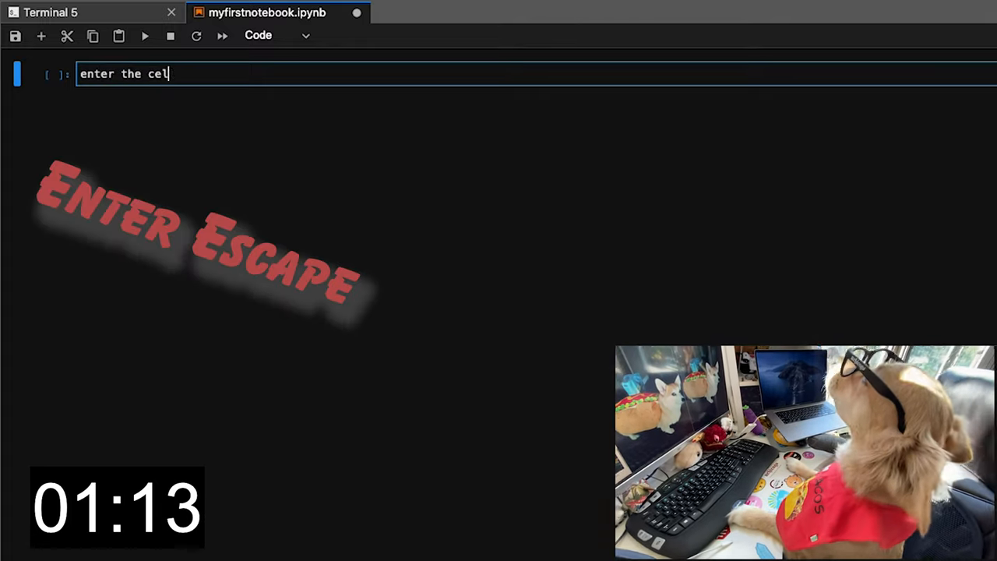
text(with enter)
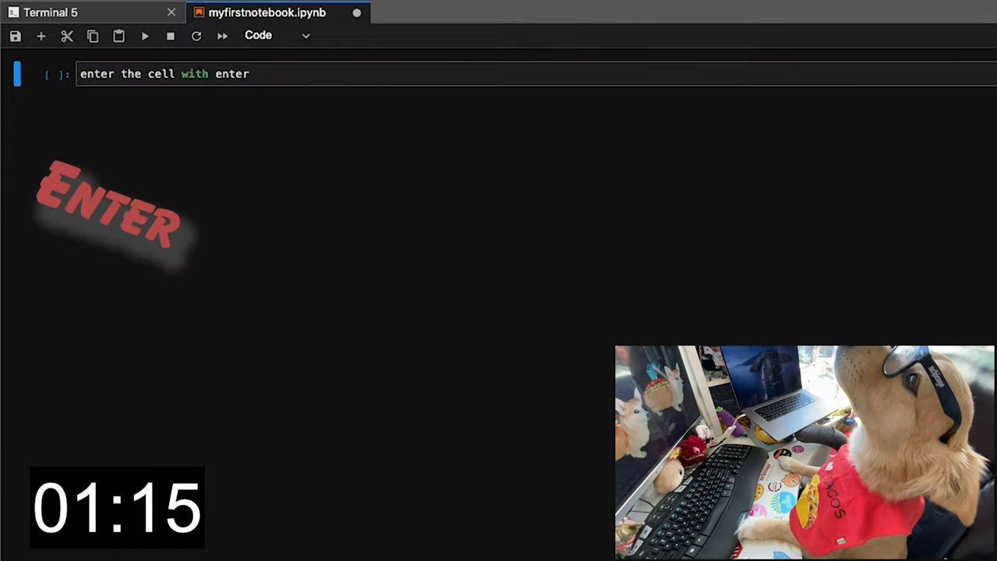
text(escape to get out)
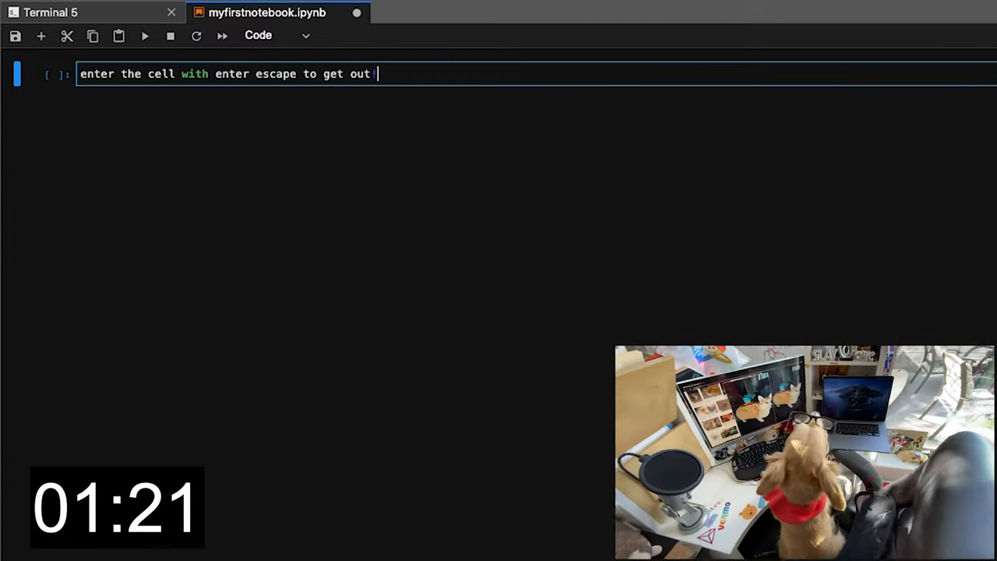
Step: Add a second cell noting b adds a cell below and dd deletes one
key(b)
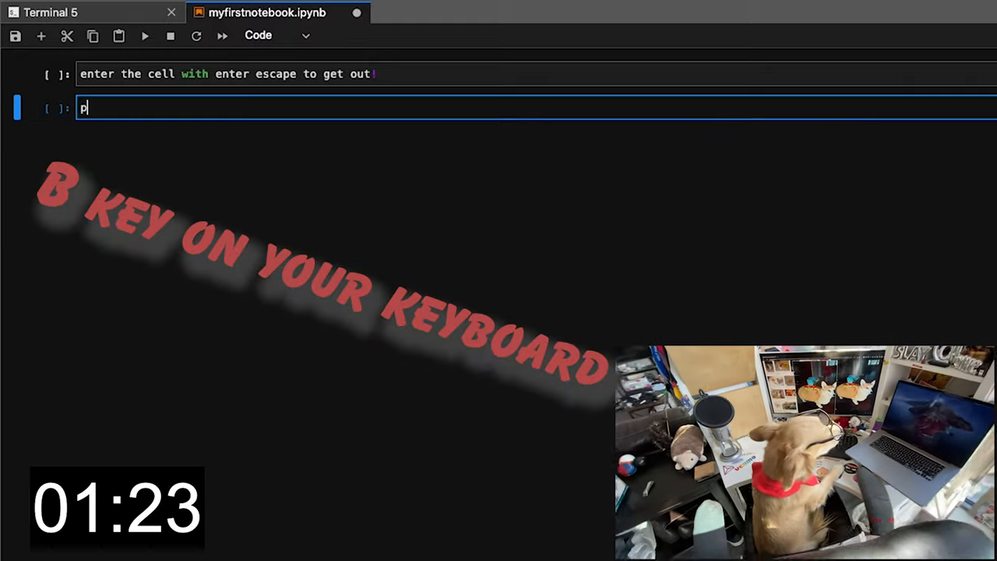
text(ress b to get)
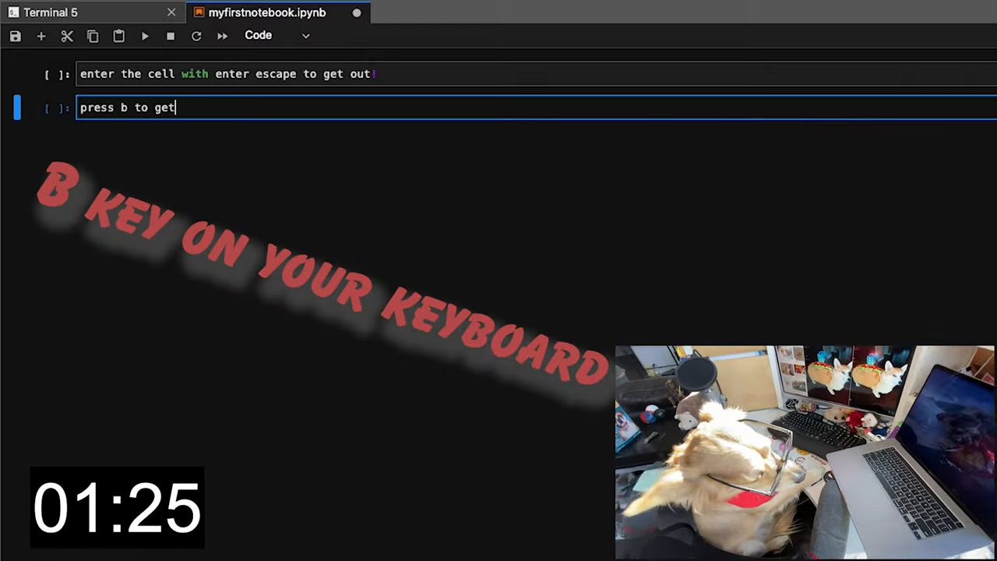
text(new cellb)
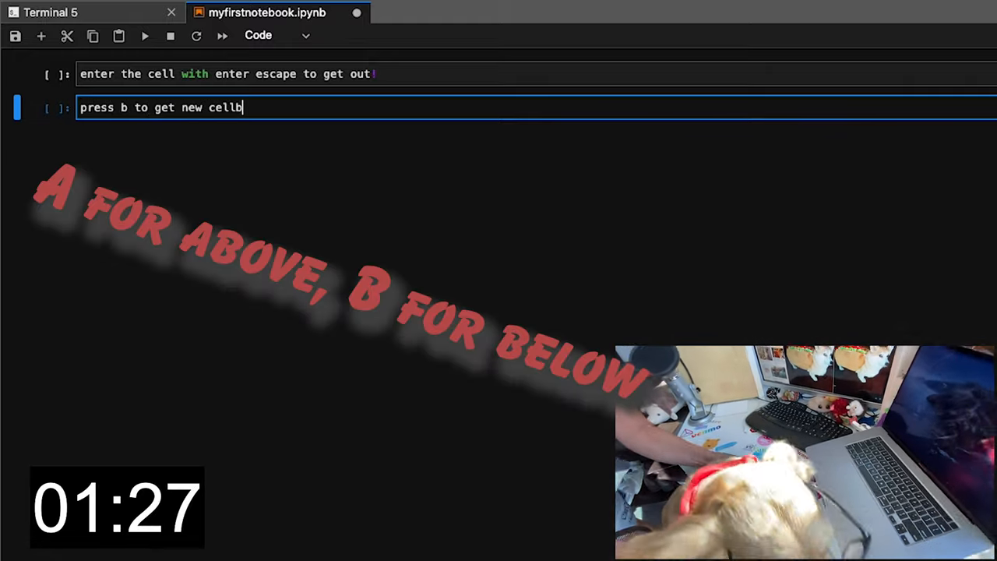
text(below)
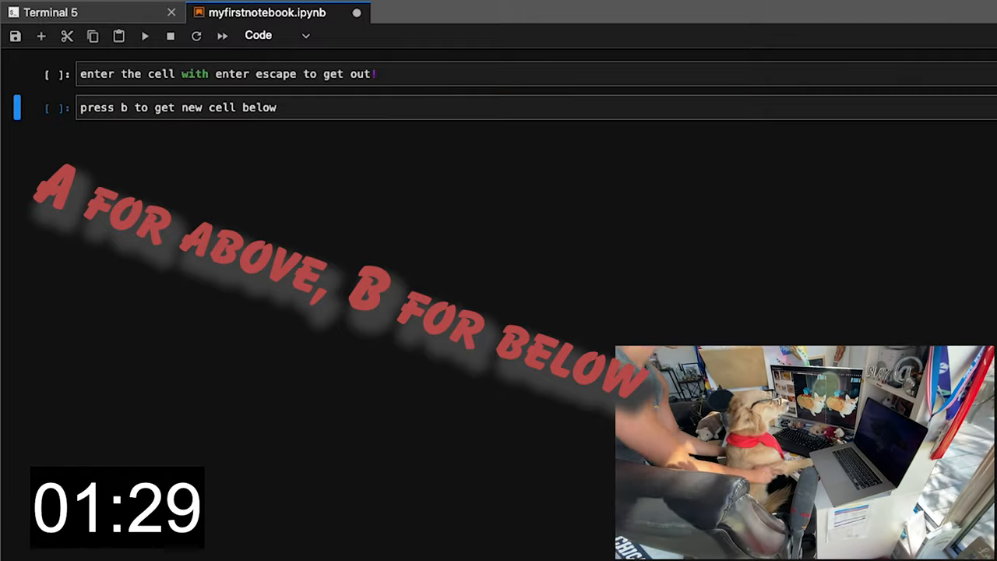
text(dd)
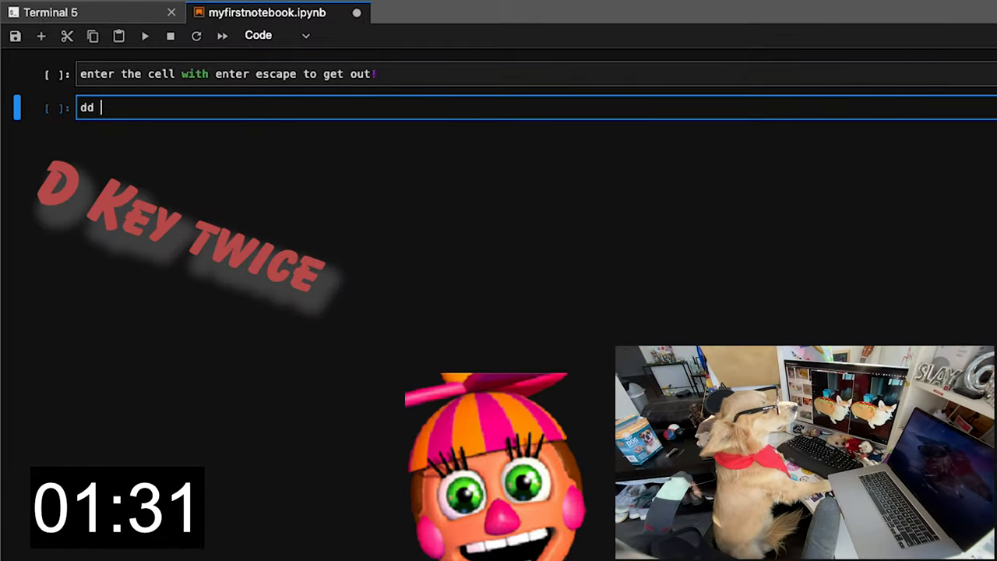
text(to get)
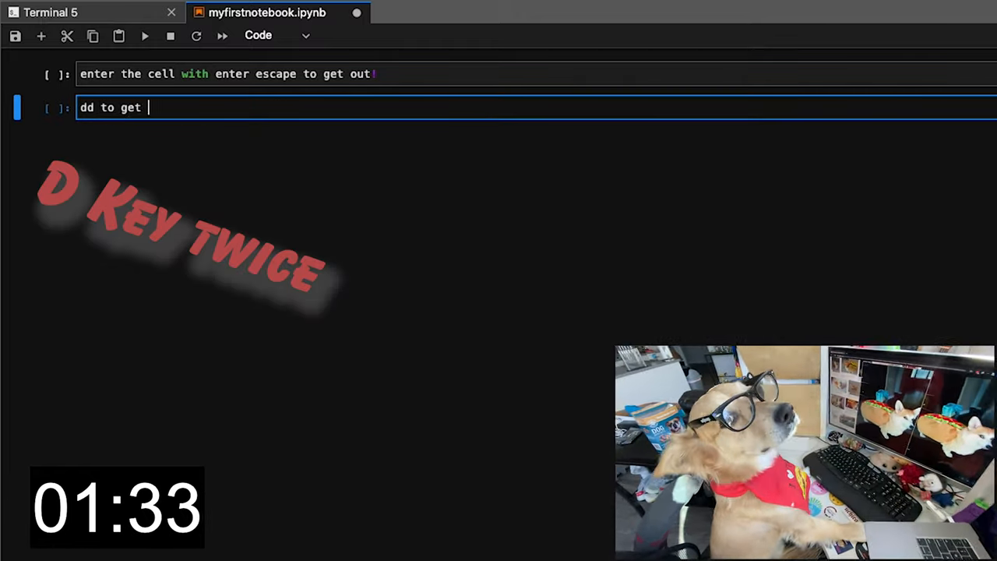
text(rid of cell)
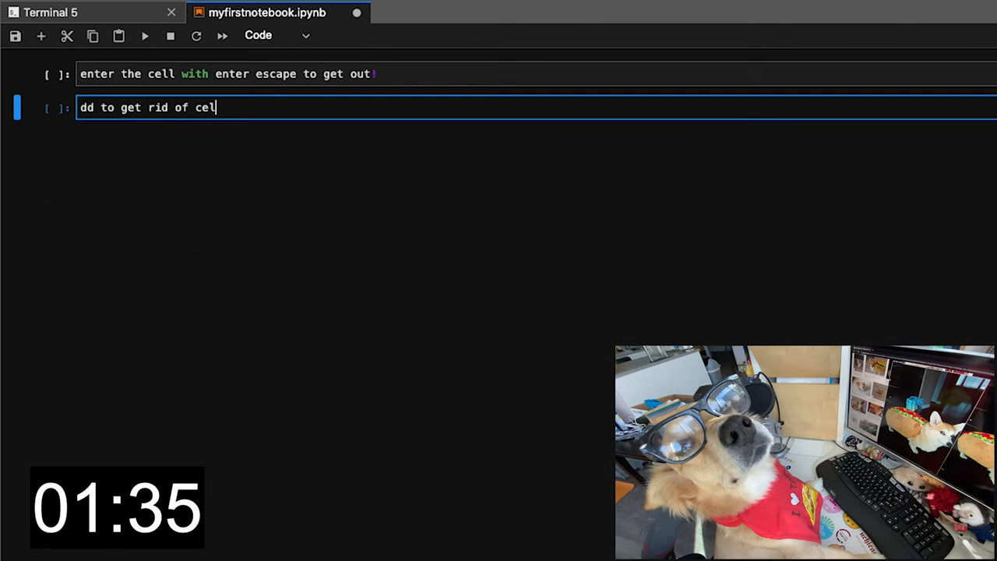
key(d)
text(ctrl+/ (underneath the )
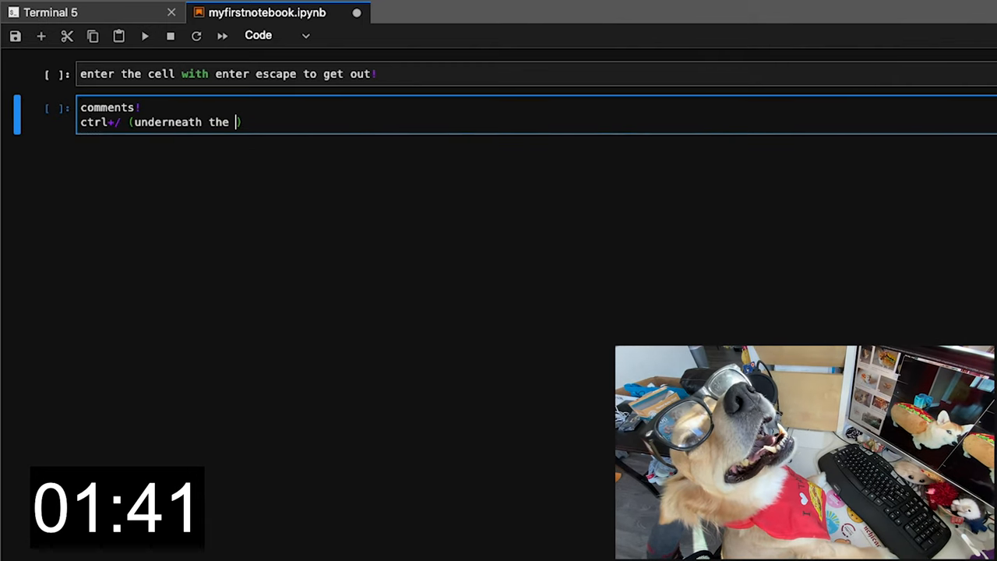
Step: Run comment cells '# this is a comment WOW' and '# commented code will not run!'
text(question mark)
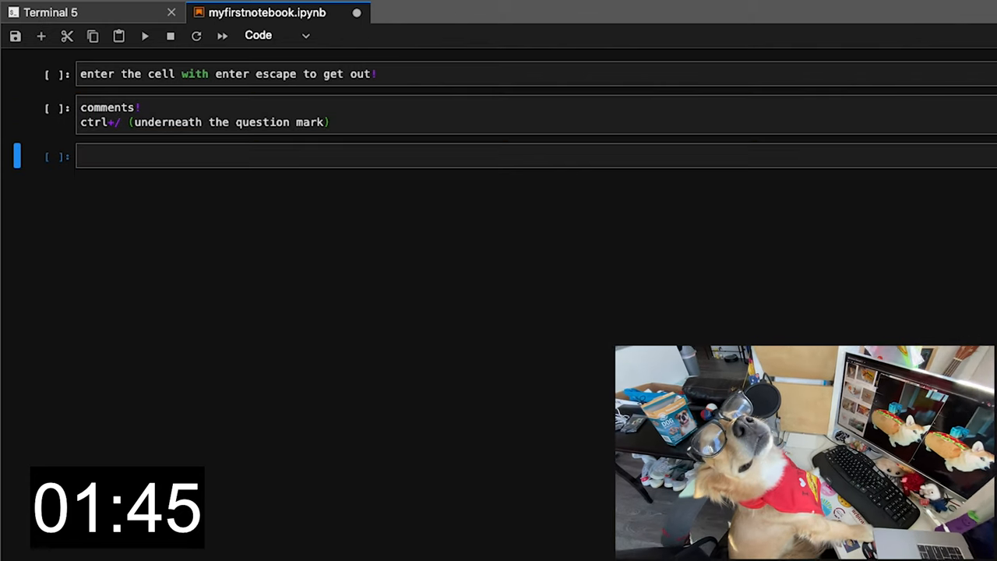
text(this is a comment)
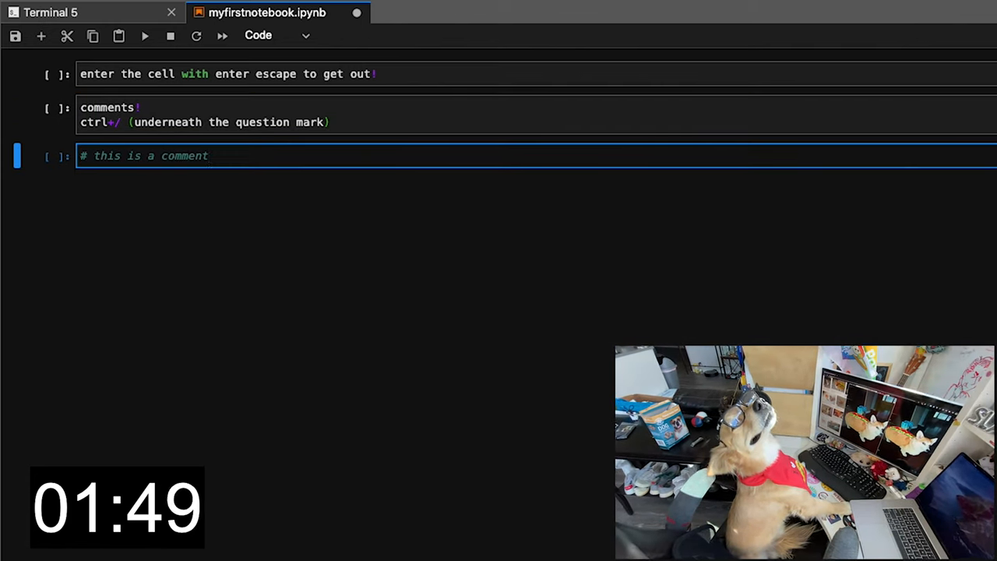
text(WOW)
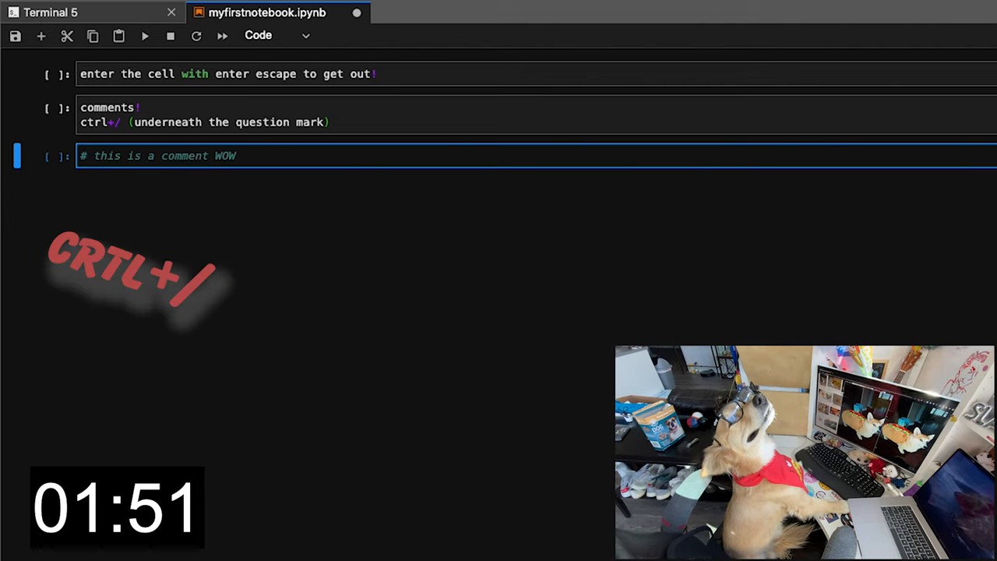
key(shift+enter)
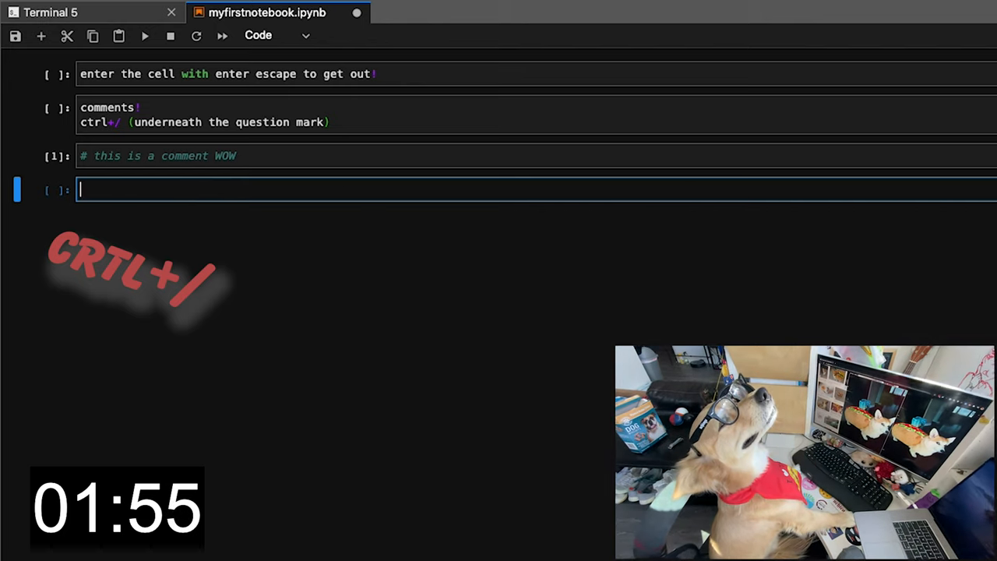
text(# commented code)
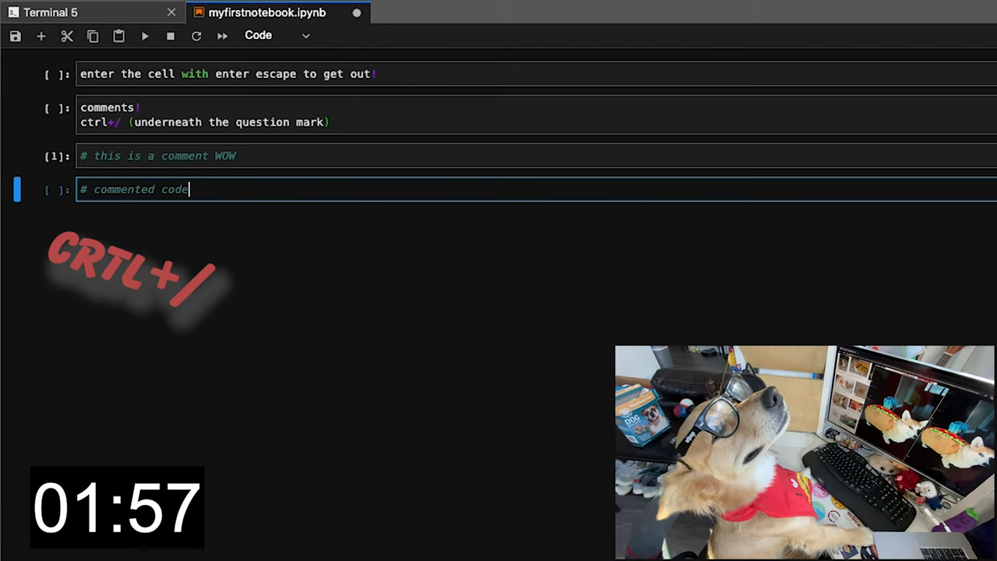
text(will not run)
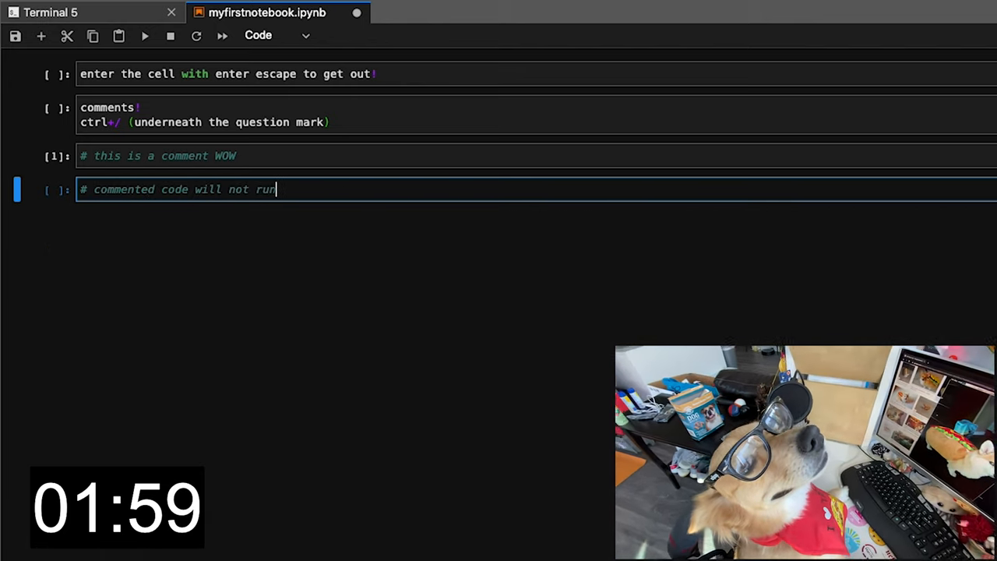
key(shift+enter)
text(1)
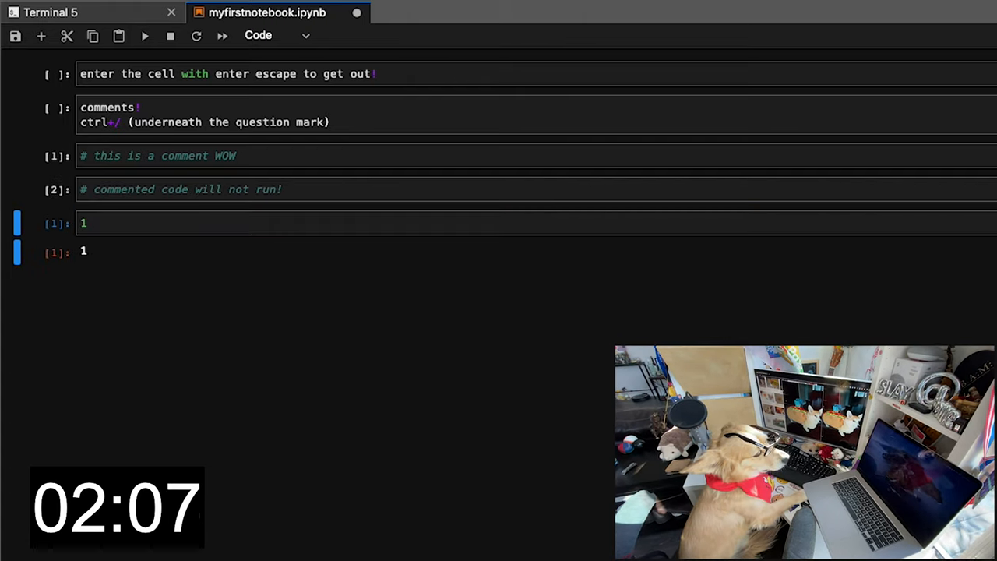
Step: Evaluate the floats 2.0 and 2., and check type(2.0)
text(2.0)
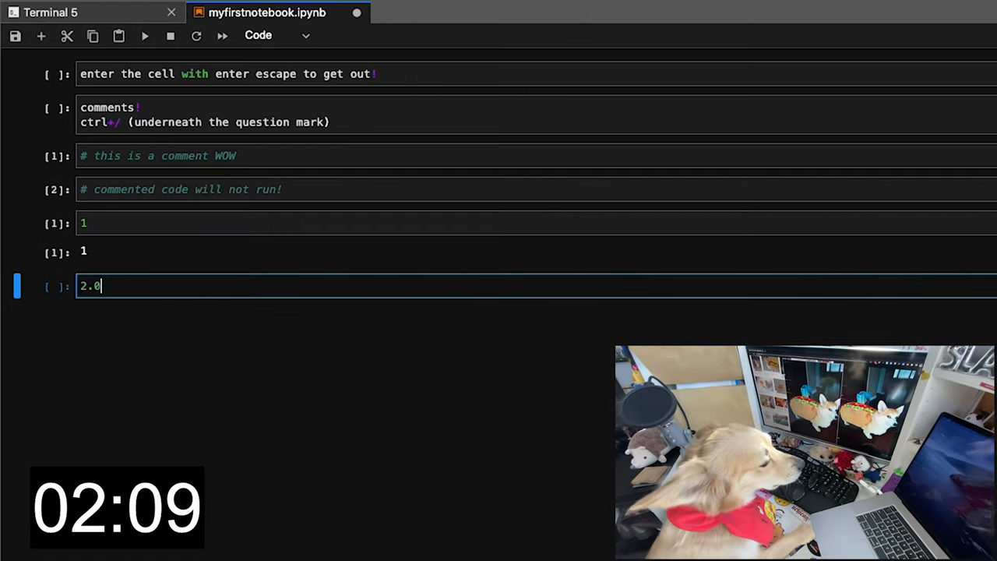
key(shift+enter)
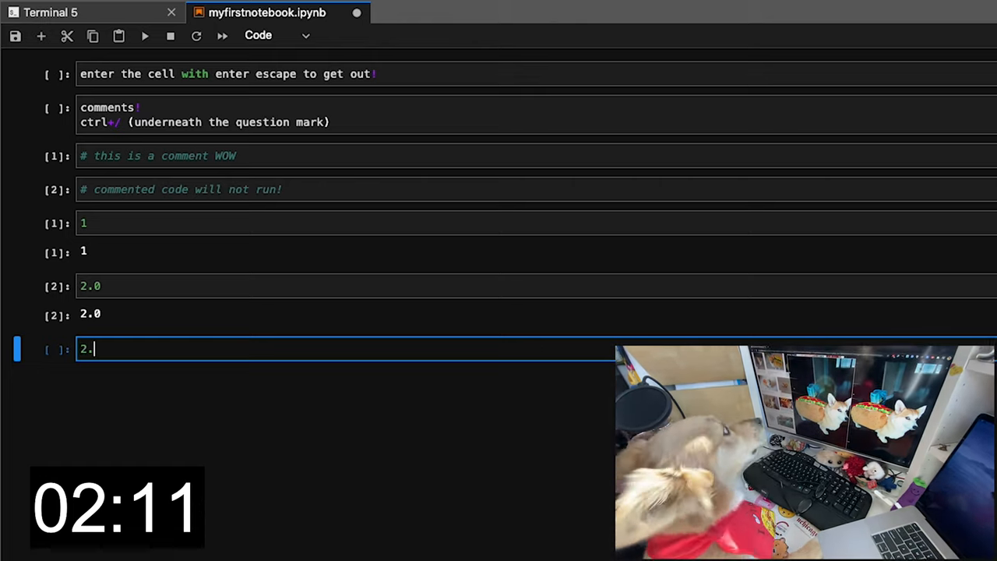
key(shift+enter)
text(2/2)
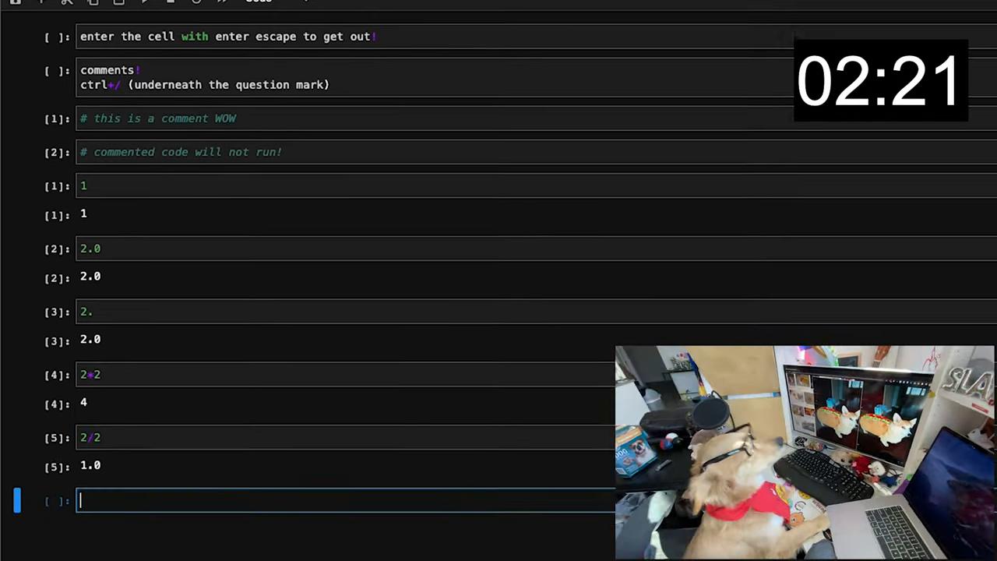
text(type(2.0)
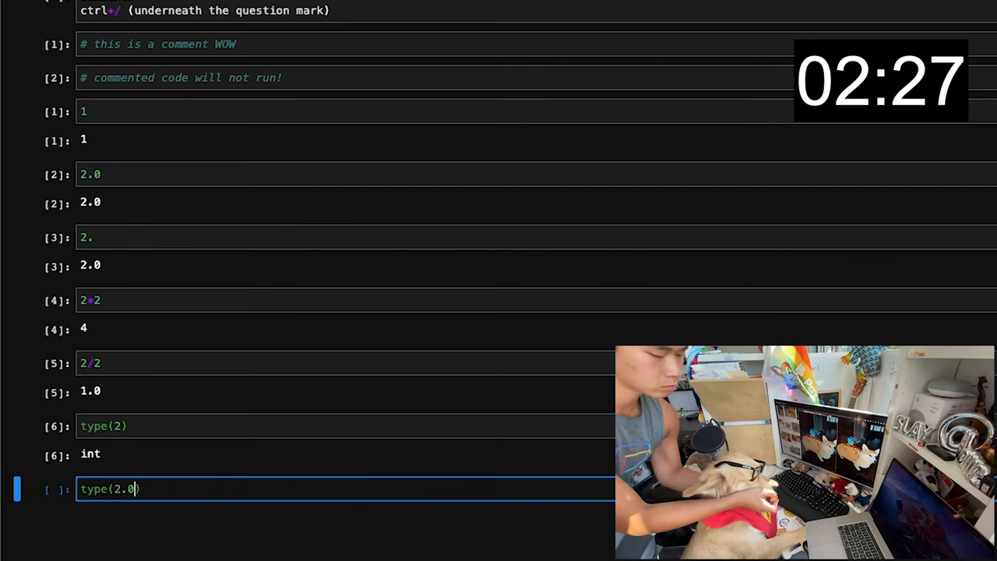
key(shift+enter)
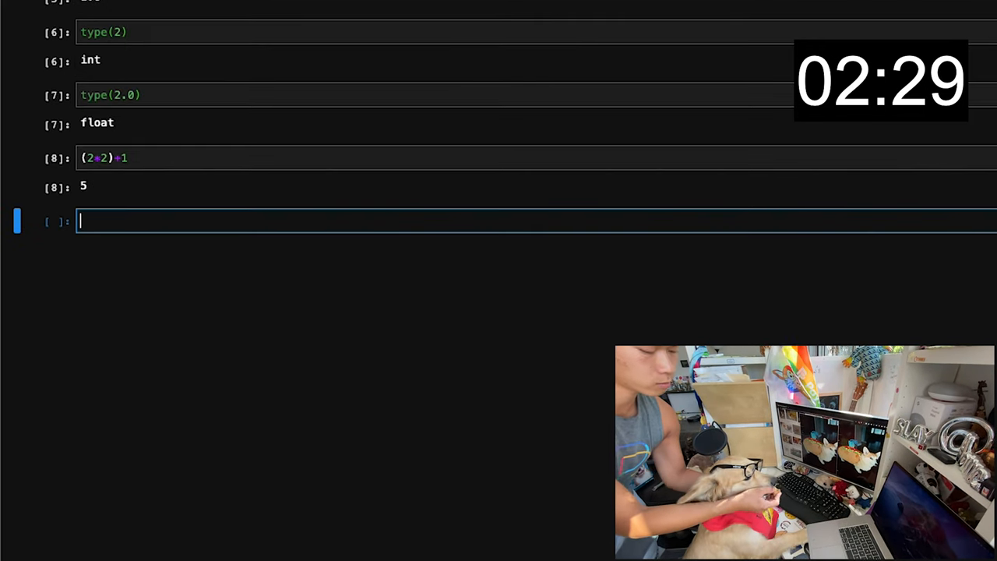
Step: Assign a = 2 and b = 2, reassign a = 3, and rerun a + b
text(a = 2)
text(b)
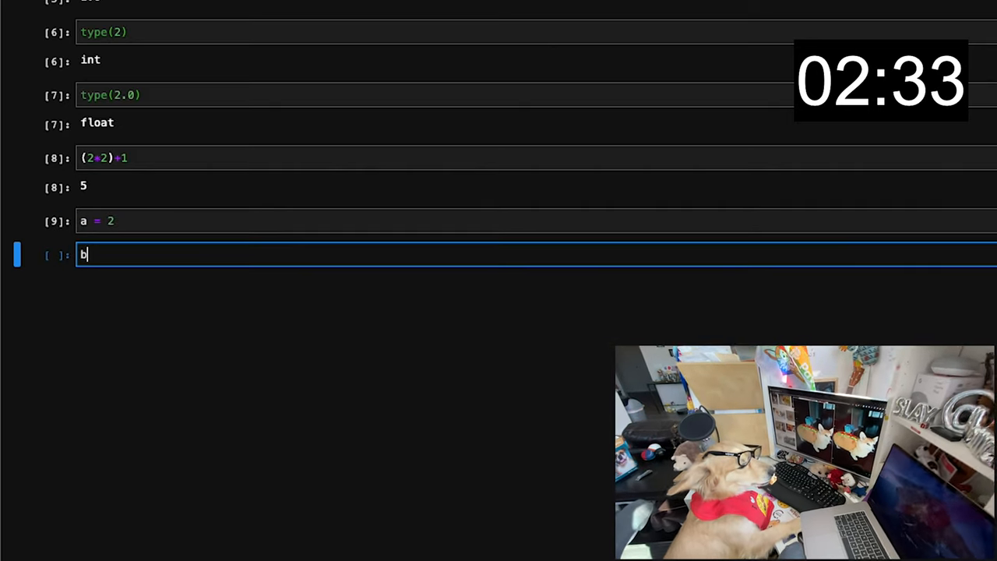
text(-)
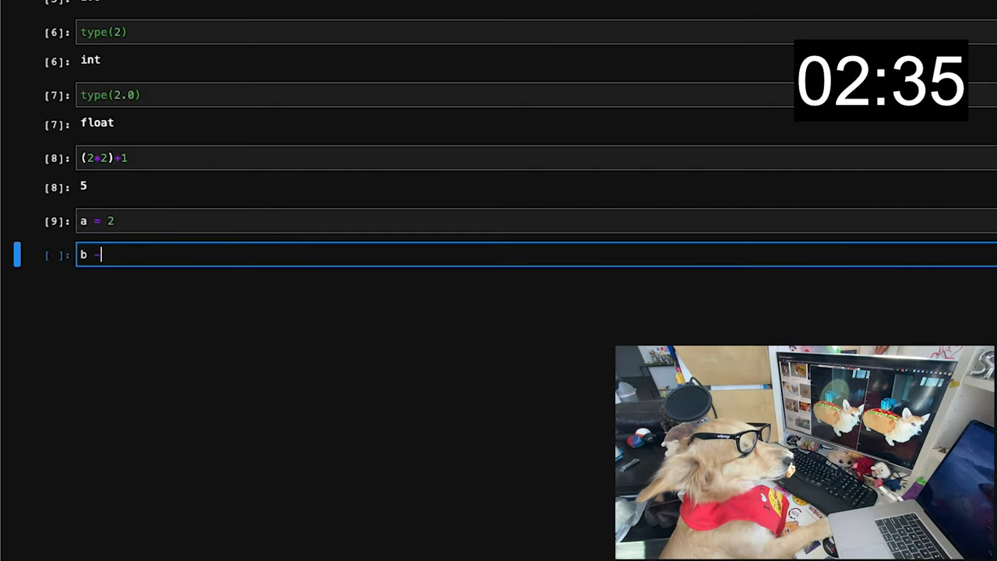
text(= 2)
text(a)
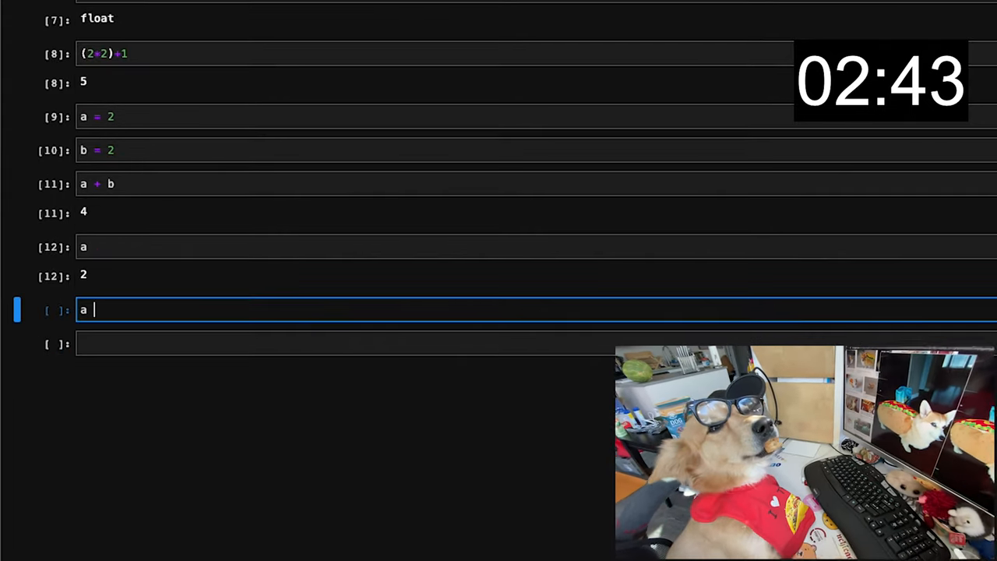
text(= 3)
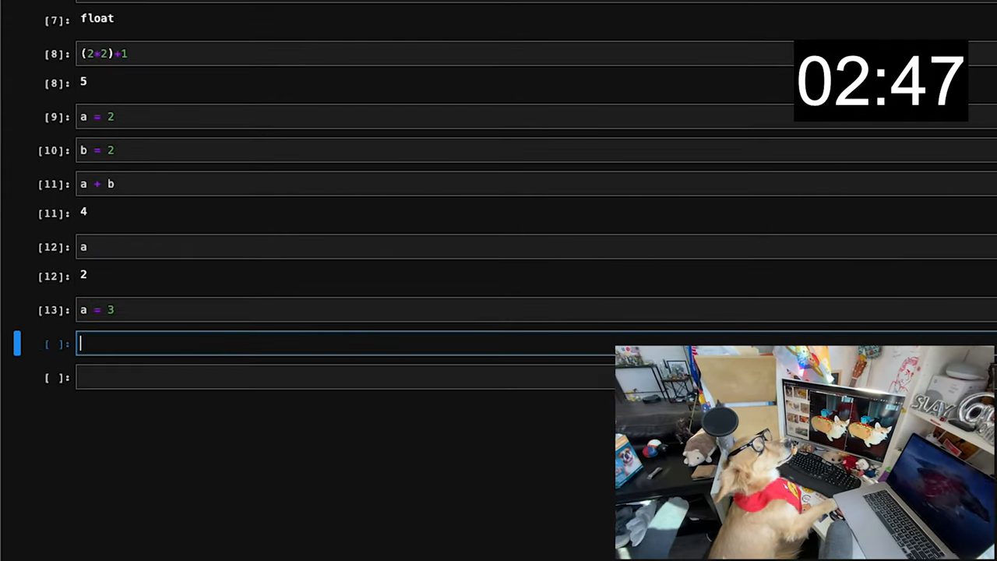
key(shift+enter)
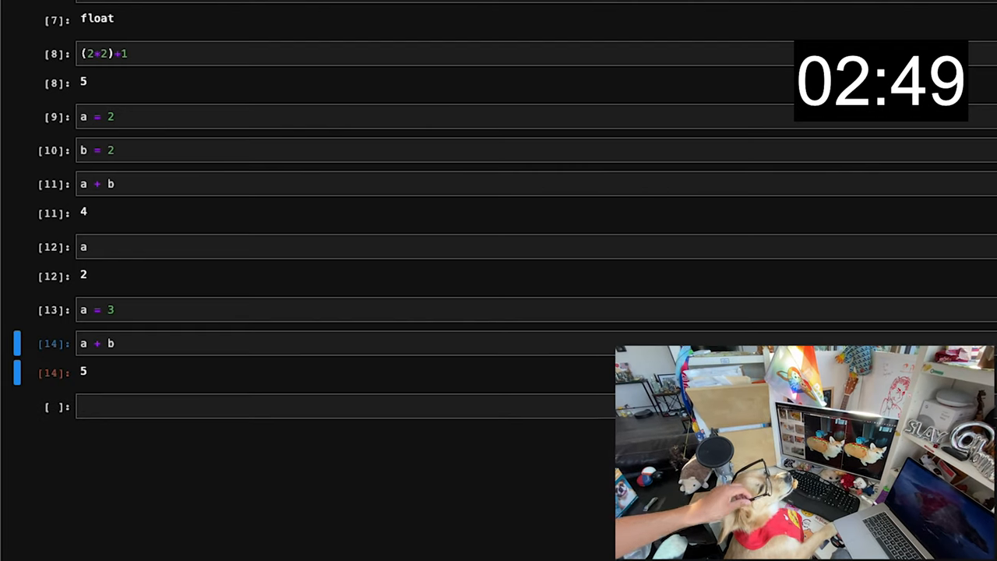
click(233, 183)
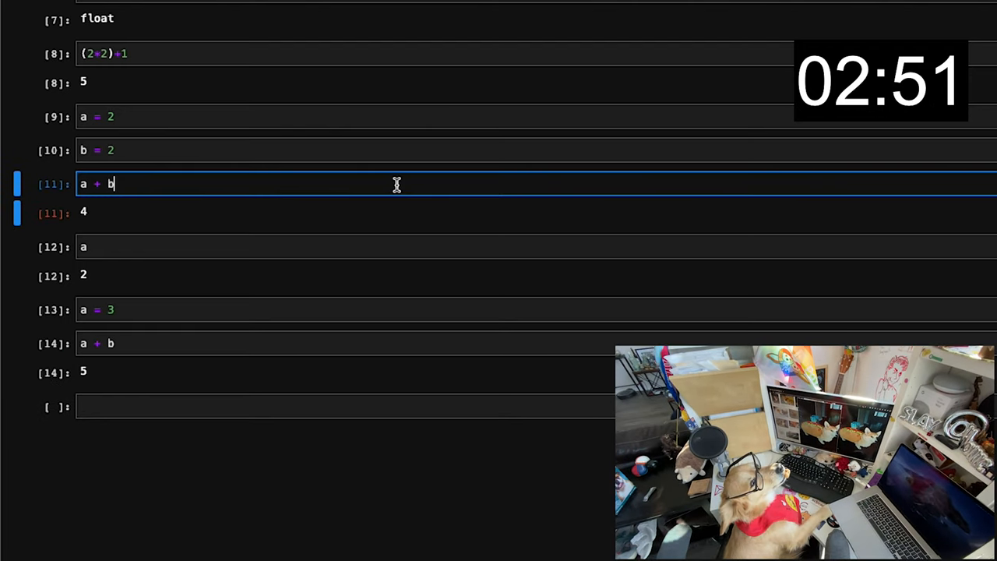
key(shift+enter)
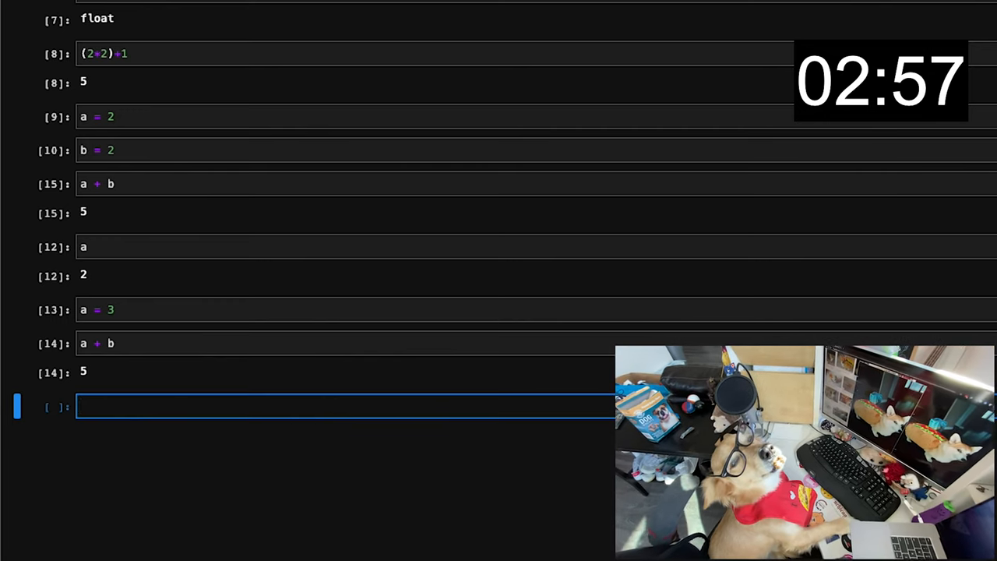
Step: Compute 2 ** 2 in a new cell
text(2)
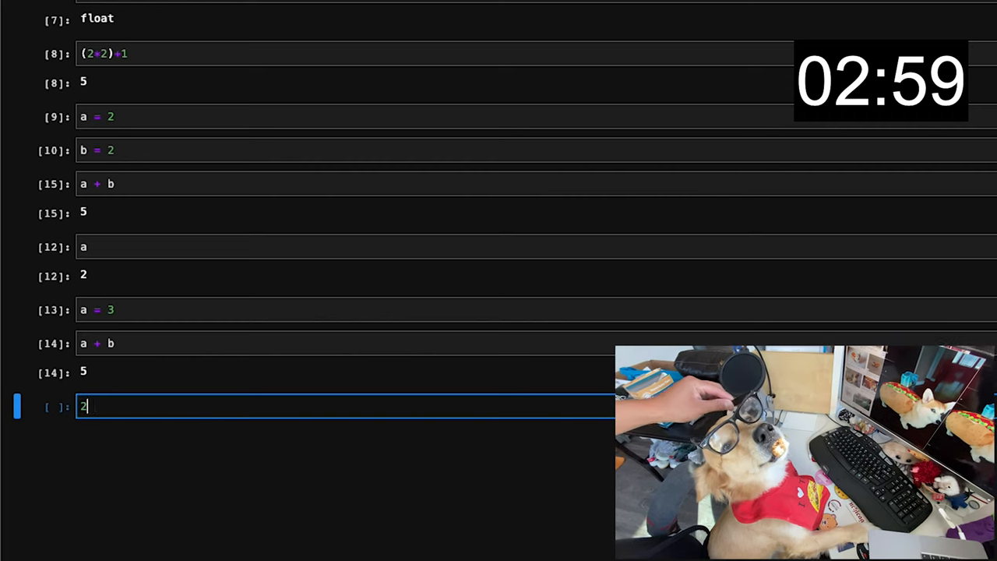
key(Shift+Enter)
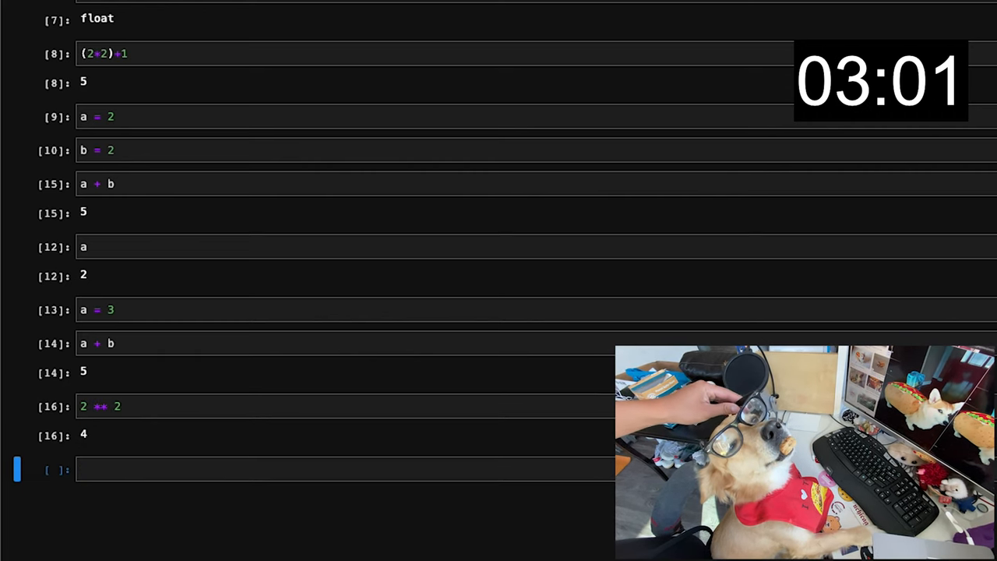
text(2 **)
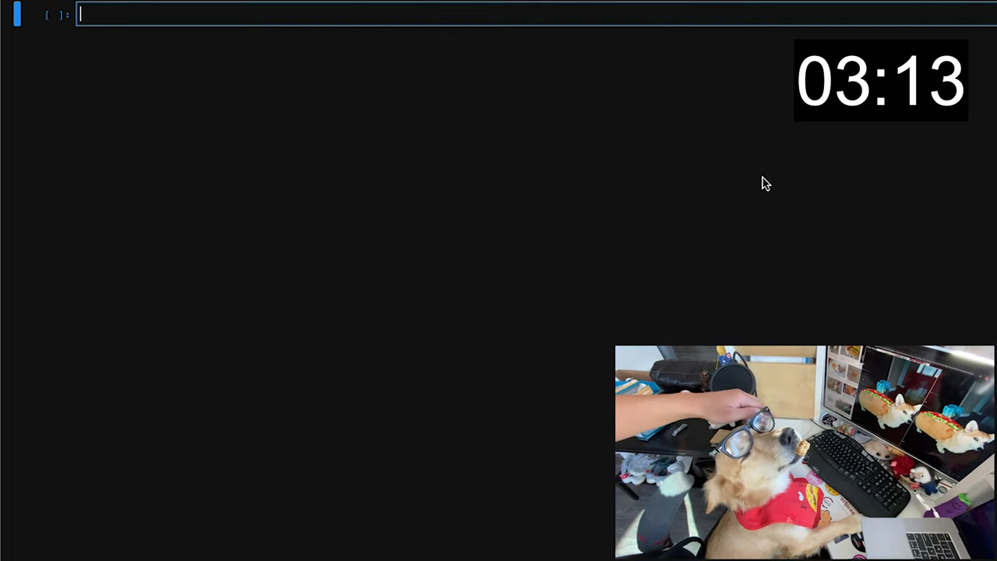
Step: Assign string = 'Hello world', then run print(string)
text(str)
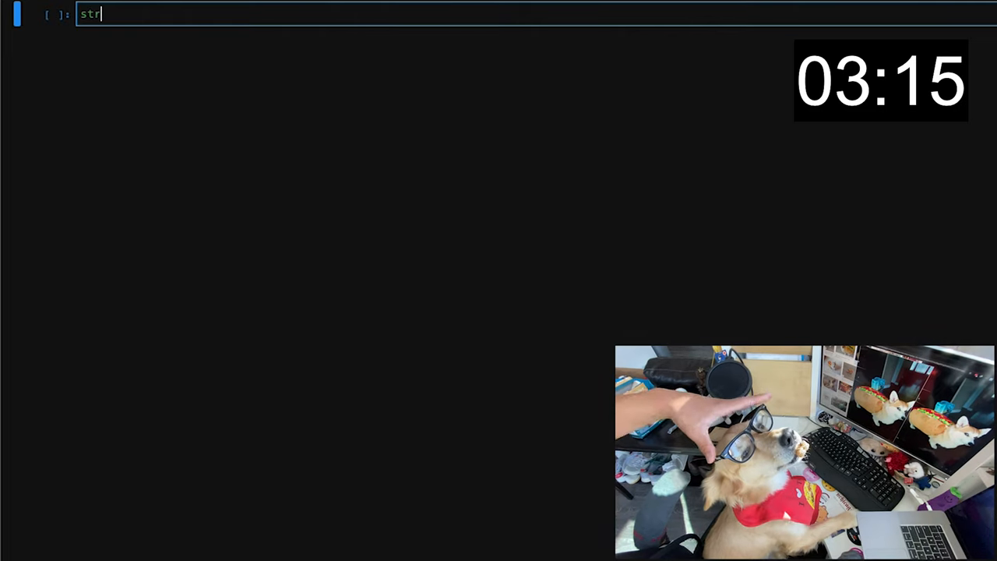
text(ing =)
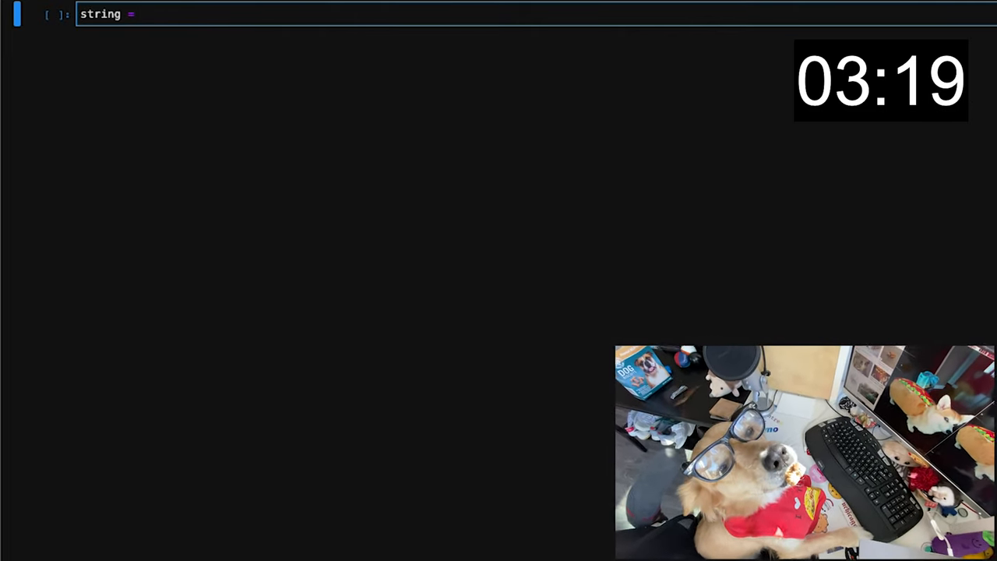
text('Hell)
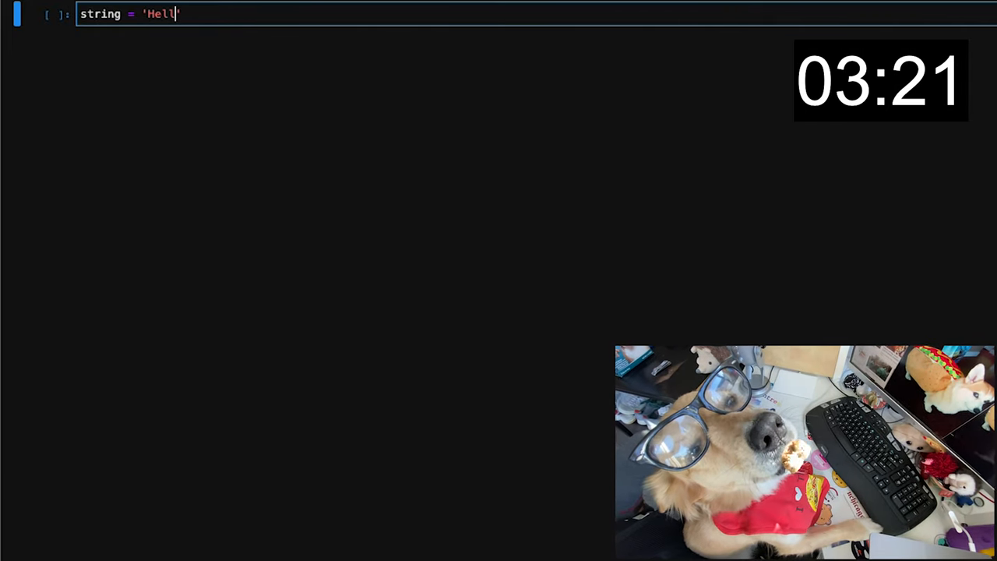
text(o wo)
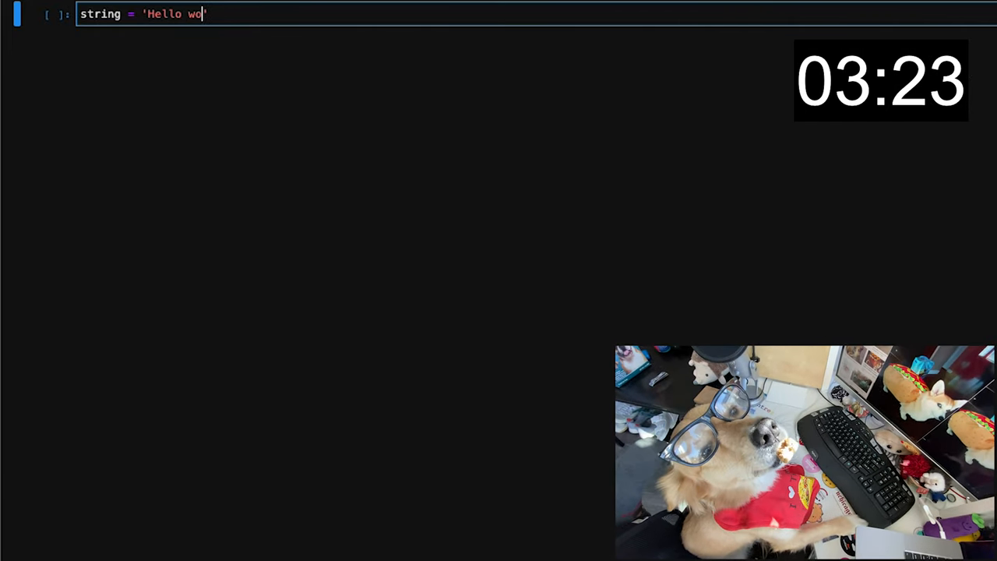
key(shift+enter)
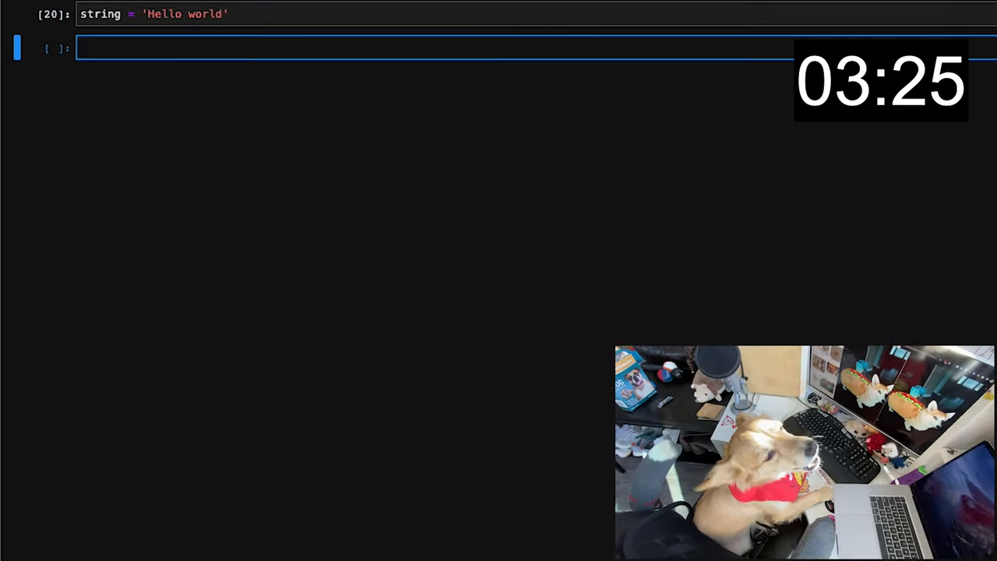
text(print(string))
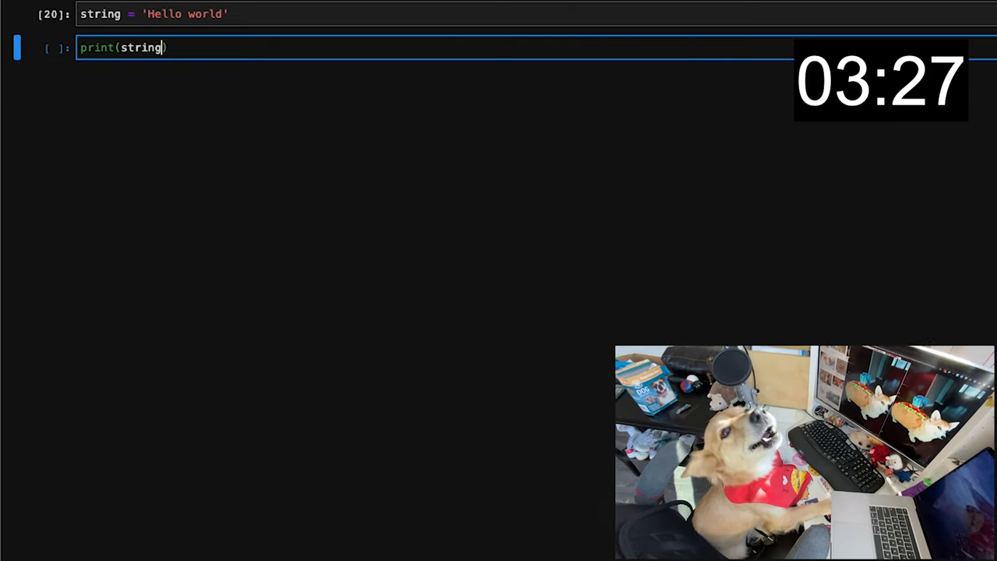
key(shift+enter)
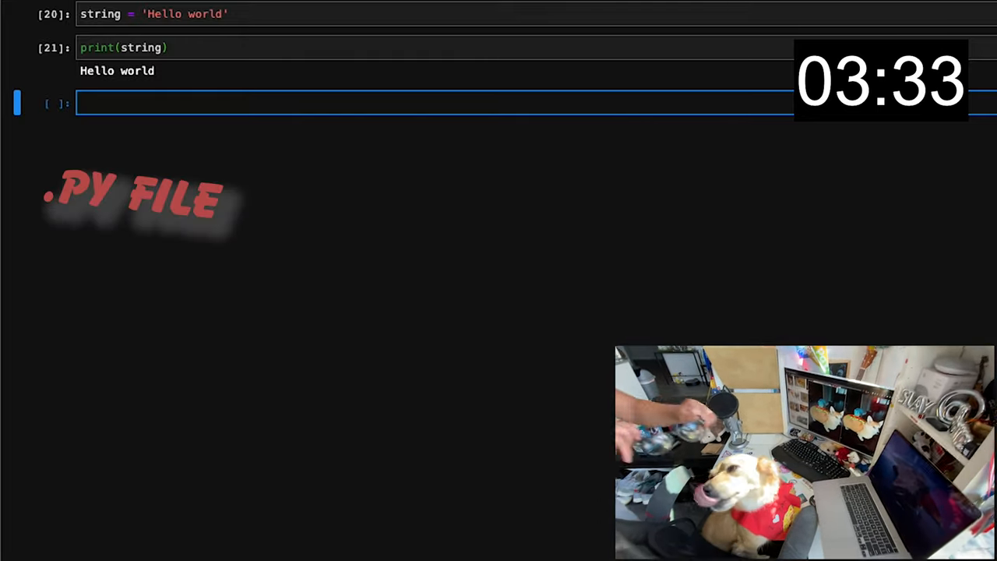
Step: Define start = 0, stop = -1, step = 1 with comments, then slice string[start:stop:step]
text(str)
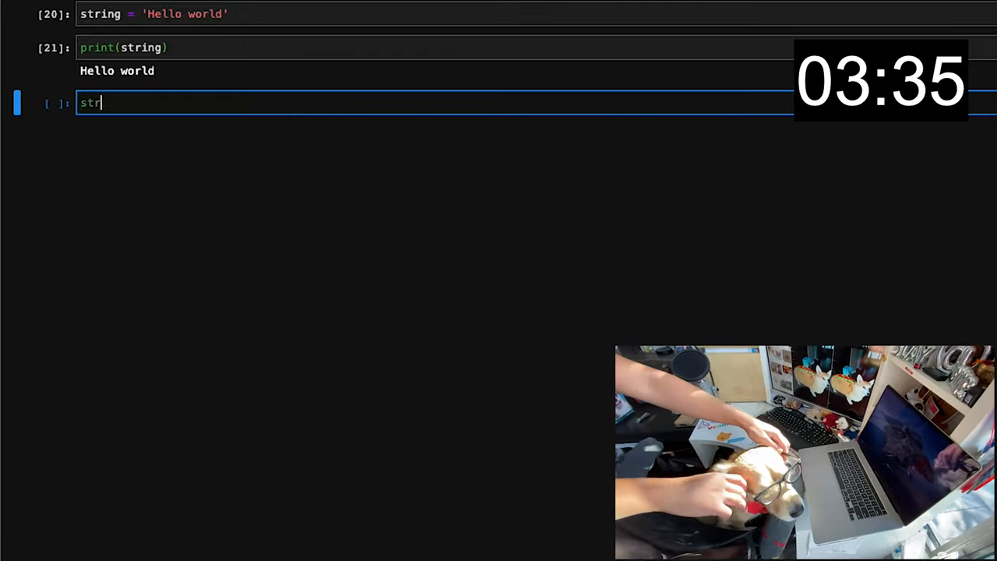
text(ing[start:stop:step)
text(start =)
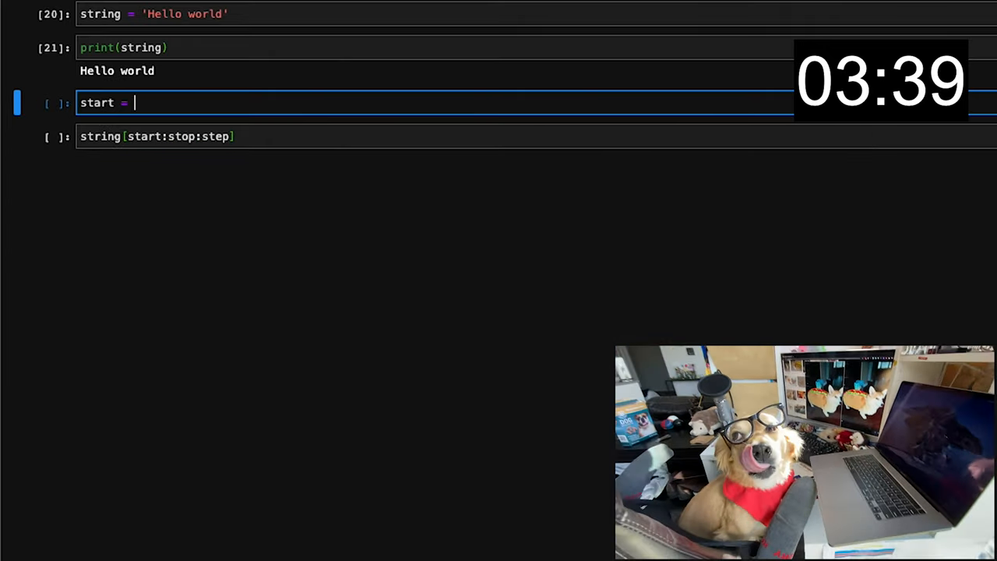
text(0 # index starts at 0!)
text(stop =)
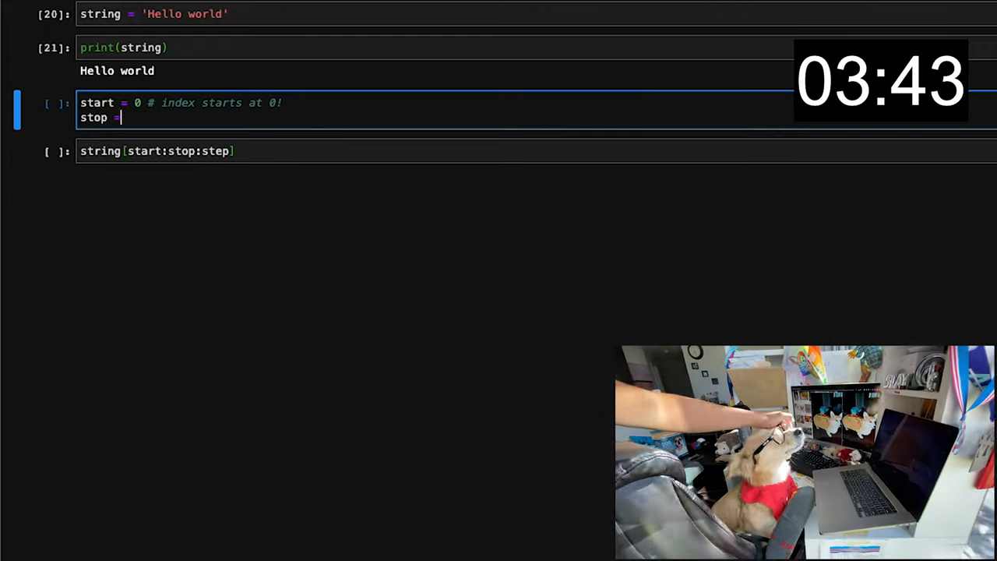
text(-1 # r)
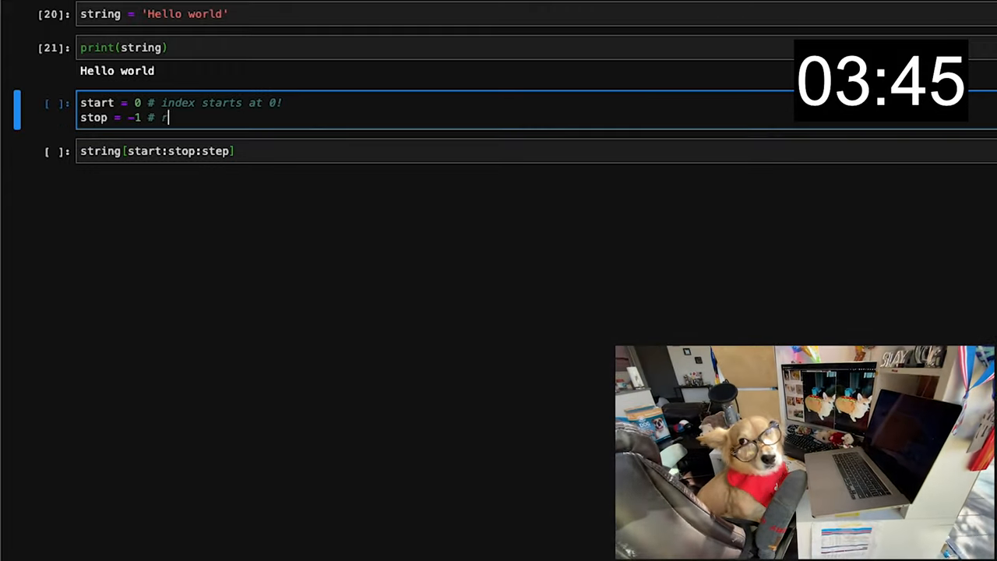
text(reverse index means LAST one)
text(step)
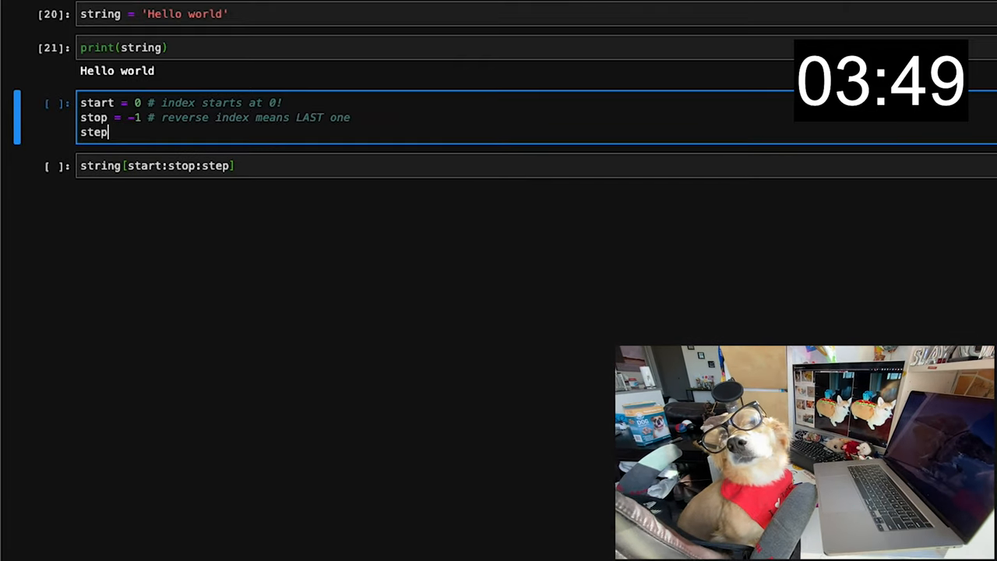
text(= 1 # 1 by default!)
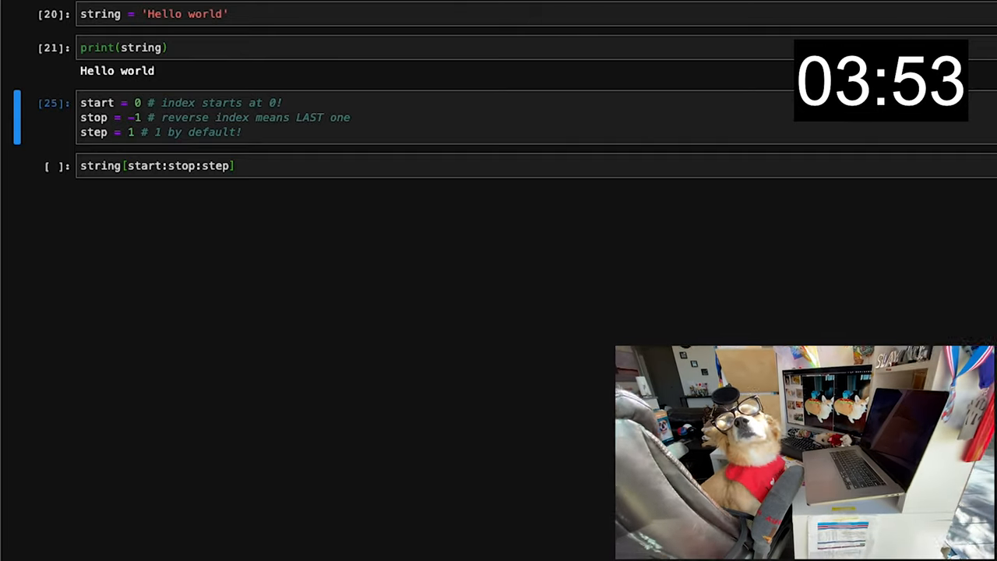
key(shift+enter)
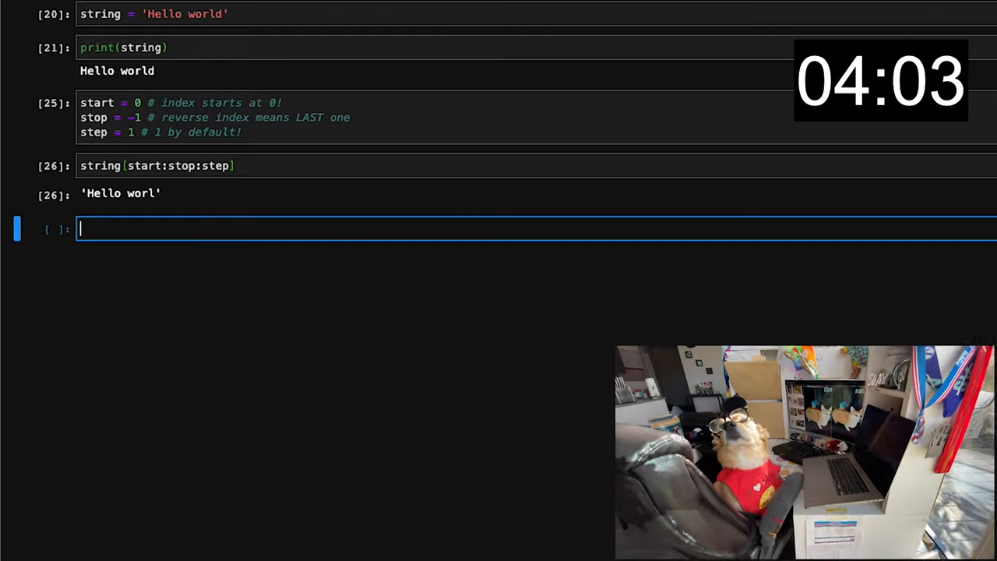
Step: Run cells for myname = 'Data Leap', string[::-1], 'racecar', and a two-line print
text(myname = ')
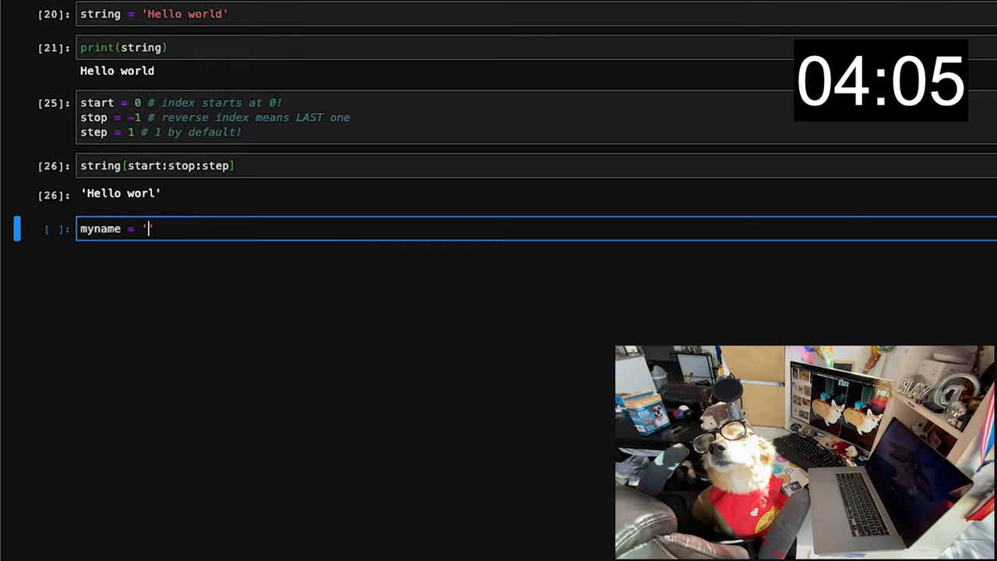
text(Data Leap')
text(print(string+myname)
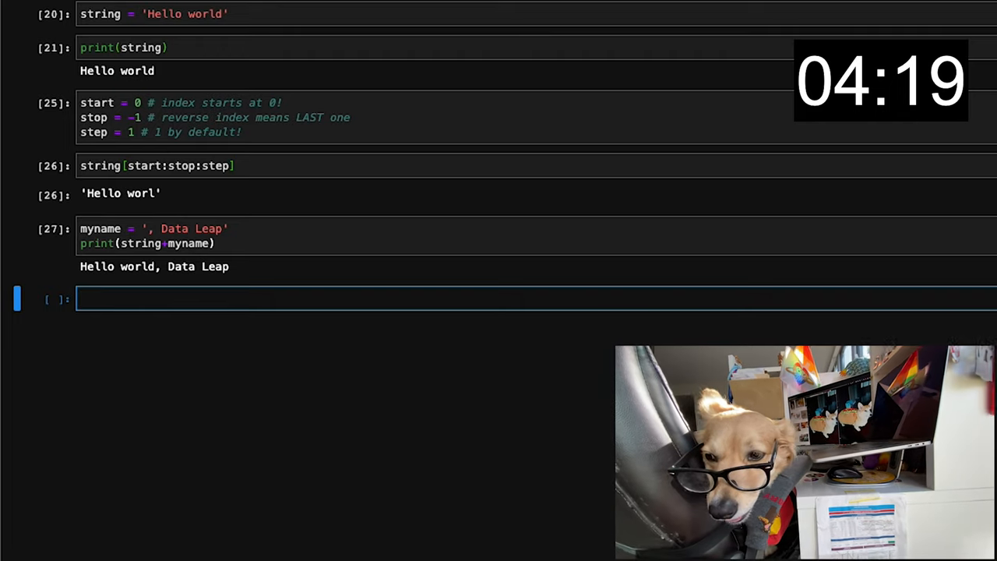
text('aint ya proud of me, pa?")
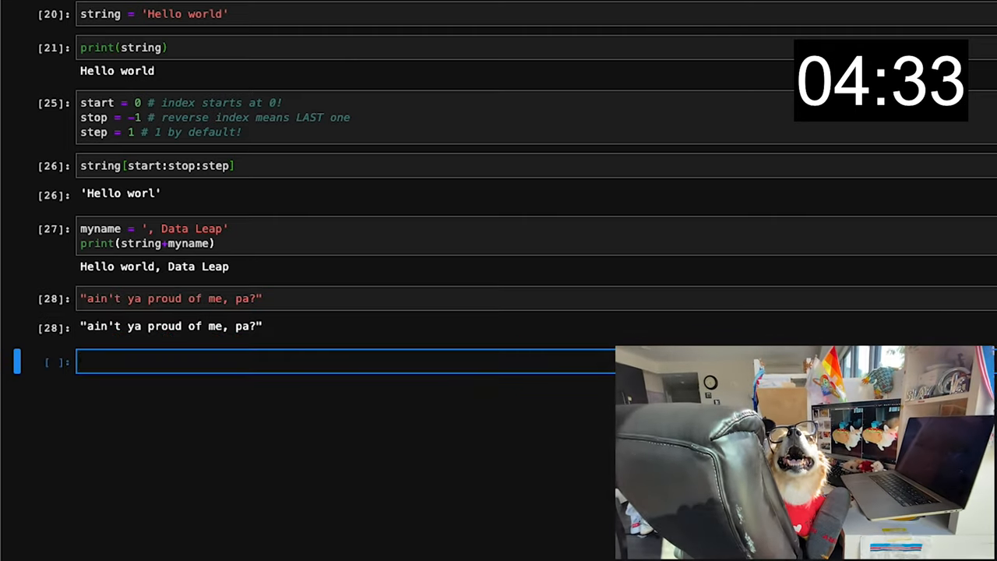
text(string[])
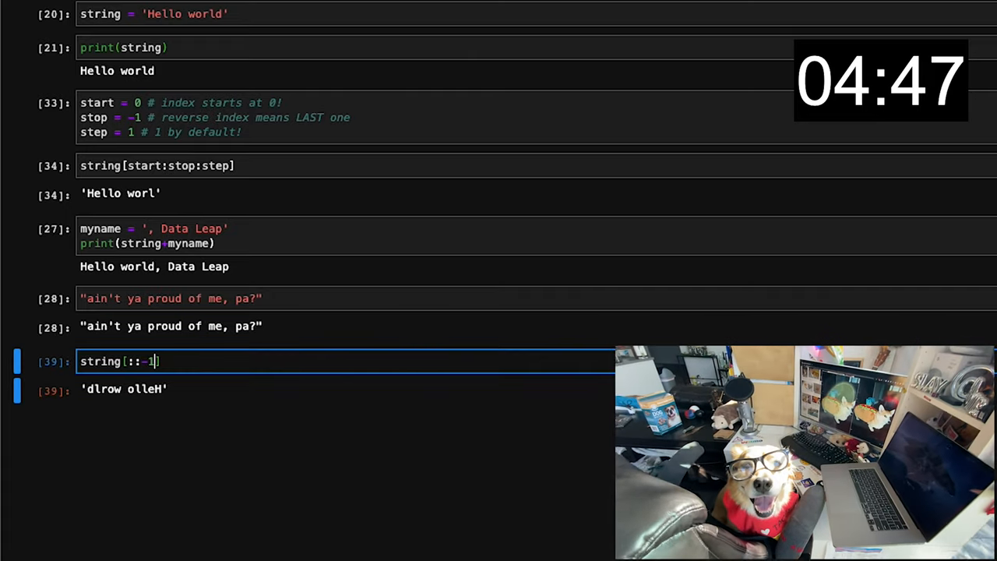
text(string = 'racecar')
text(print(str)
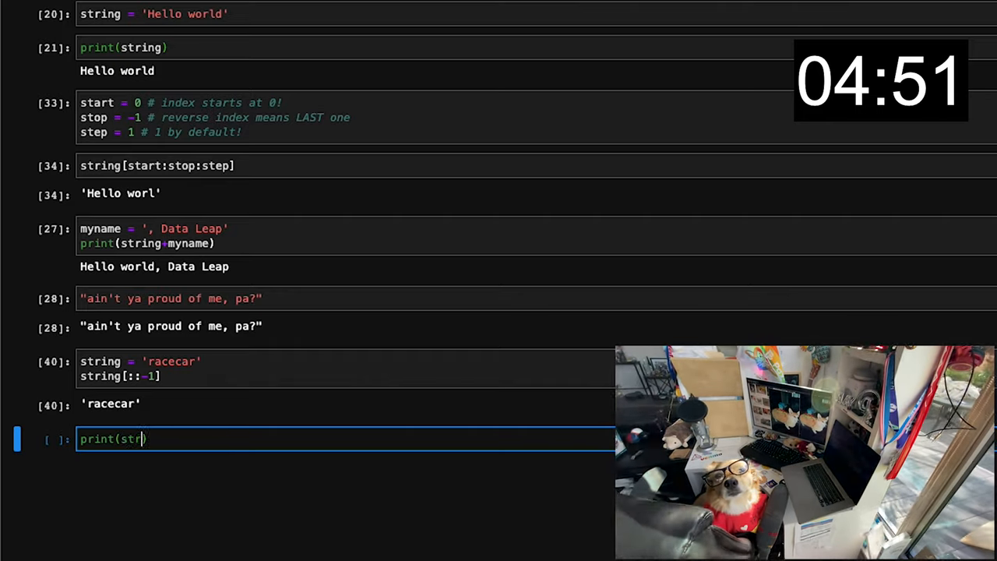
text(ing+'\n'+myname))
text(list_of_mine =)
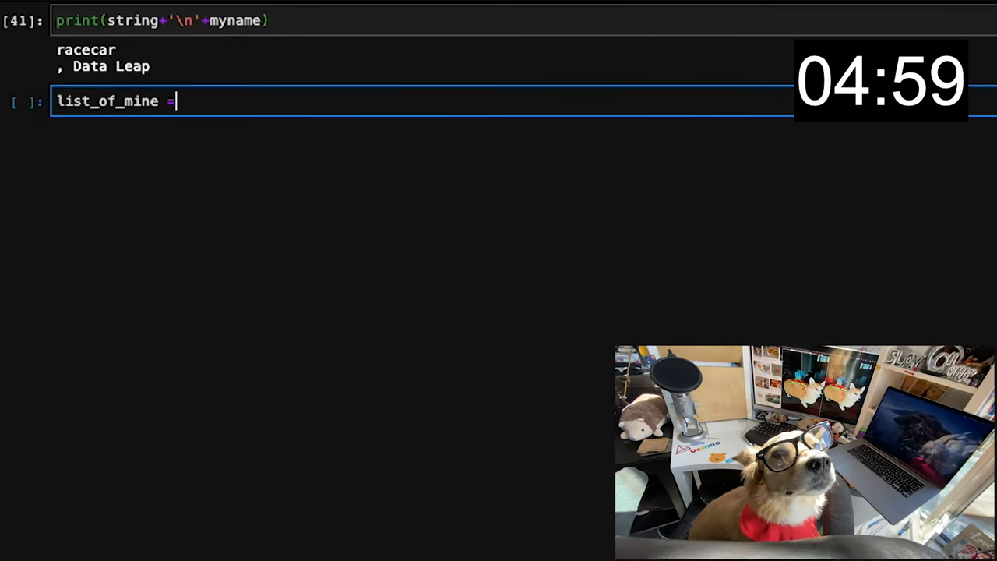
Step: Create the list [1,1,1], set {1,1,1}, and mixed list ['string', 1, 1.0]
text([1,1,1])
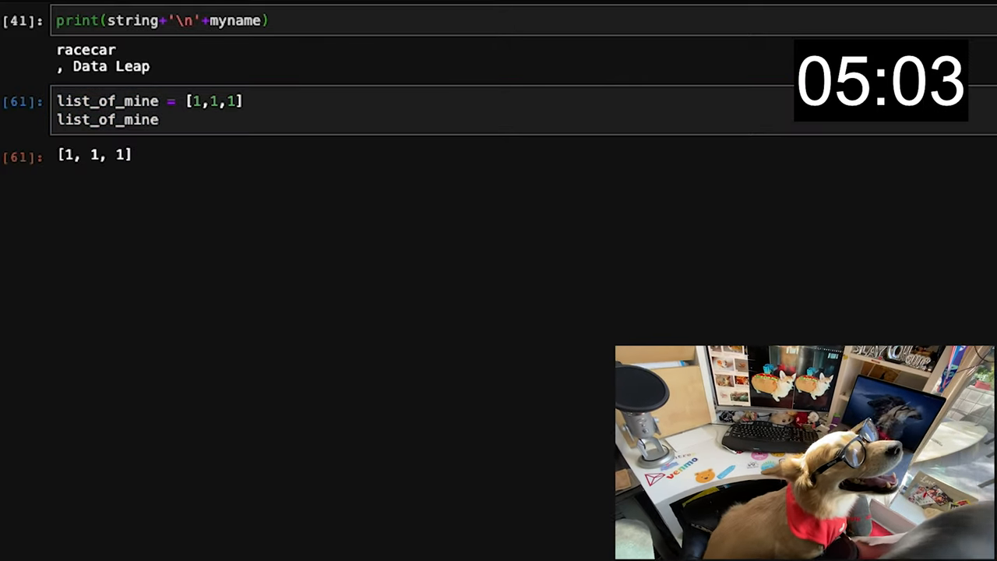
text(set_of_mine)
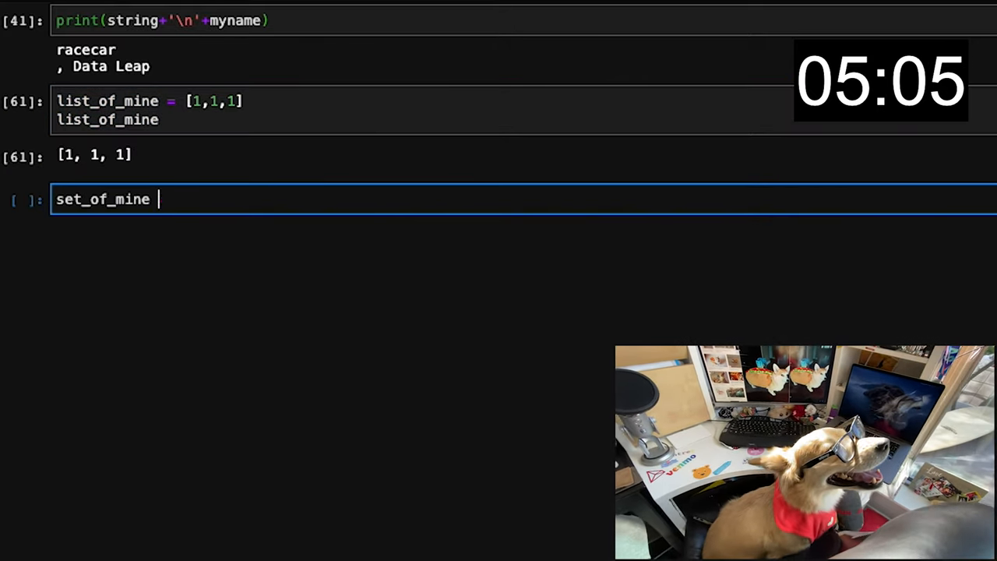
text(= {1,1,1})
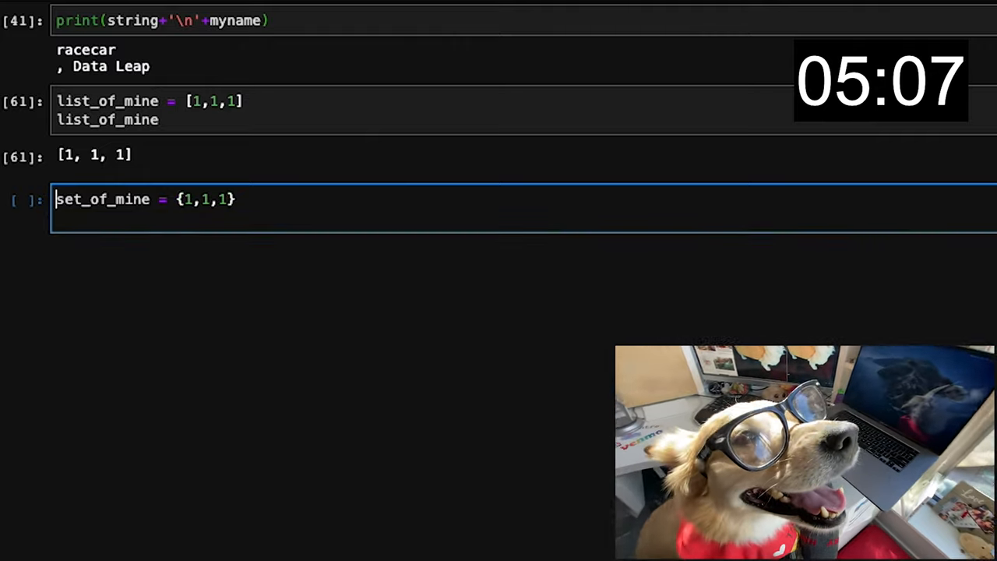
key(Shift+Enter)
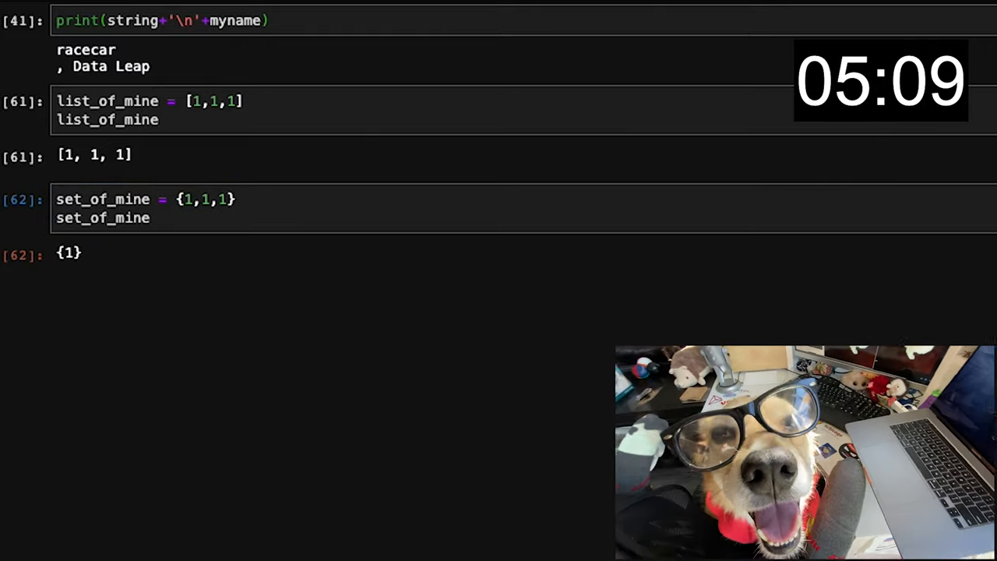
text(list_of_many)
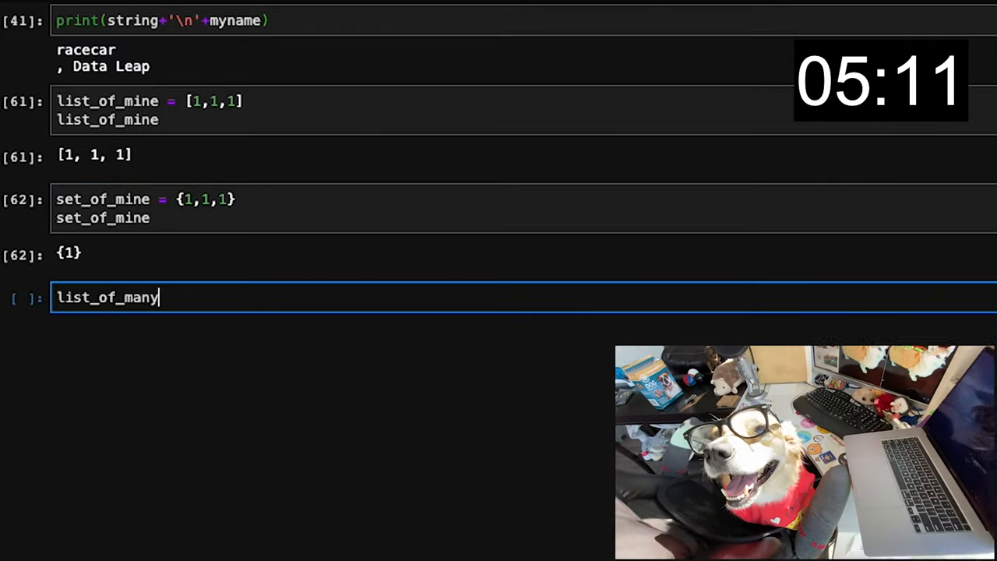
text(_types = ['string')
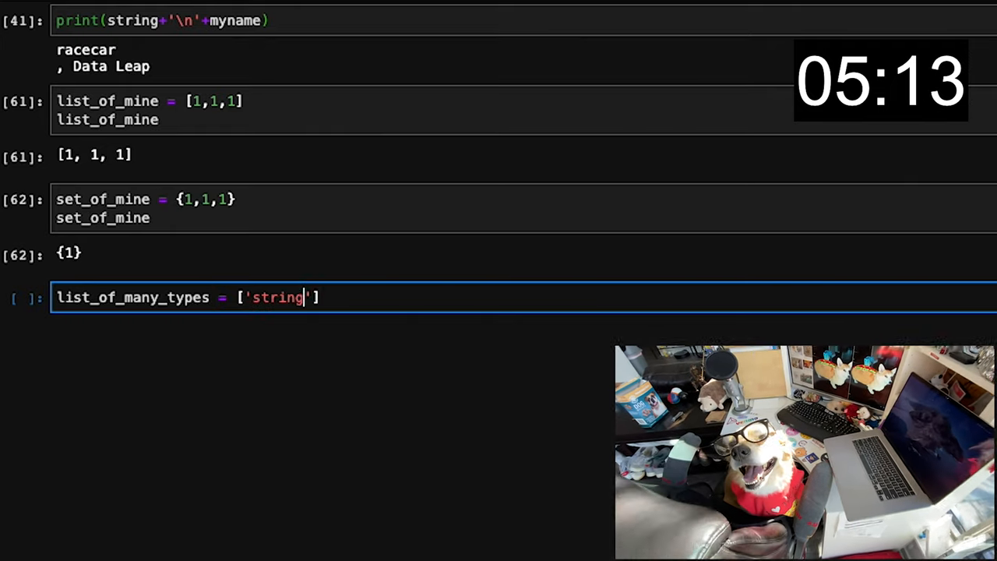
text(, 1, 1.0)
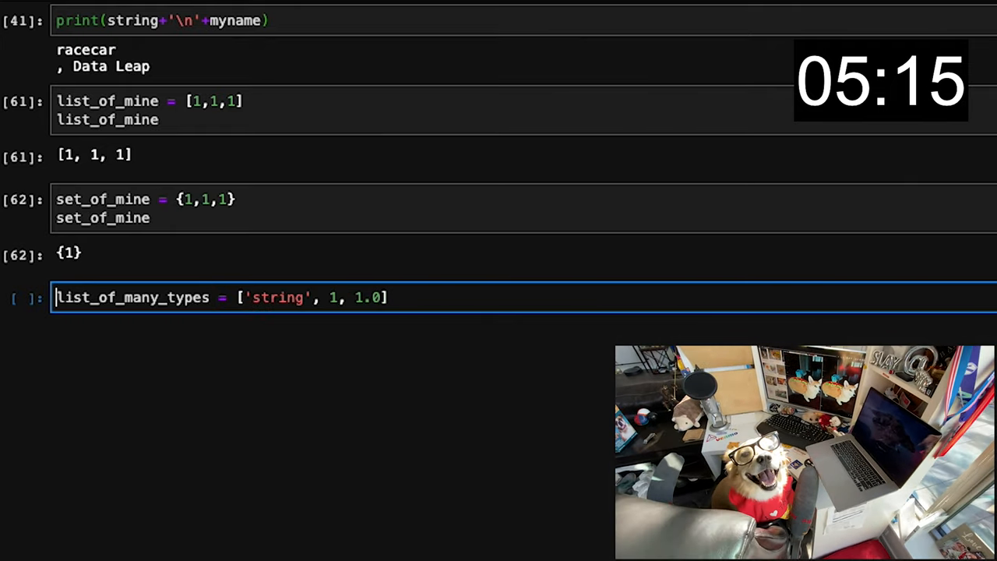
key(shift+enter)
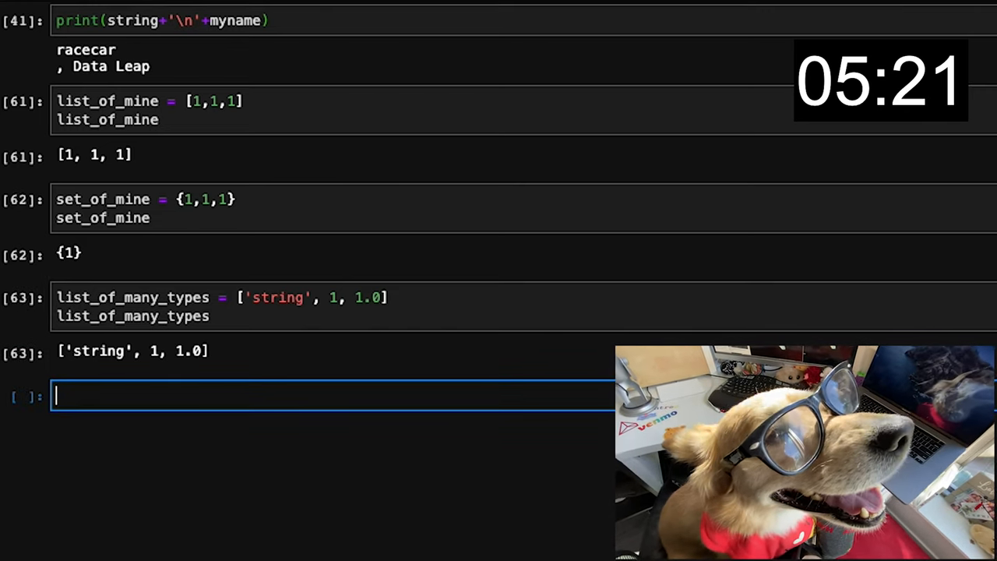
Step: Build dict_of_many_types with keys 1 and '1', then look up its '1' key
text(dict_of_many_types = {})
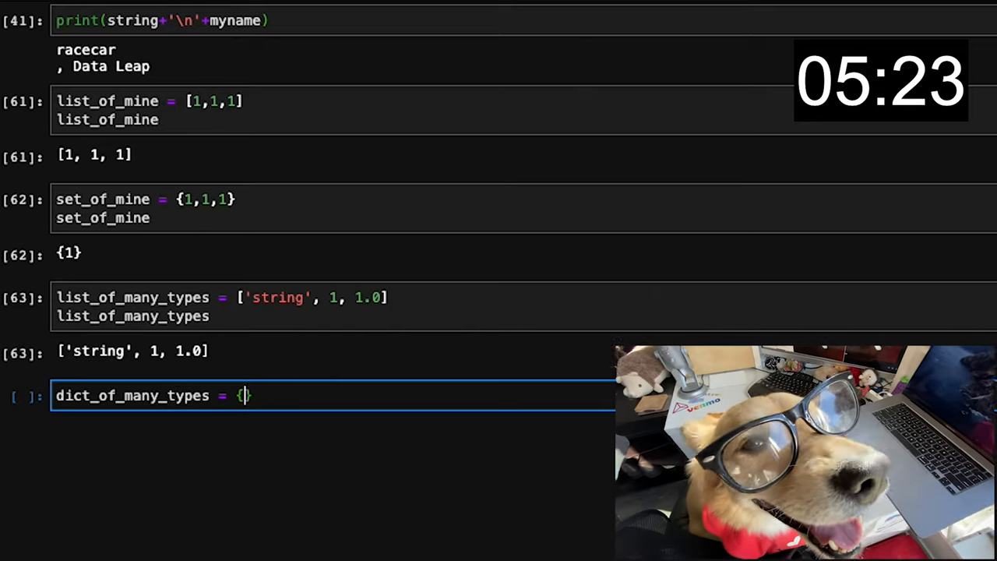
text(1:1,'1':'2)
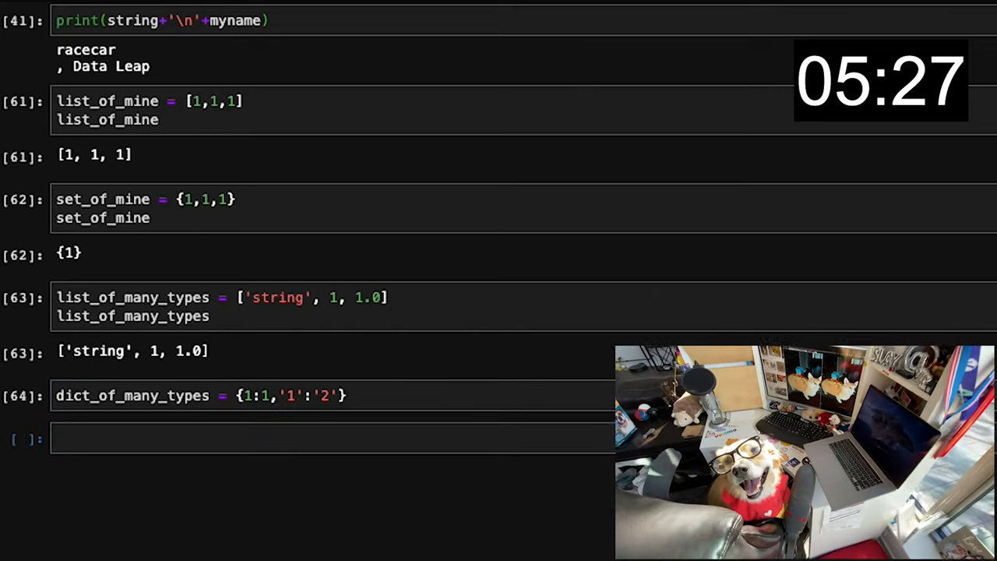
text(dict)
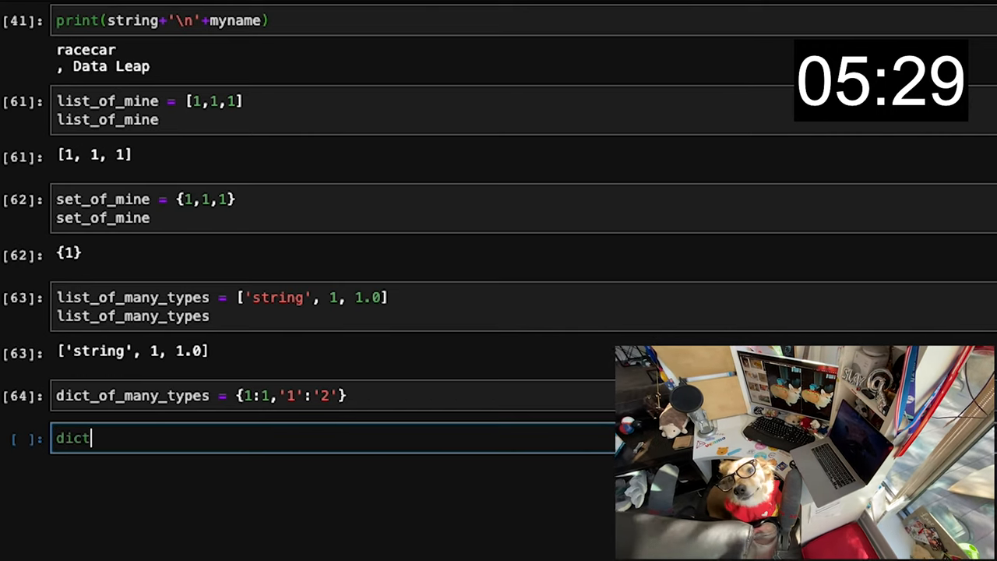
text(_of_many_types['1)
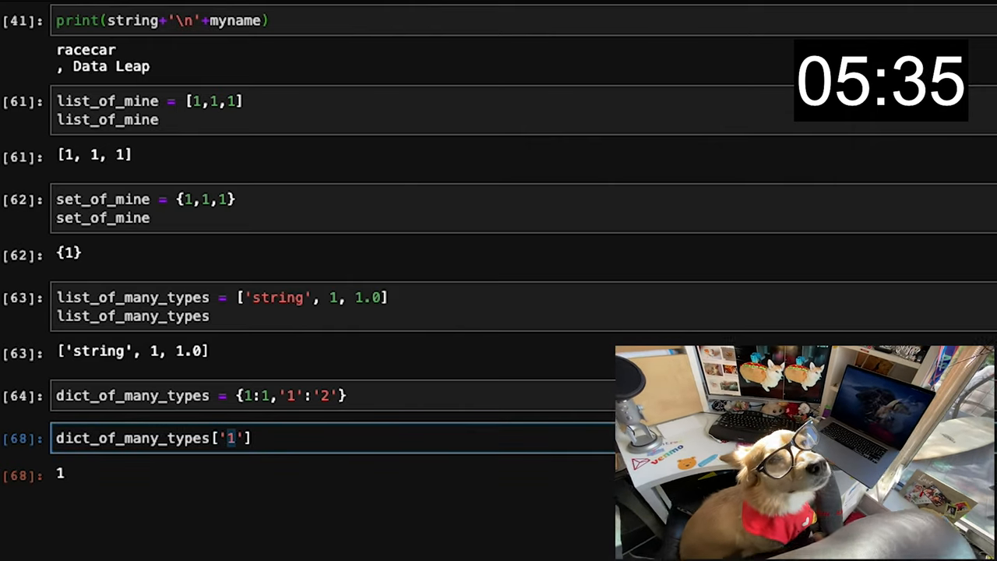
key(shift+Return)
text(1 ==)
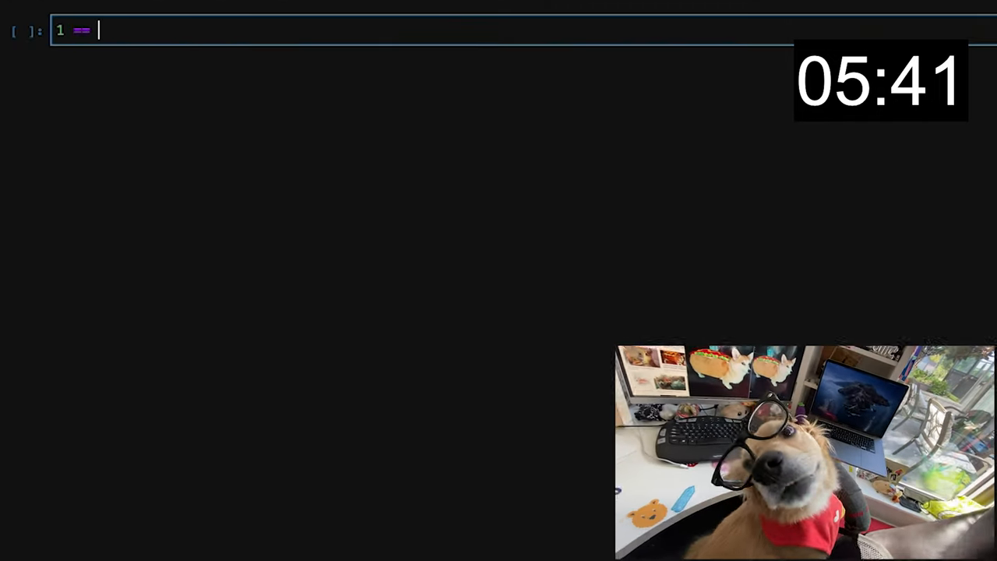
Step: Evaluate 1 or 2 == 1 and write an if 1 == 1 cell printing '1 == 1'
text(1 or)
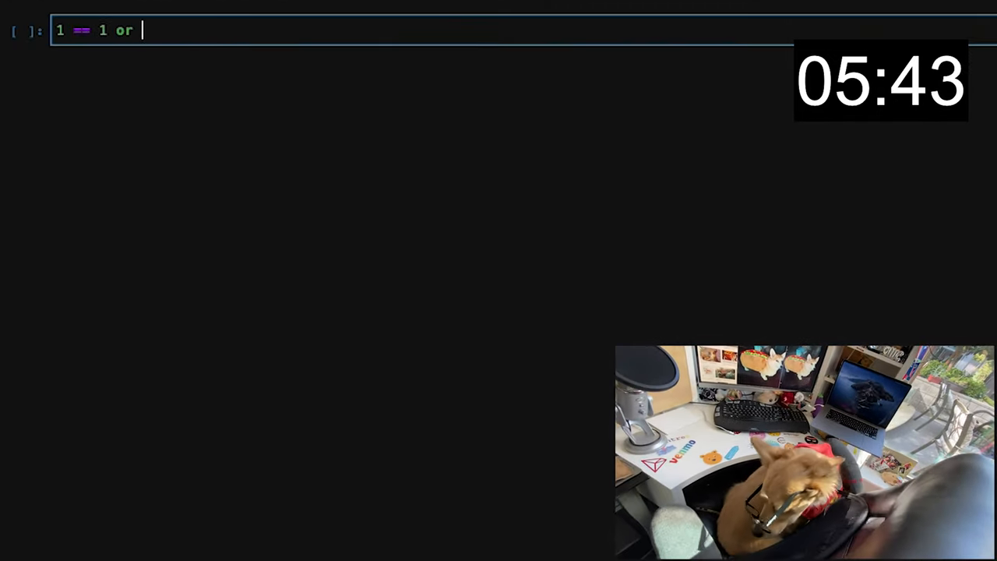
text(2 == 1)
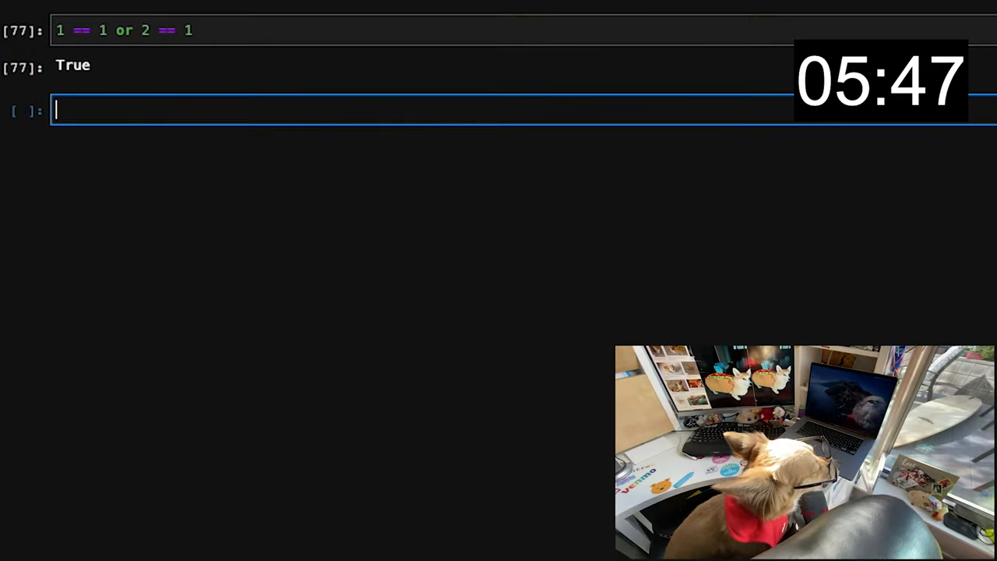
text(if)
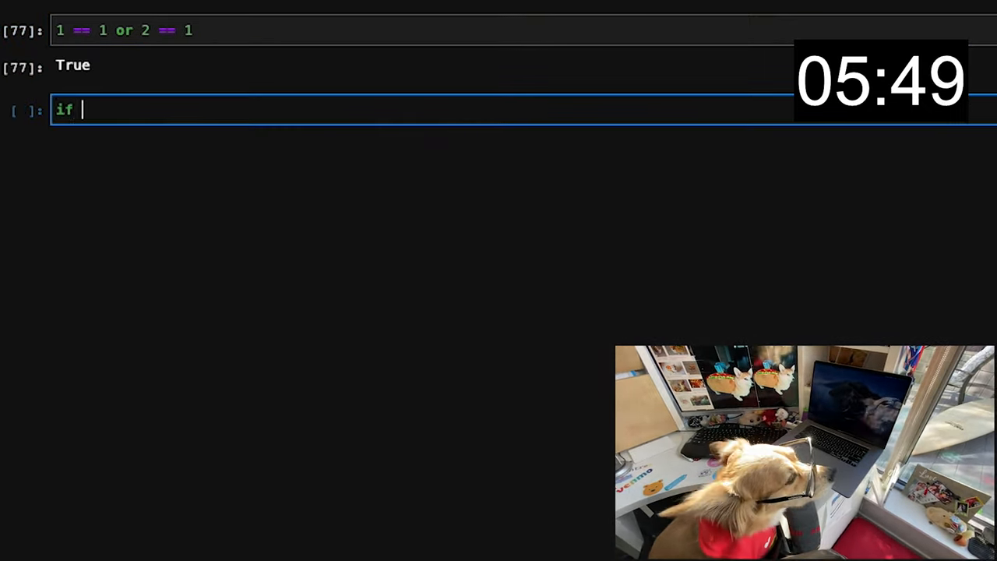
text(1 ==)
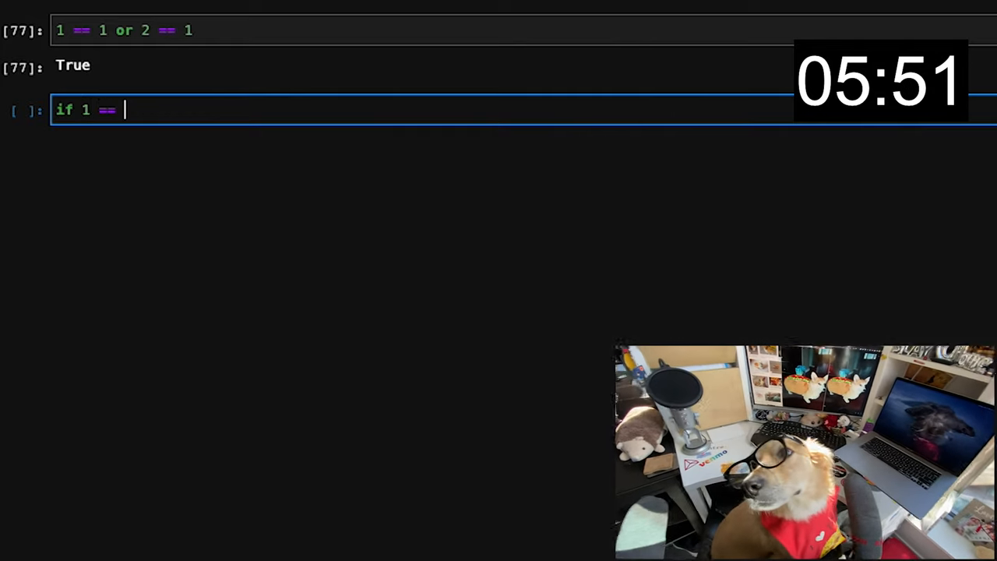
text(1:)
text(print()
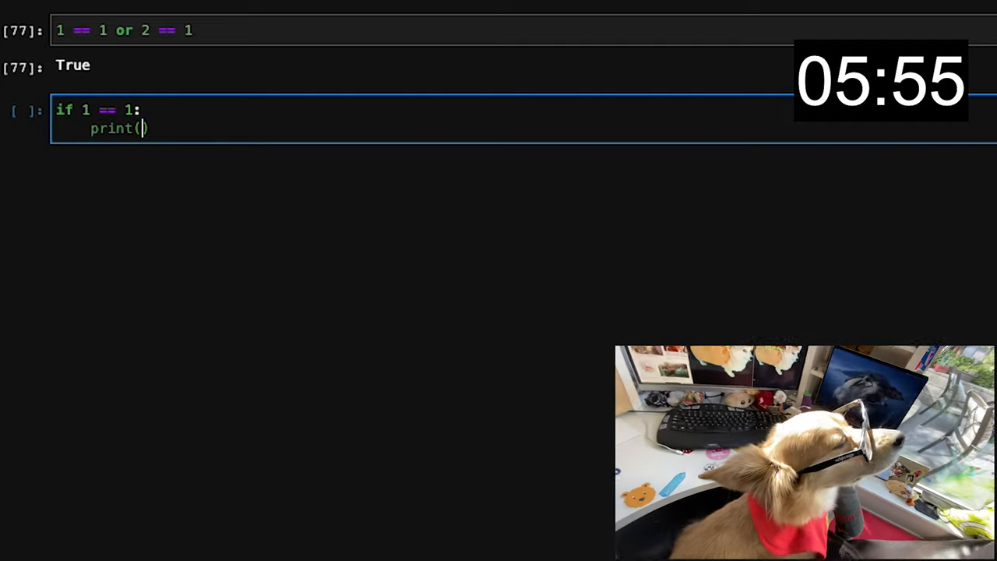
text('1 == 1)
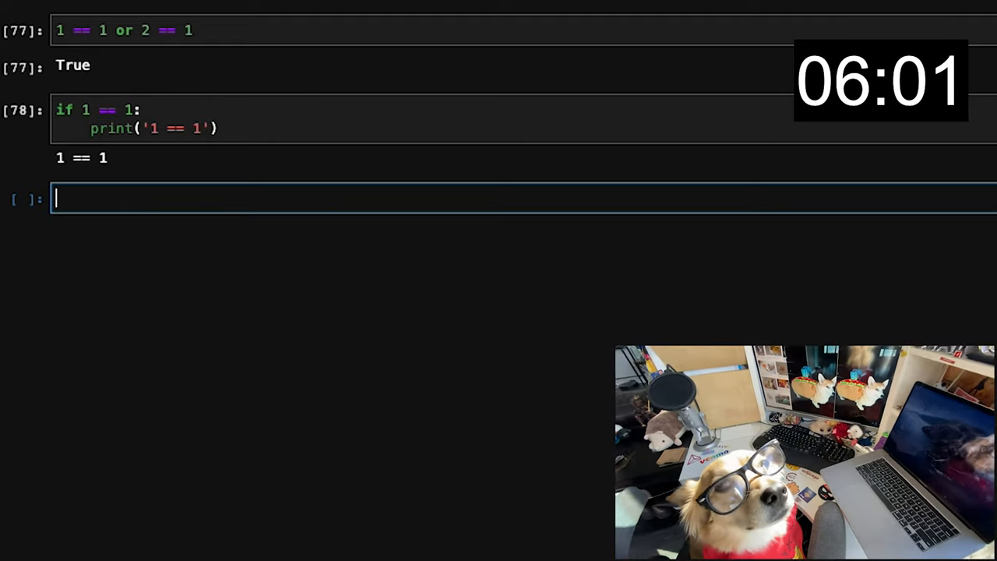
Step: Run an if 1 == 2 / else block printing '1 != 2', then a != comparison
text(if 1)
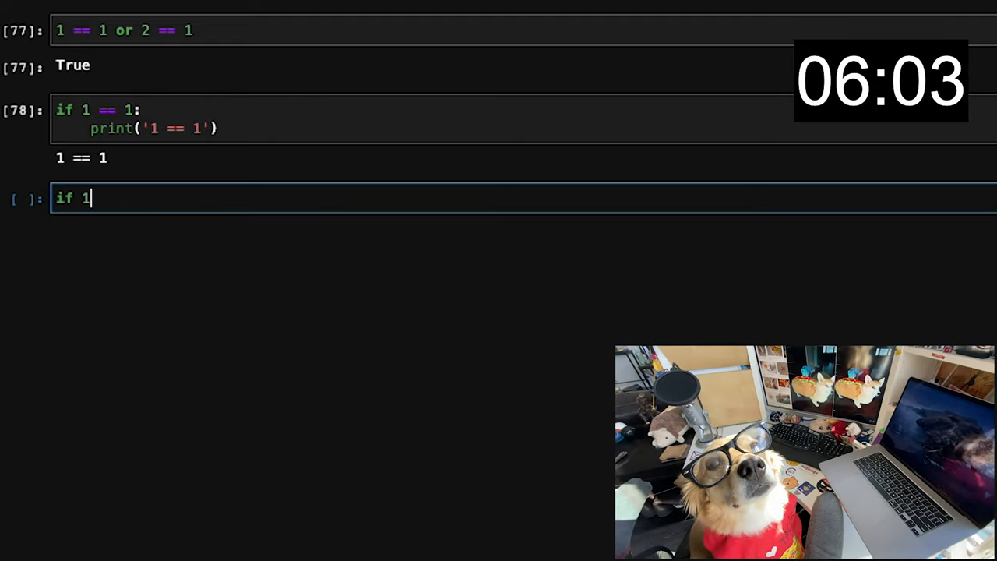
text(== 2:)
text(print(')
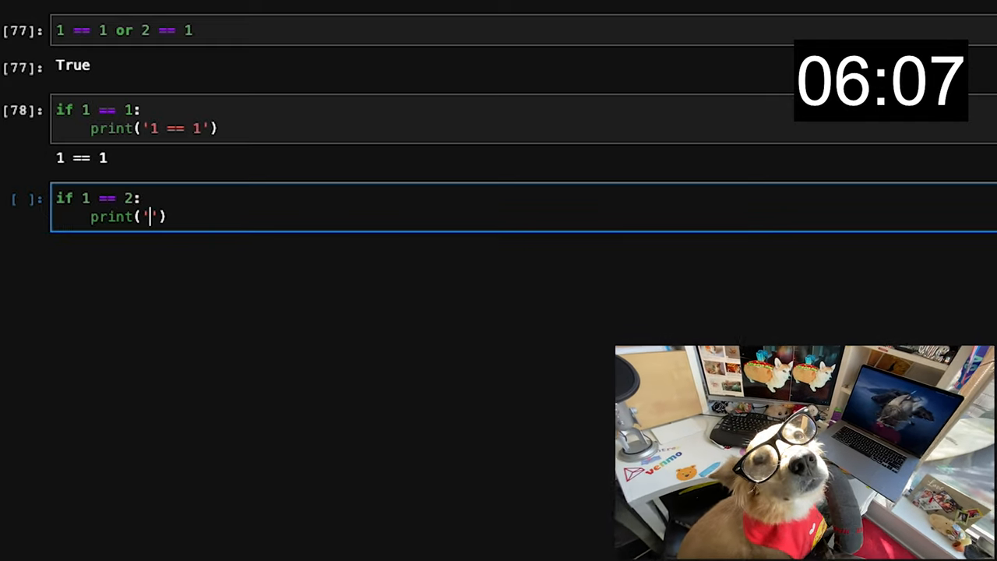
text(uh oh)
text(else:)
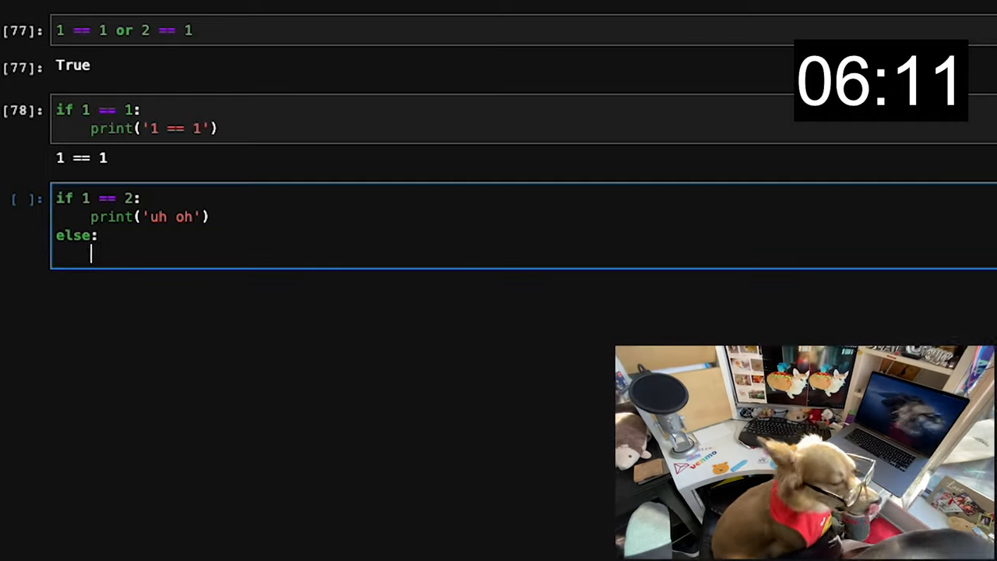
text(print('1 != 2'))
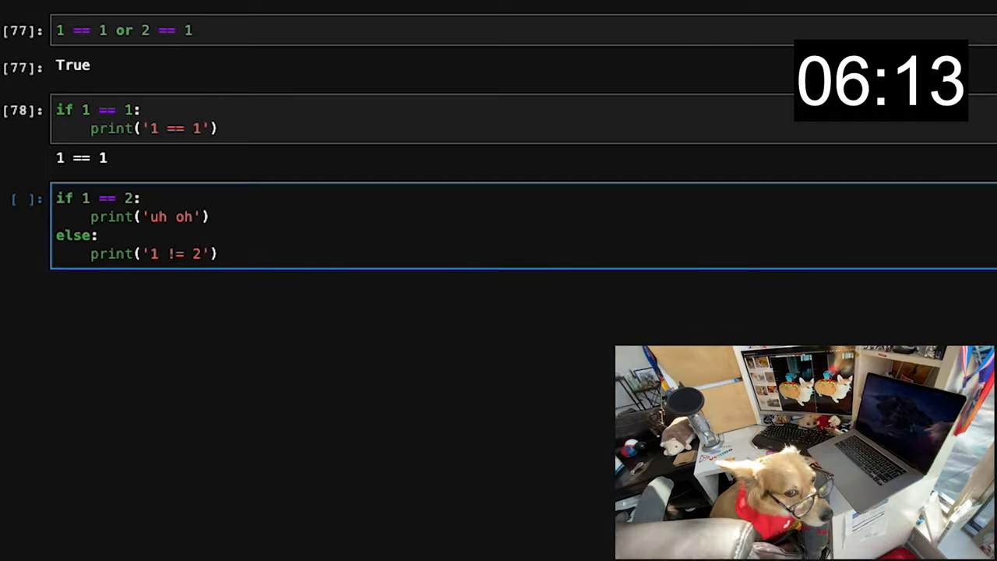
key(Shift+Enter)
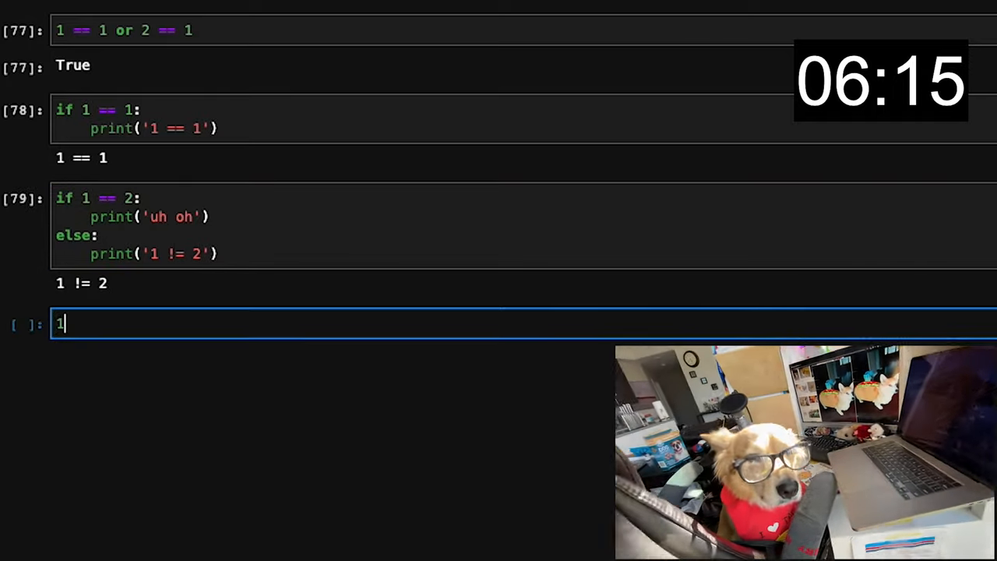
text(!=)
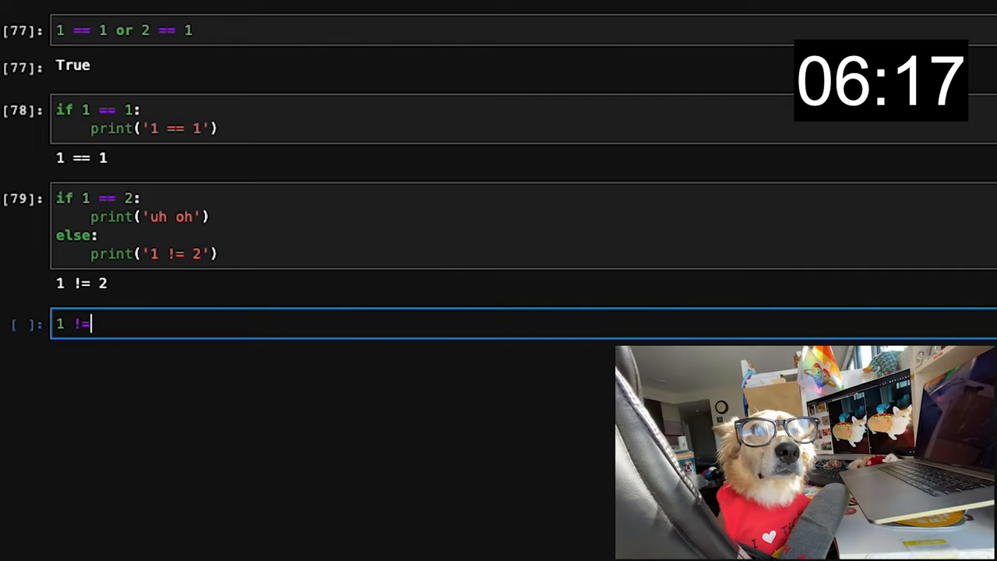
key(shift+enter)
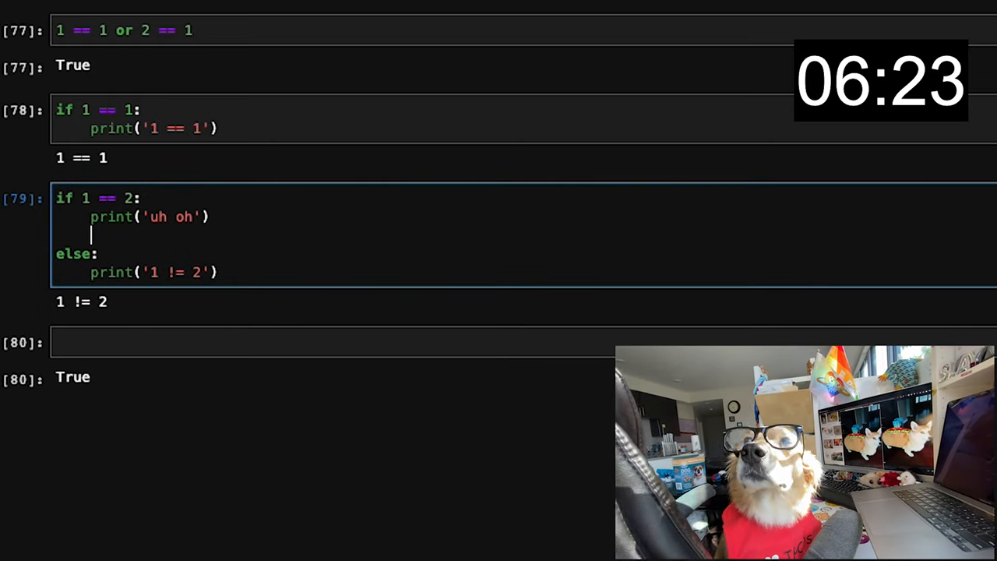
Step: Add an elif with a list membership check printing '1 is NOT in this list'
text(elif)
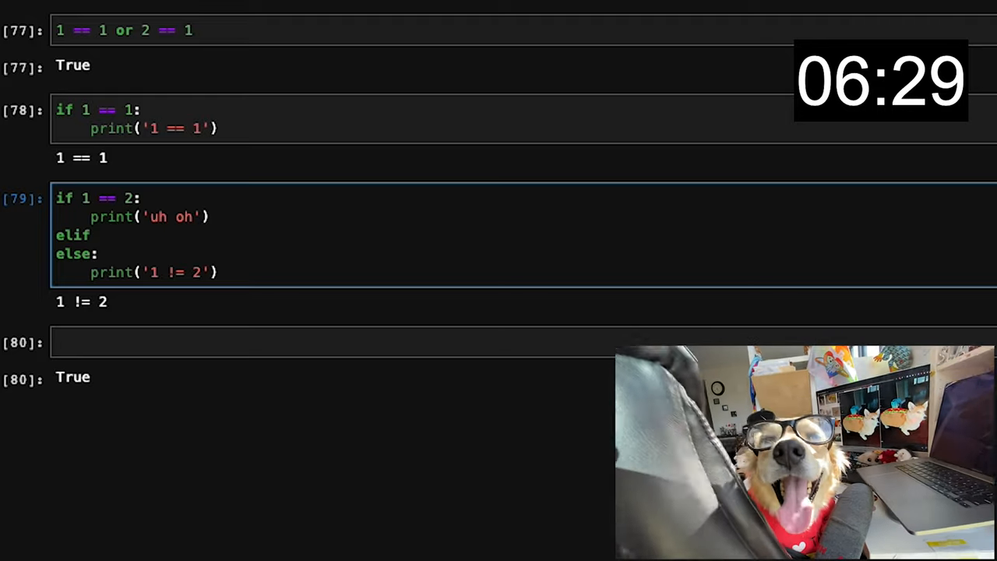
text(1)
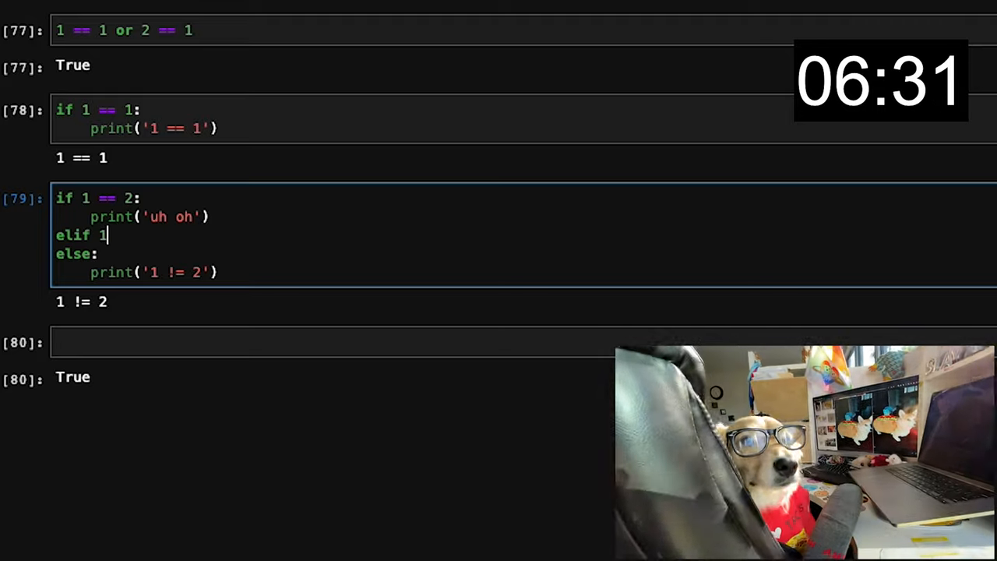
text(in [])
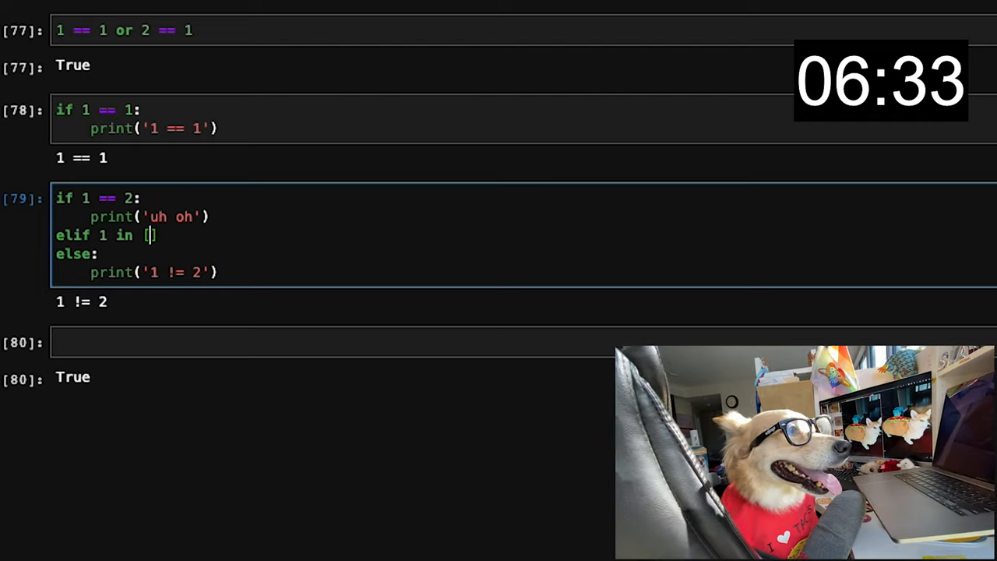
text(1)
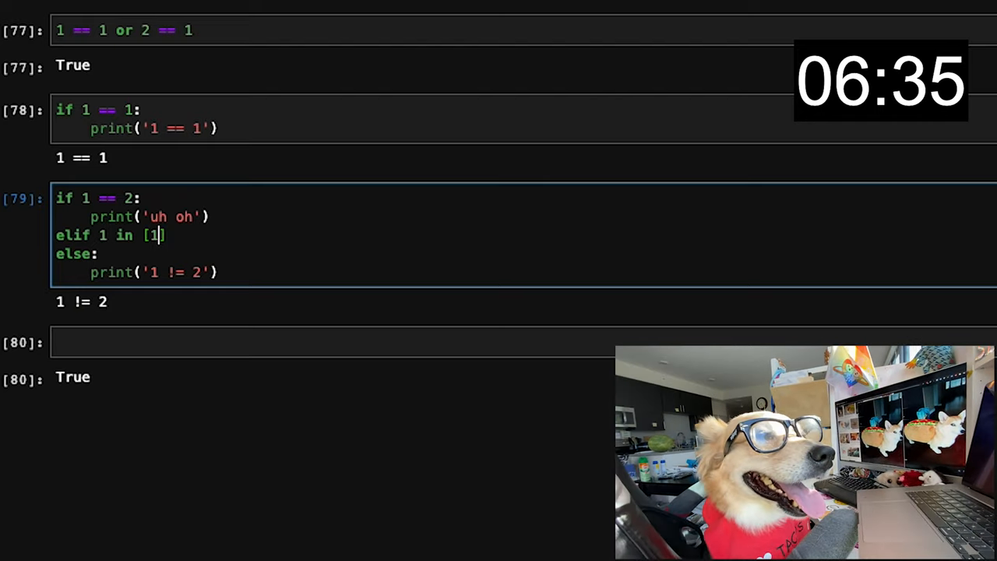
text(,2,3])
text(print)
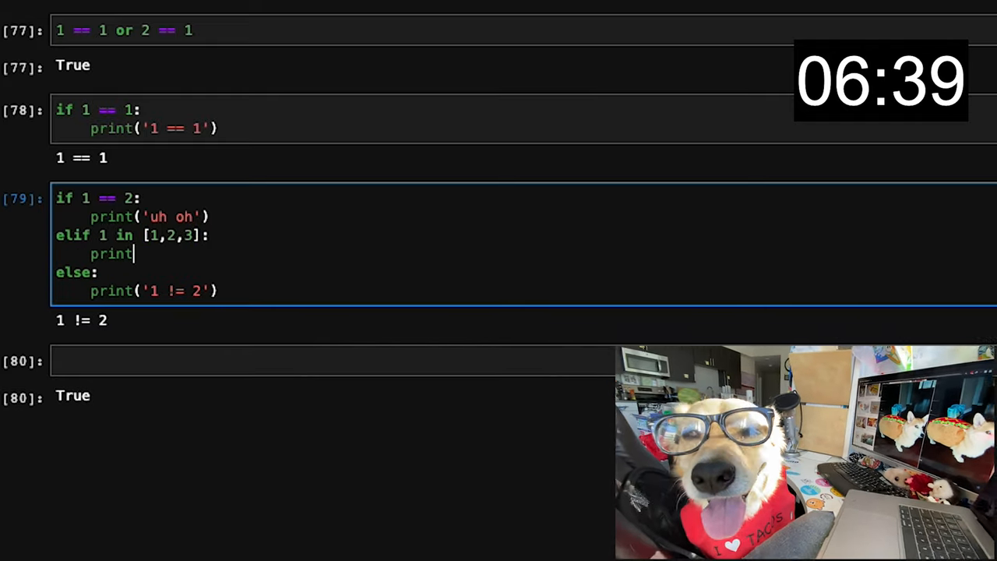
text(('1 is')
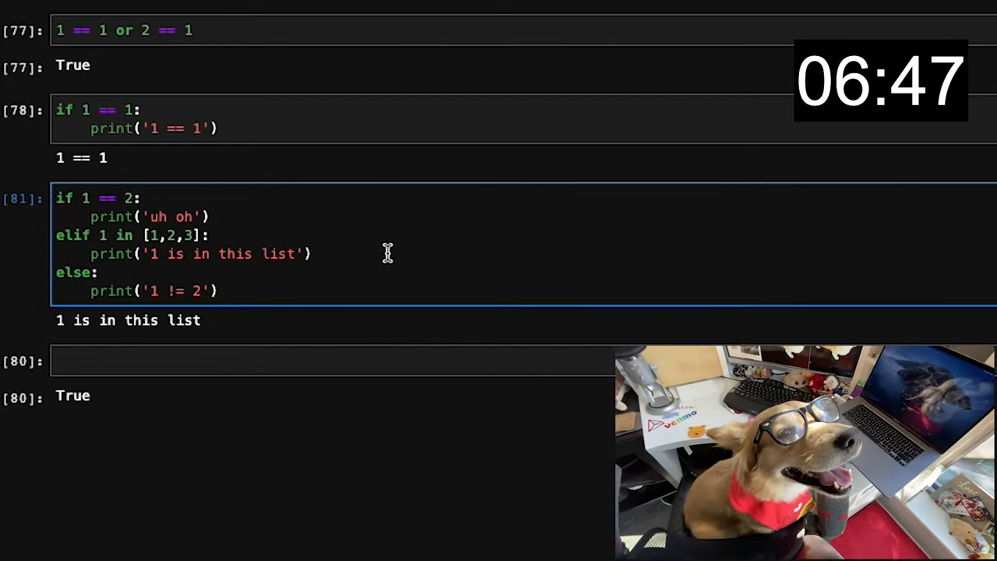
text(not)
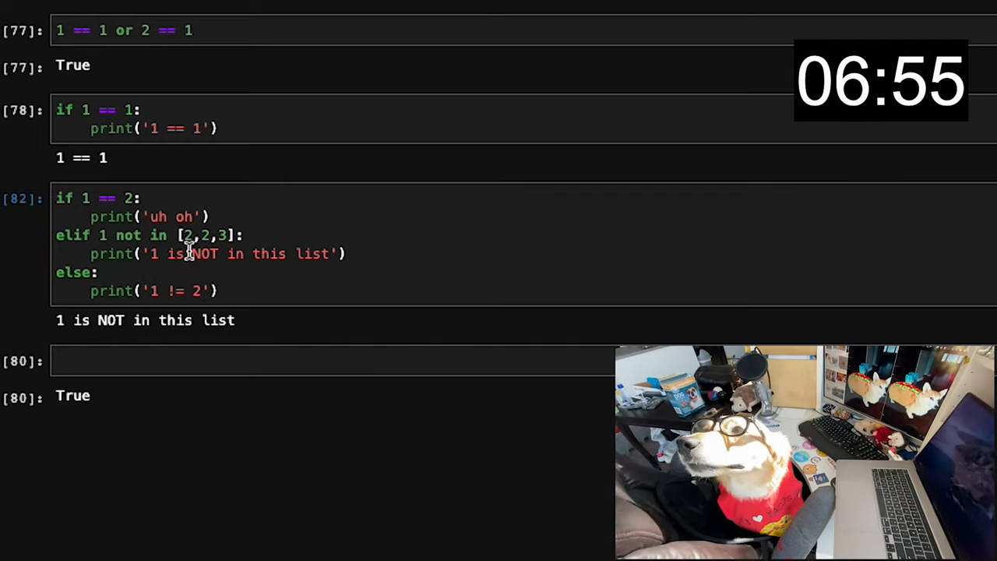
Step: Run a for loop printing each item of list_of_many_types, then pop its last item
text(for)
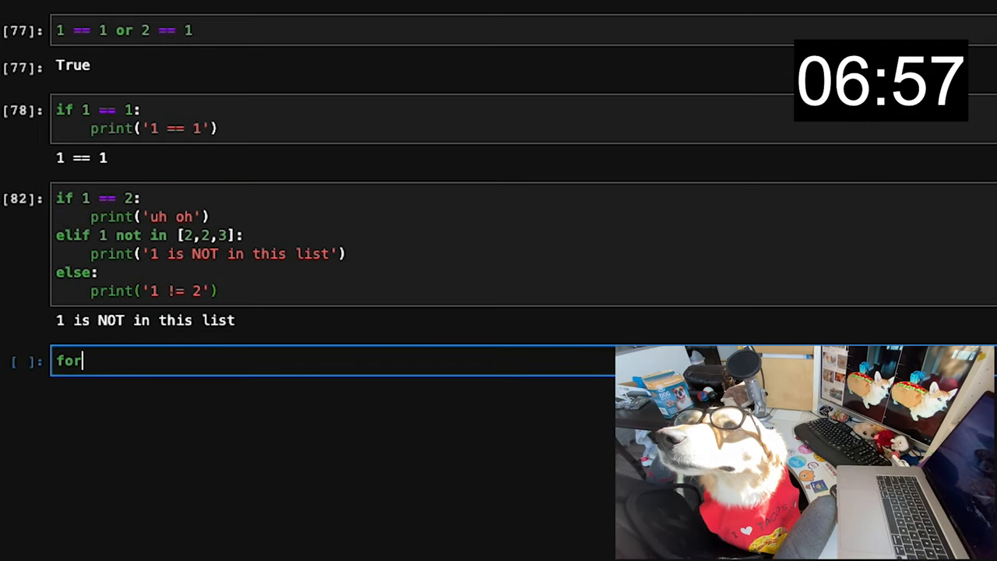
text(item in list)
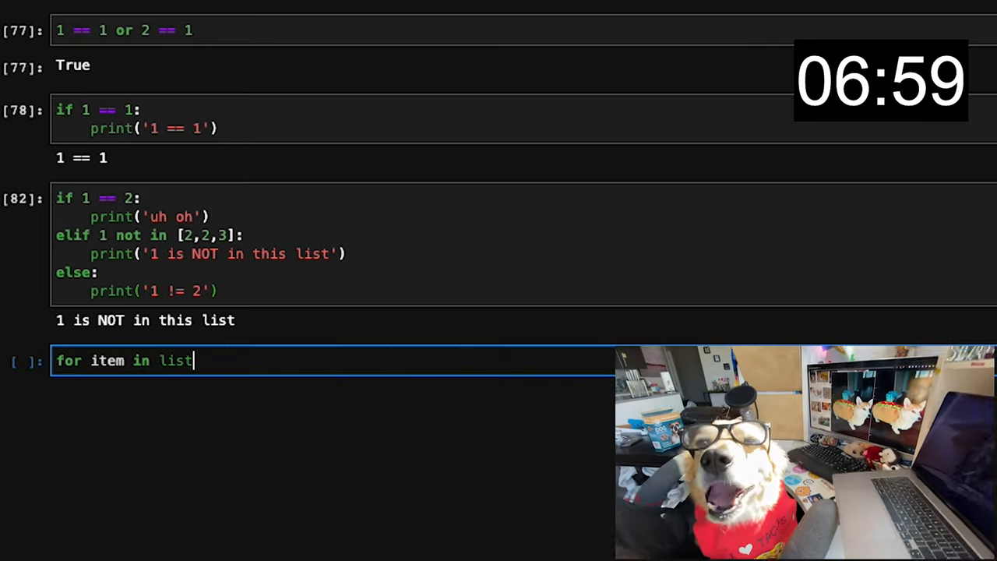
text(_of_many_types:)
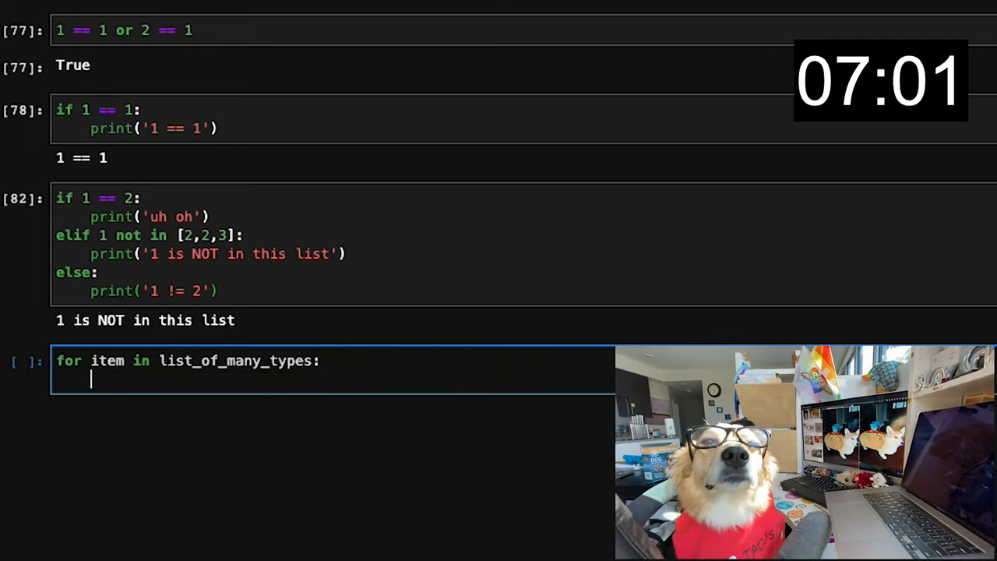
key(shift+enter)
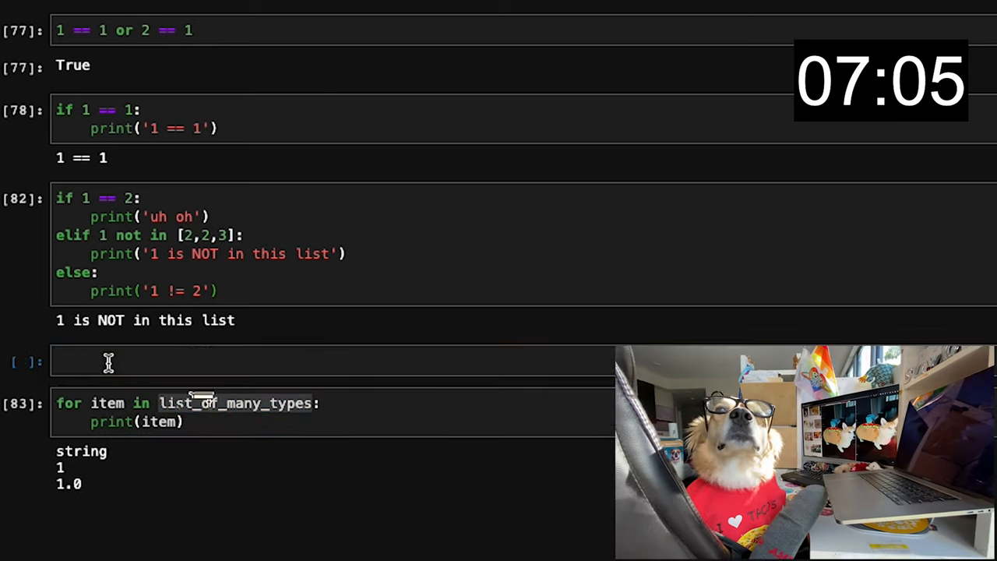
text(list_of_many_types.pop)
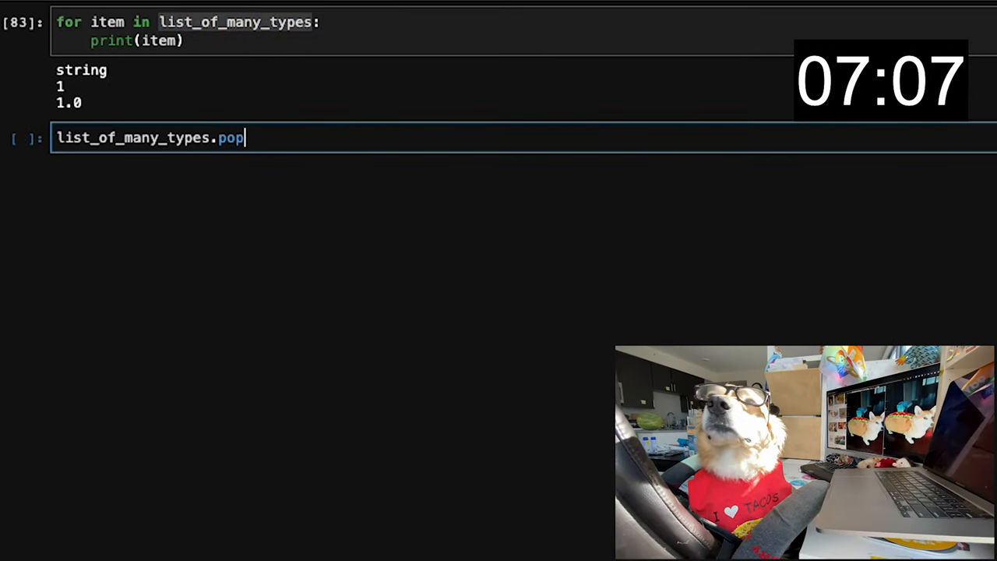
key(shift+enter)
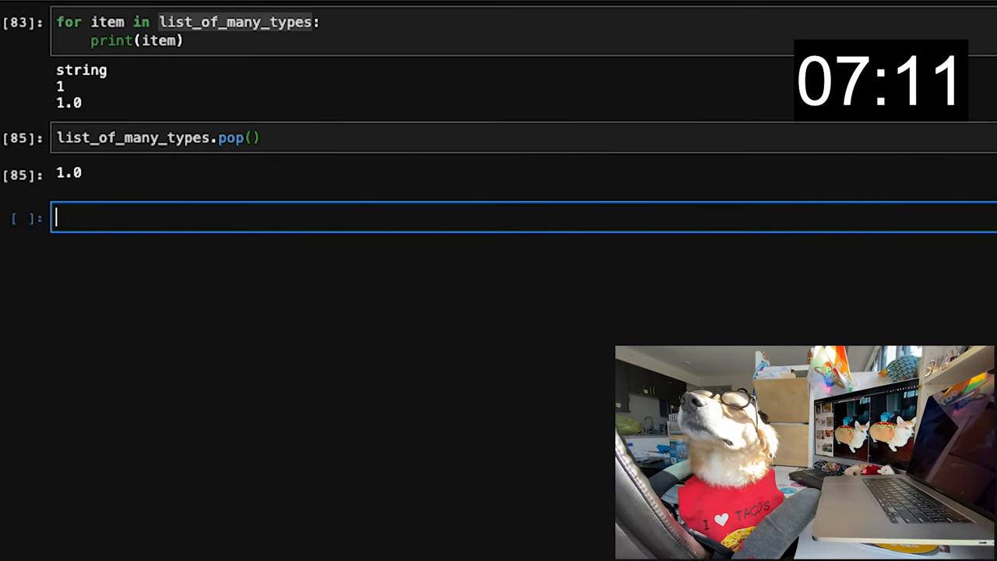
Step: Append 1.0 to list_of_many_types and display the list as ['string', 1, 1.0]
text(list_of_n)
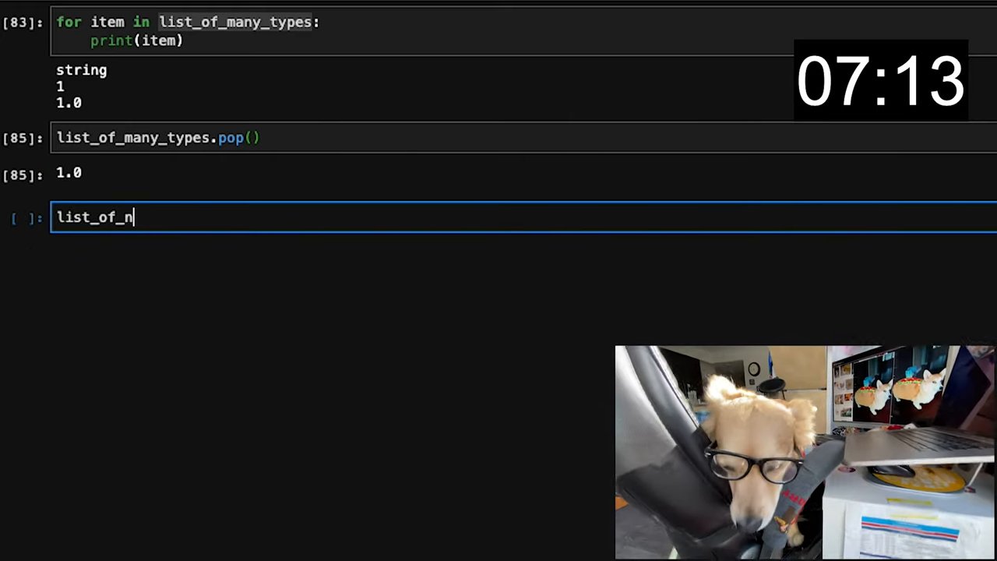
text(any_types)
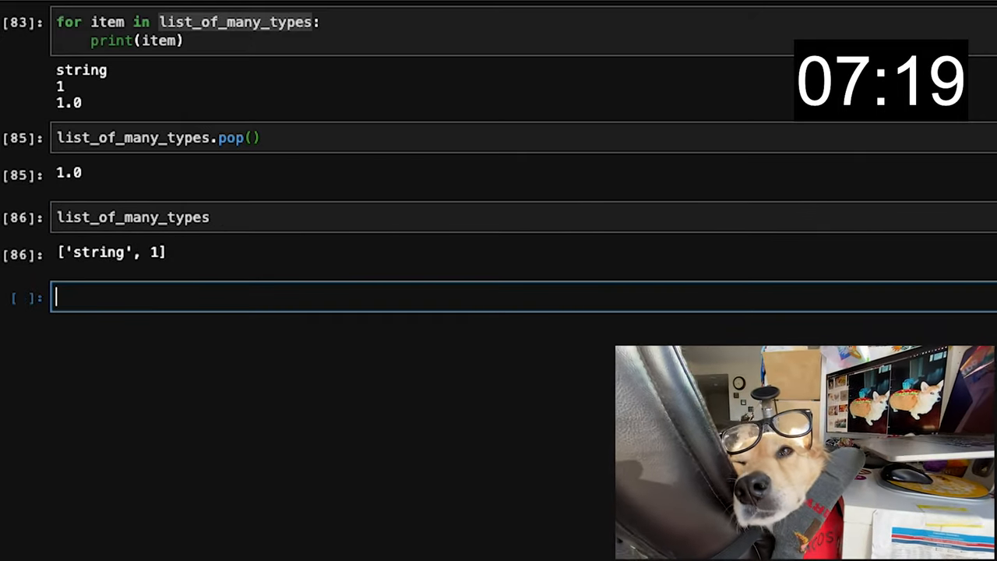
click(234, 218)
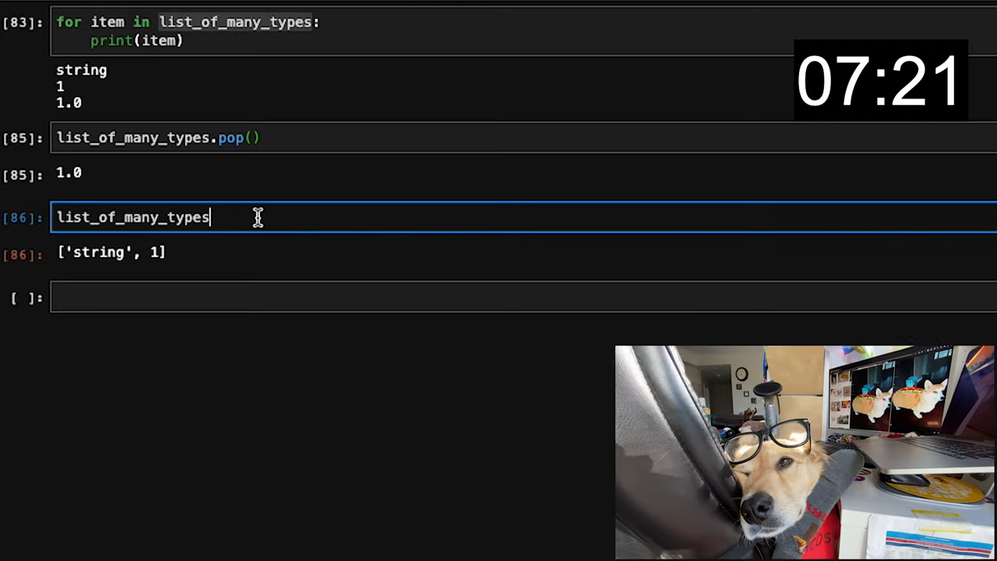
text(.append)
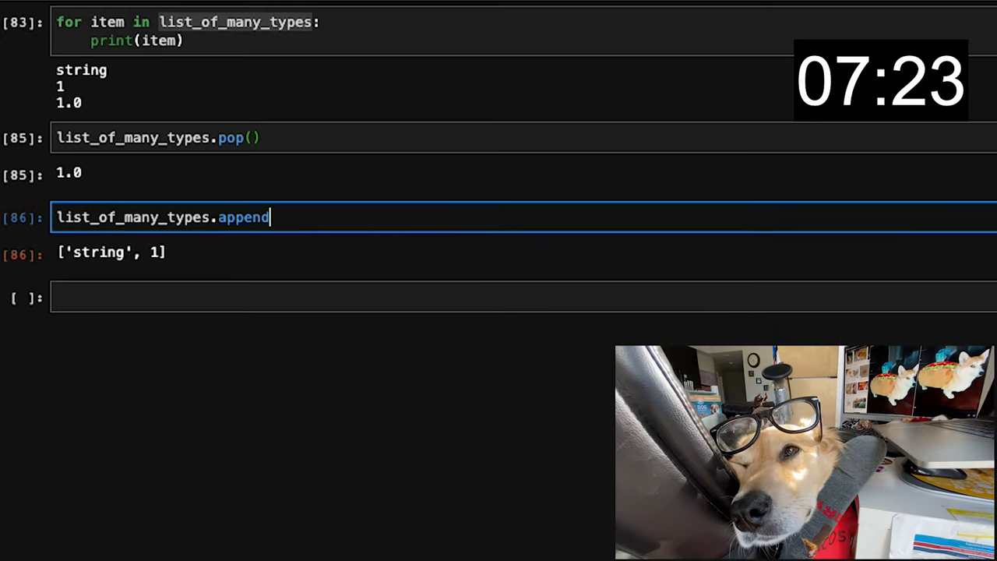
text(())
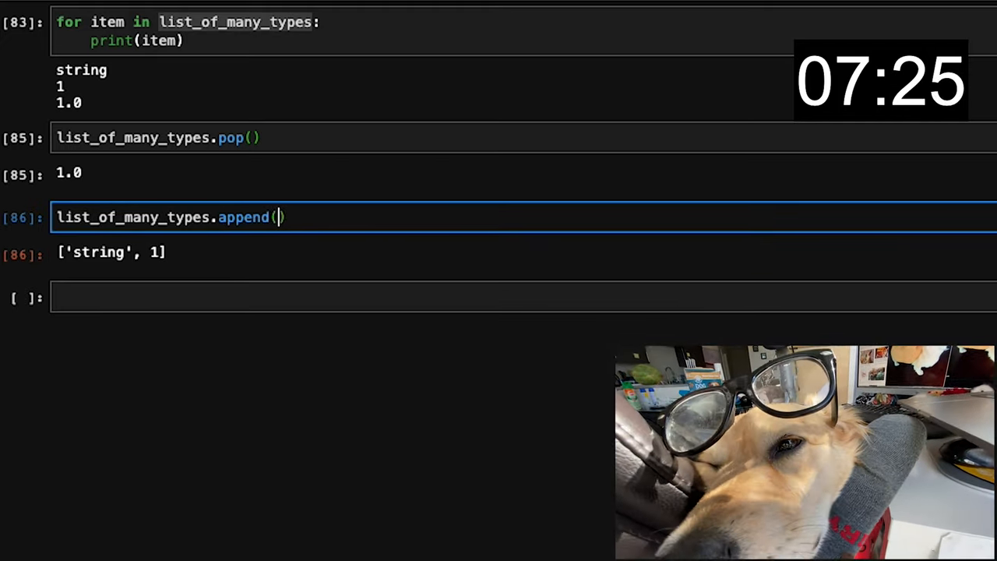
key(shift+enter)
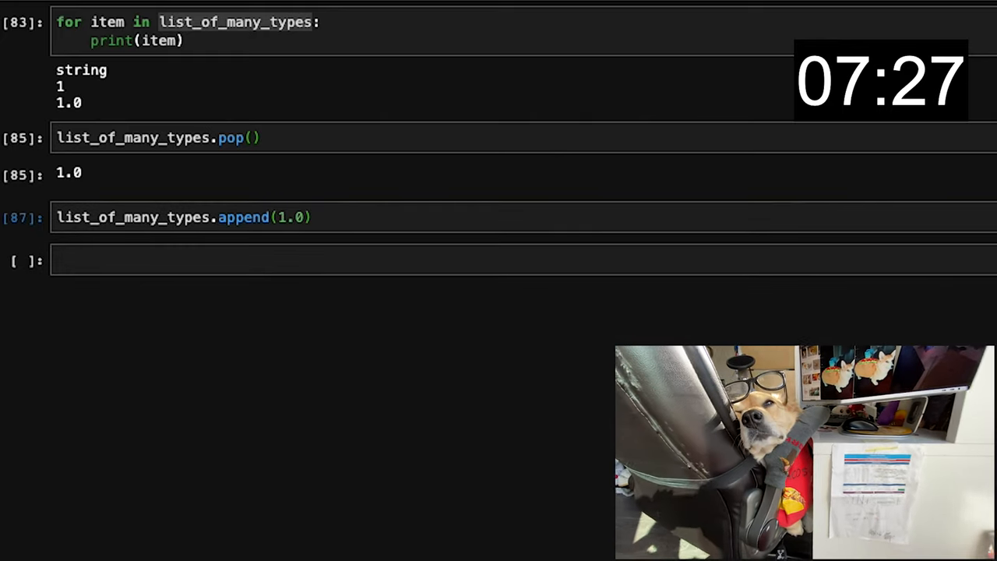
text(list_of_many_types)
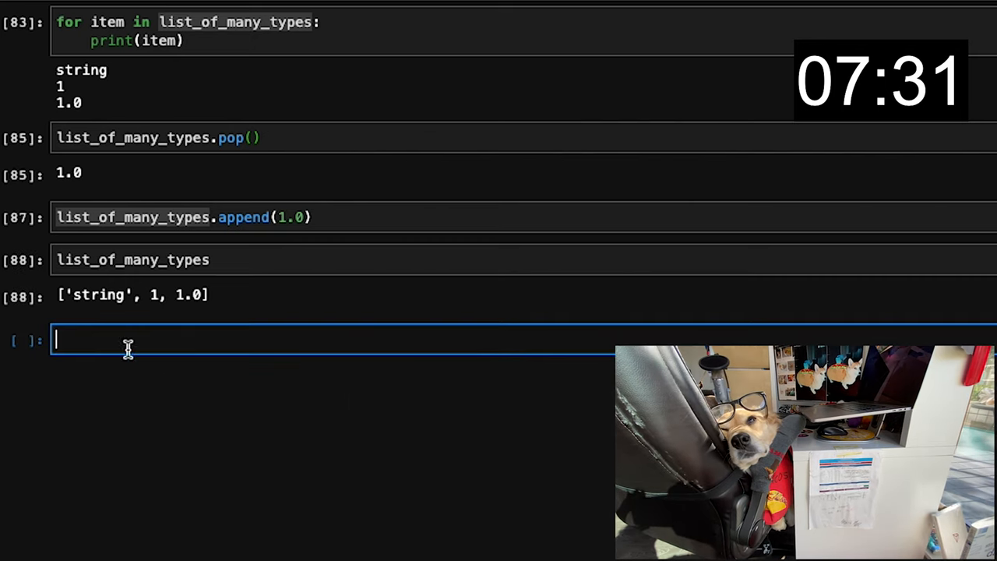
Step: Write a while loop popping list_of_many_types, printing each item and 'List is getting empty: {}'
text(while list_)
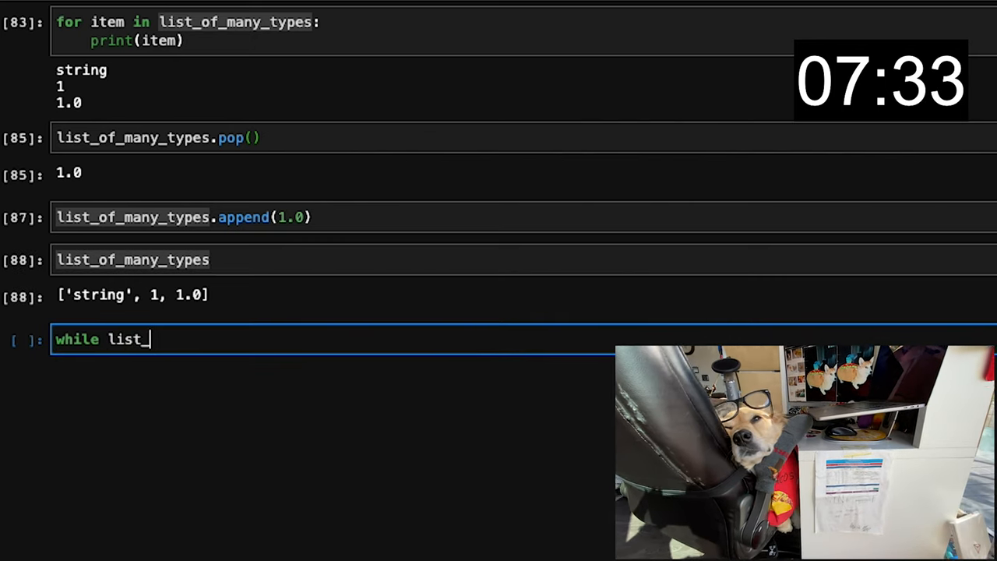
text(of_many_types:)
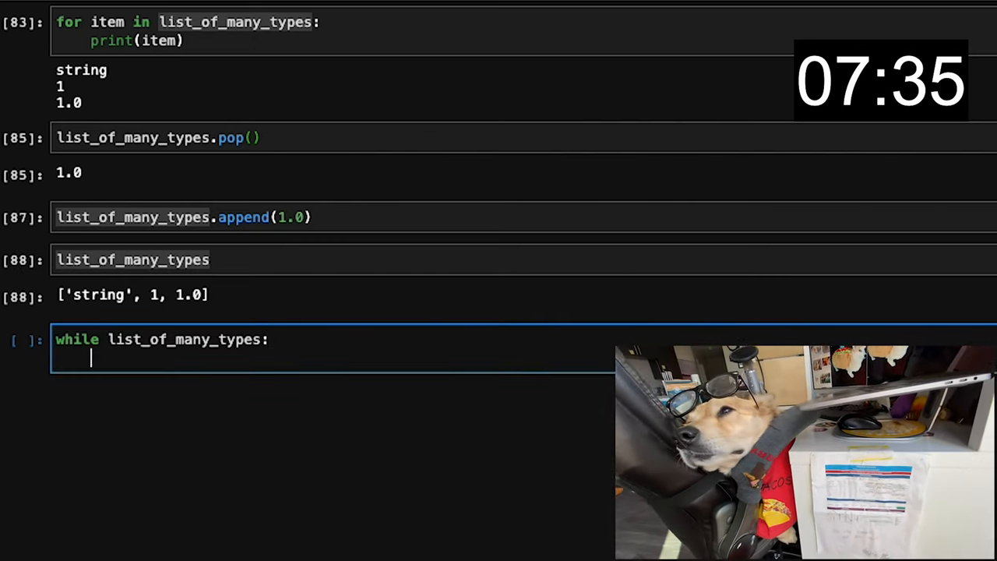
text(list_of_many_types.pop()
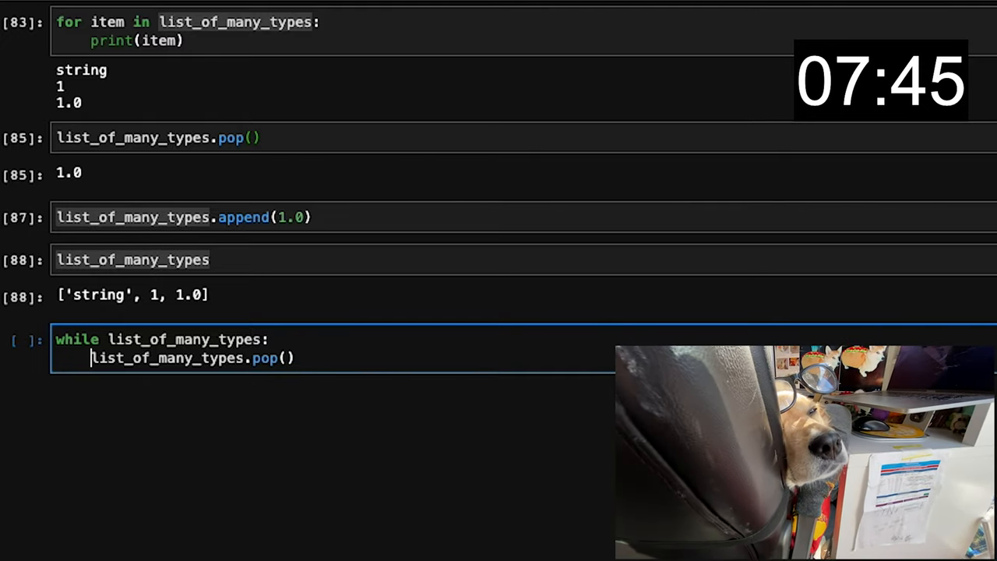
text(this)
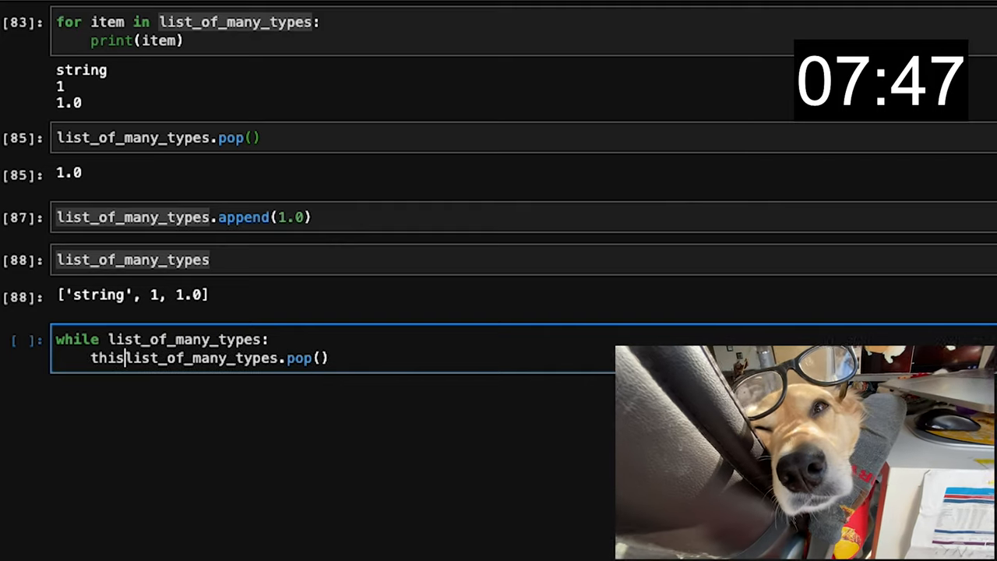
text(item =)
text(print("Popping this item: {}".format(item)
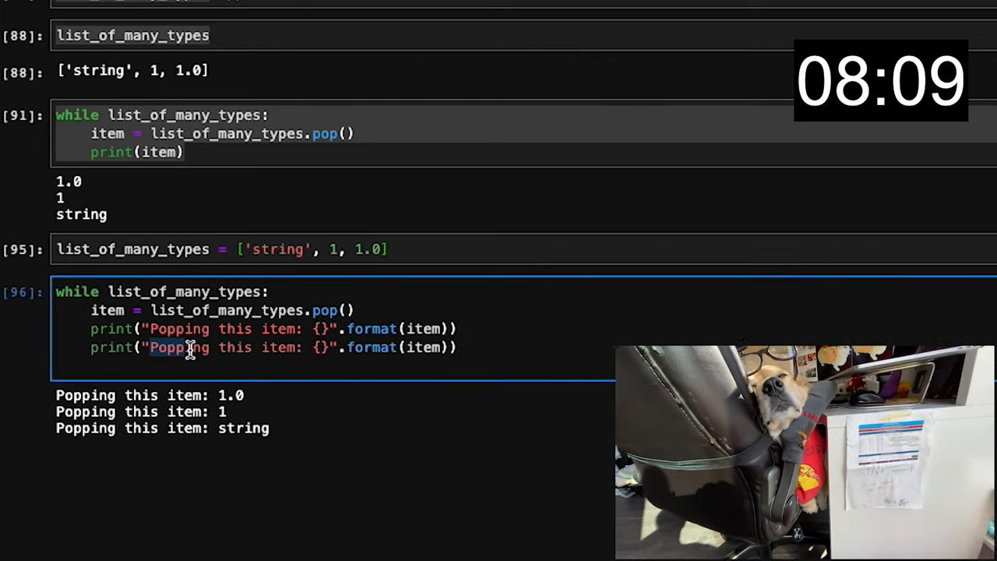
text(List is)
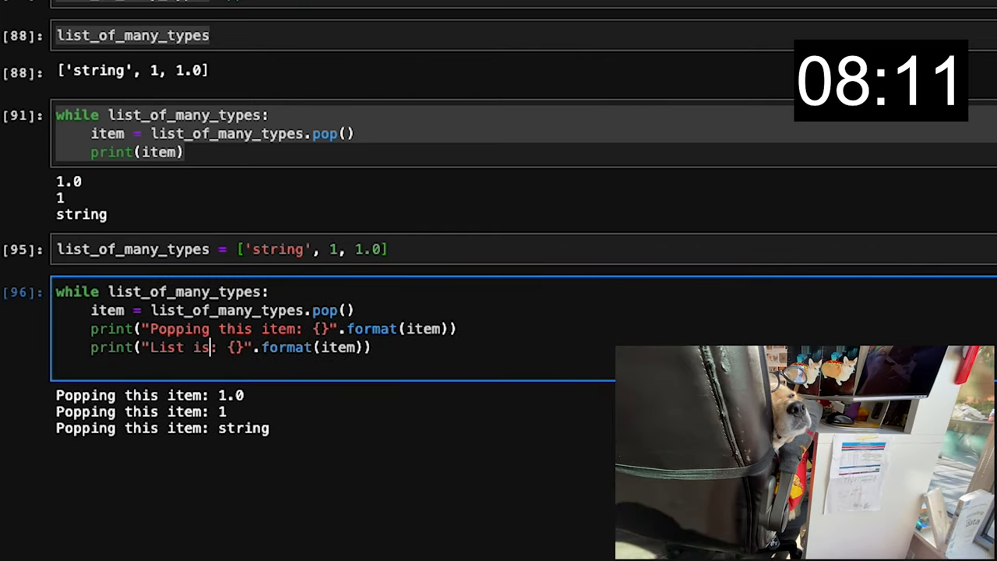
text(getting empty: {}".format(list_of))
text(def)
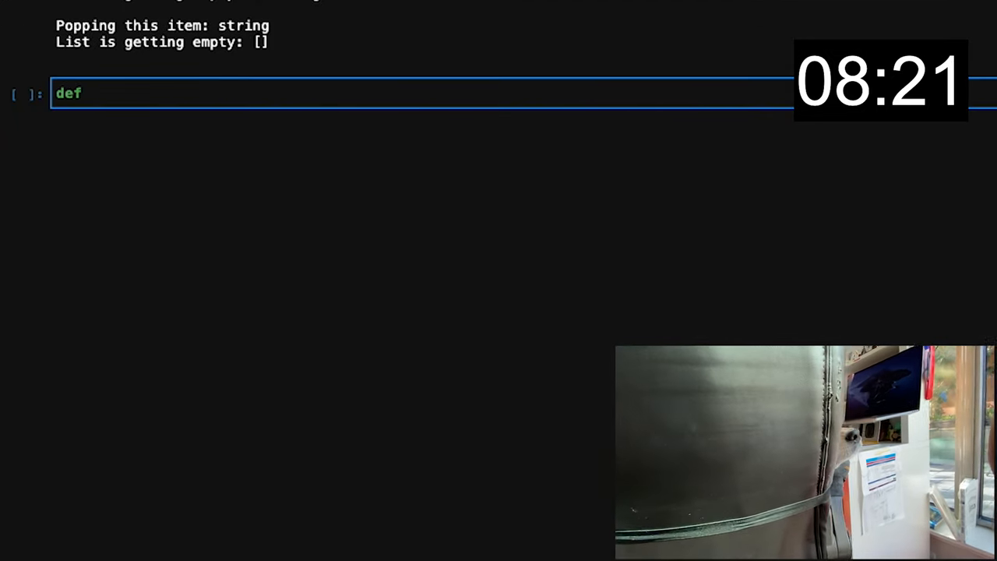
Step: Define list_popper(input_list) and call it, then start list_popper2 with an if type(input_list) check
text(list_popper())
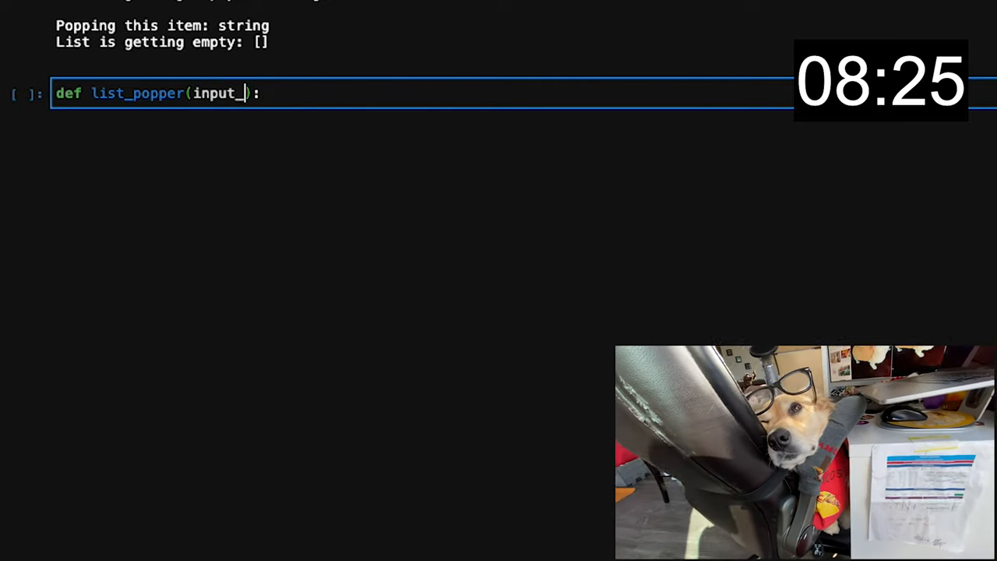
text(list)
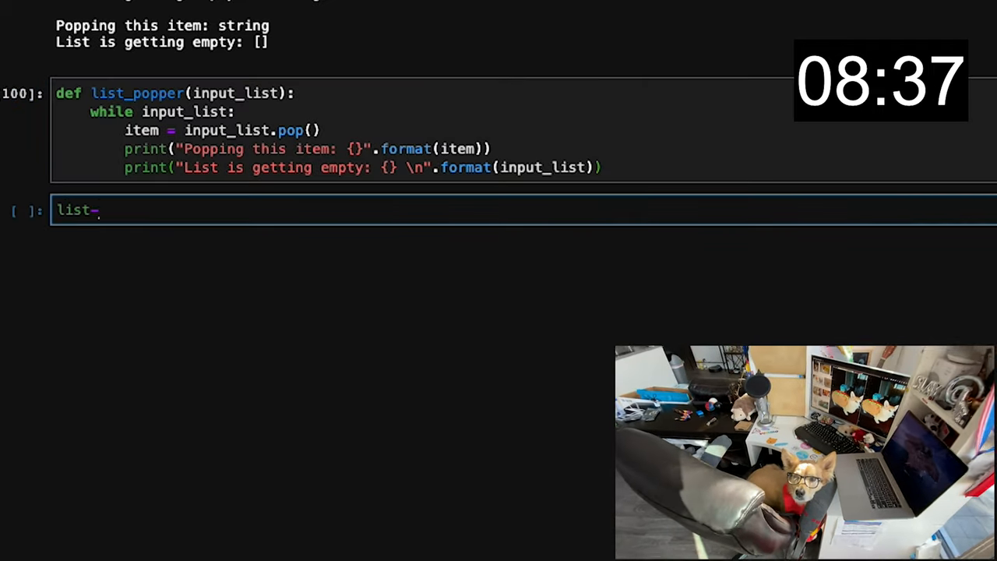
text(_popper(list_of_many_types)
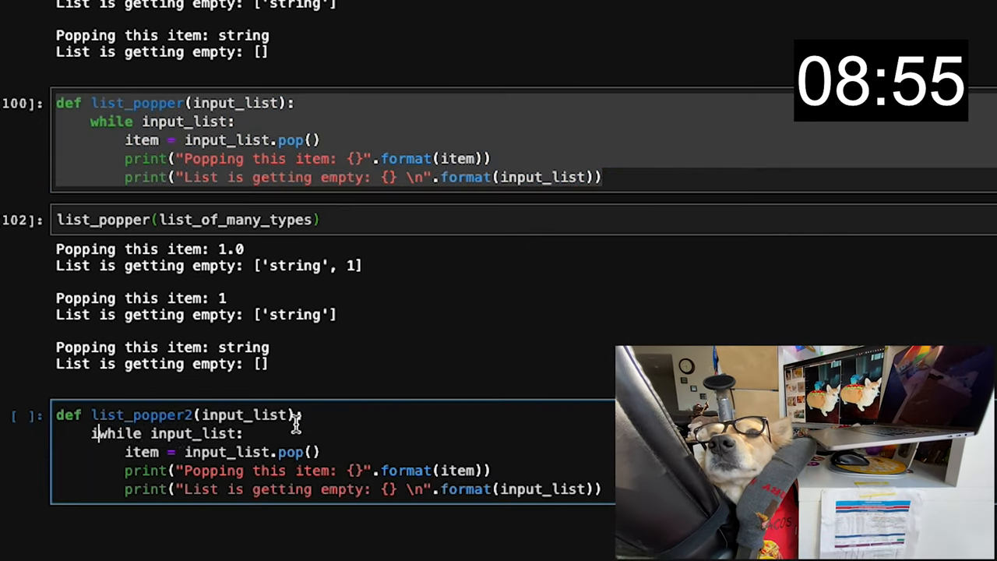
text(if type(input_)
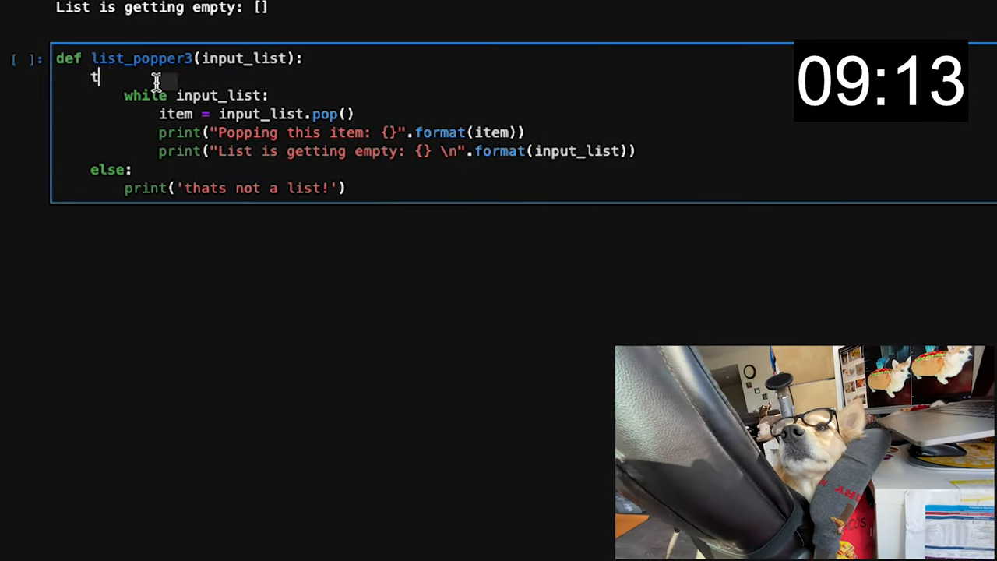
Step: Wrap list_popper3 in try/except that prints 'something happened, sorry!'
text(ry:)
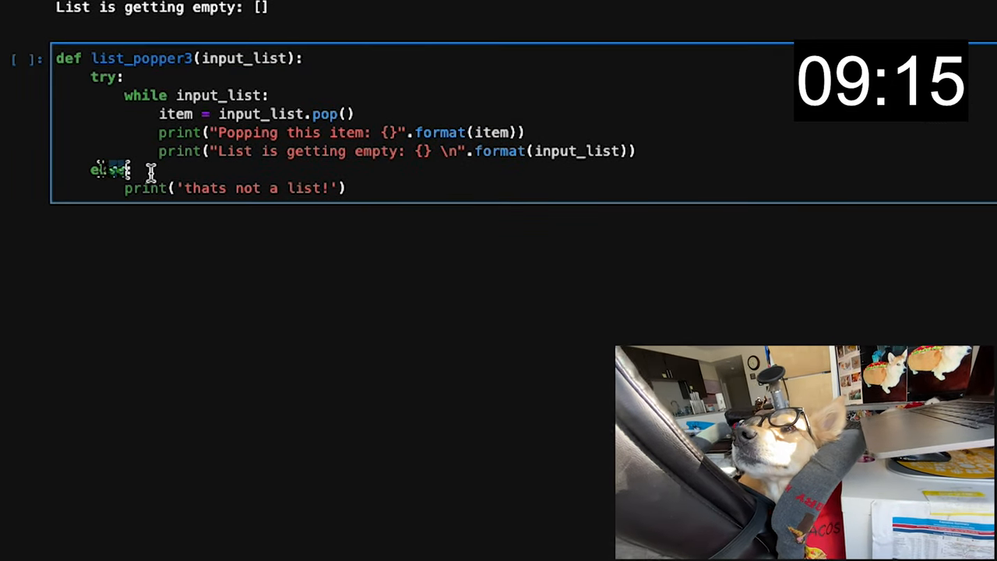
text(except)
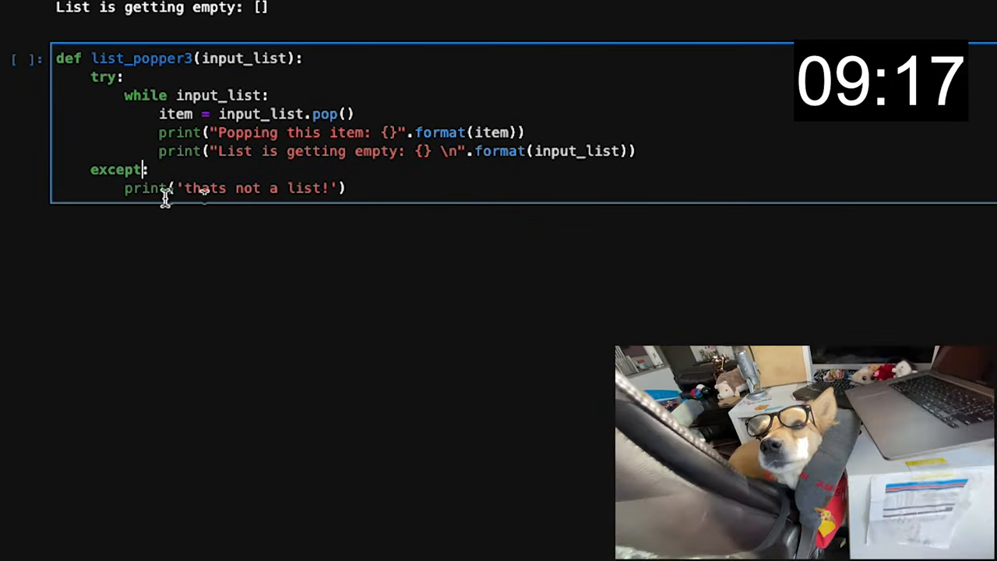
text(someti)
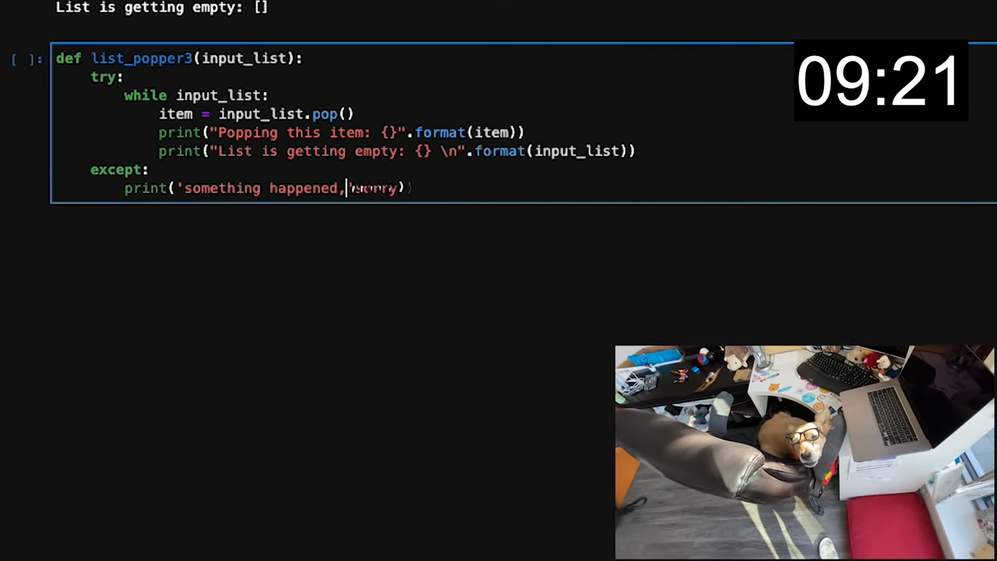
text(sorry!')
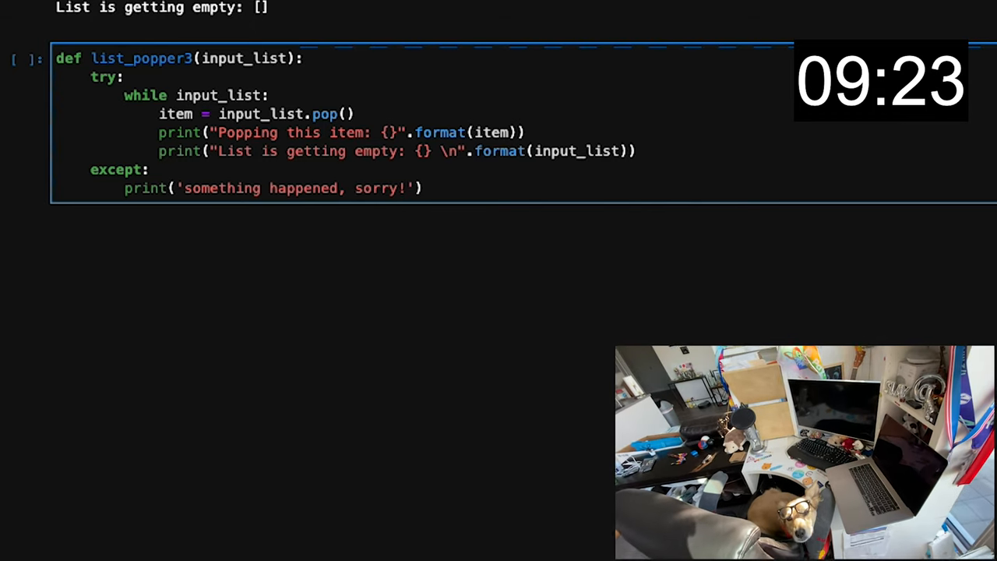
Step: Run list_popper3('123') to show the apology message
text(list_poppe)
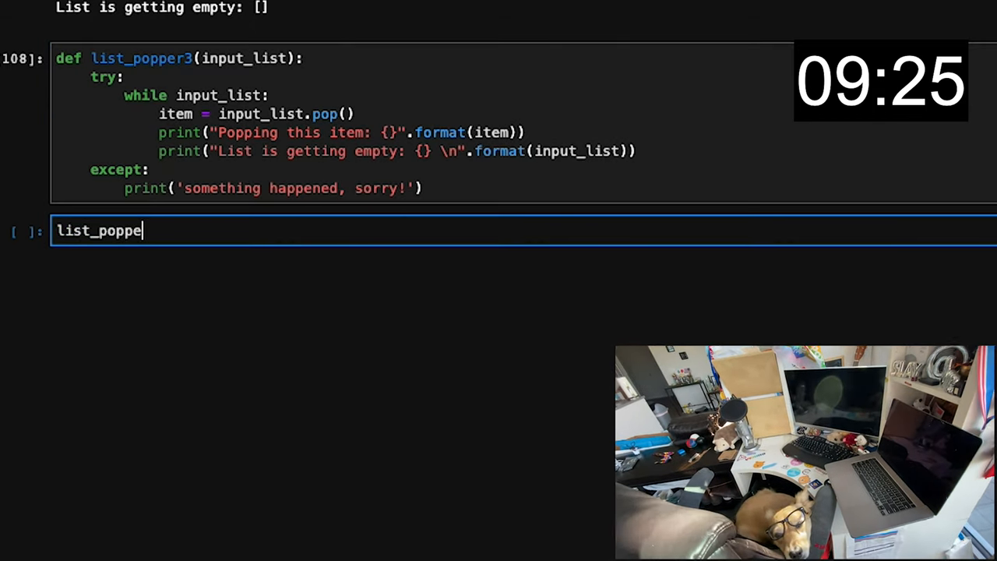
text(r3())
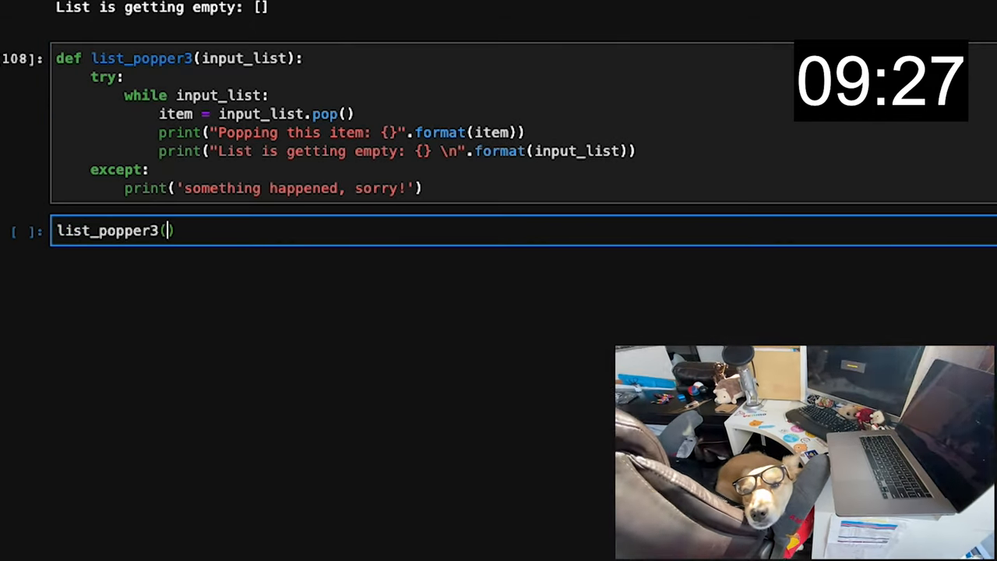
text('123')
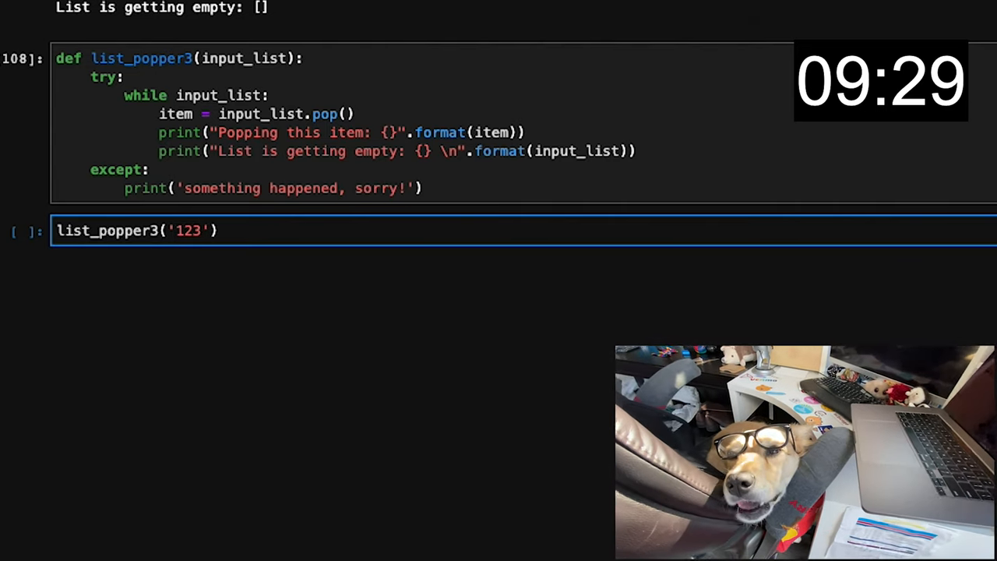
key(shift+enter)
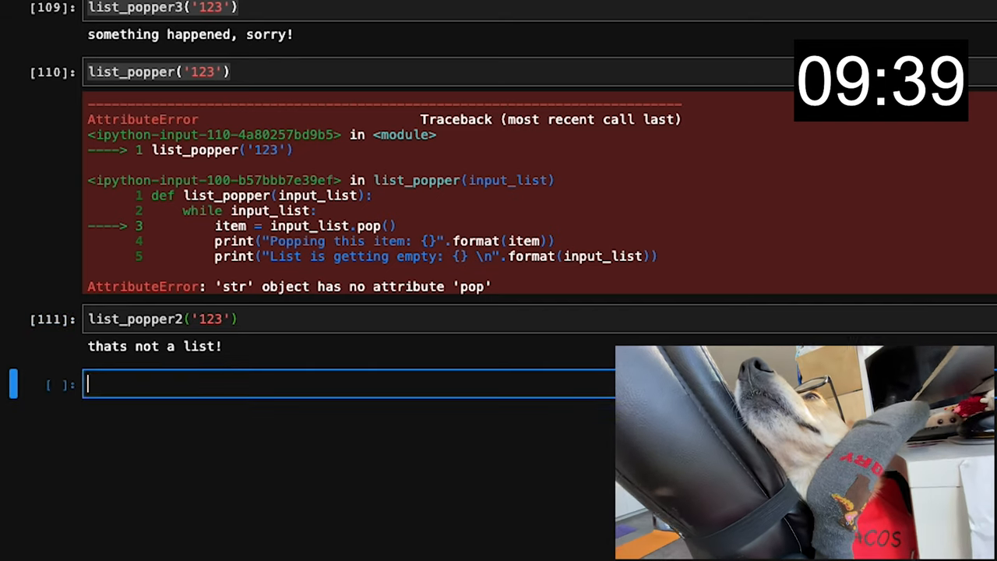
Step: Import math and show math.pi as 3.141592653589793, then start a cell with 'def Class('
text(import math)
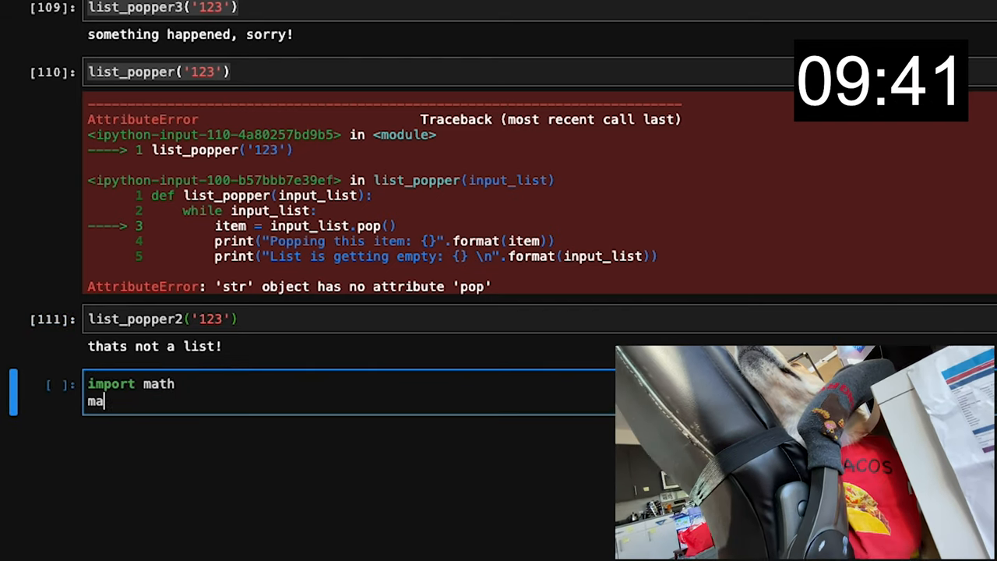
key(shift+enter)
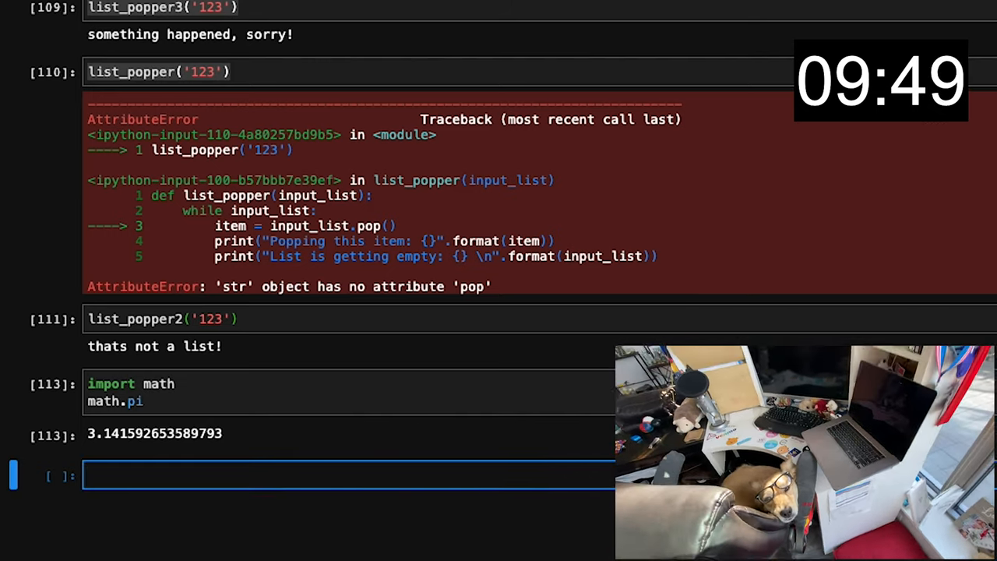
text(def Class)
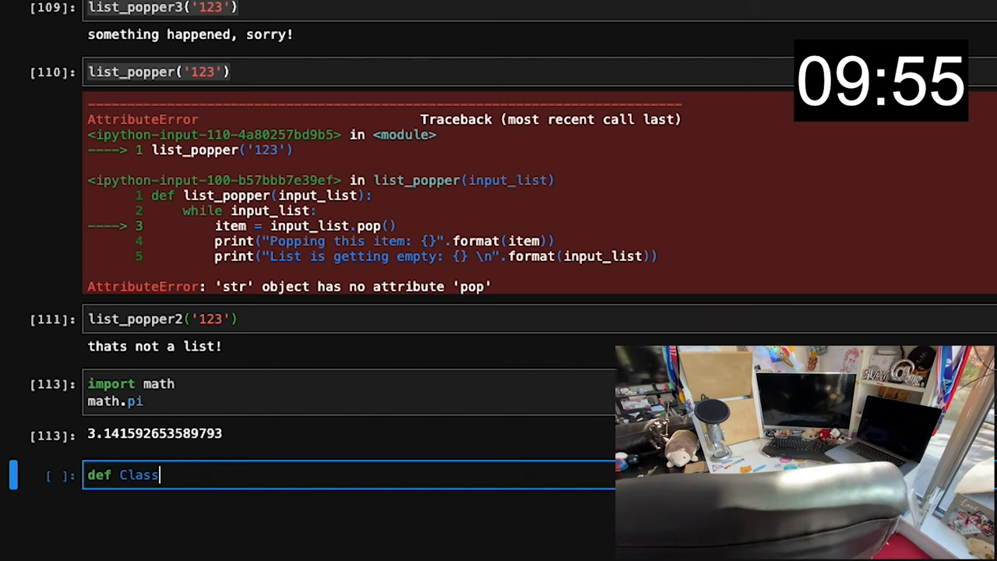
text(()
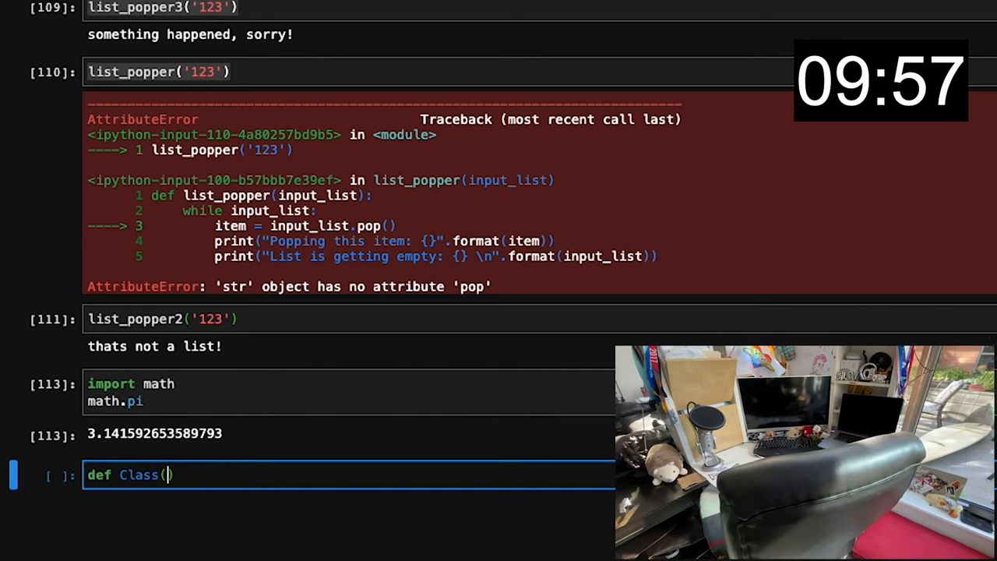